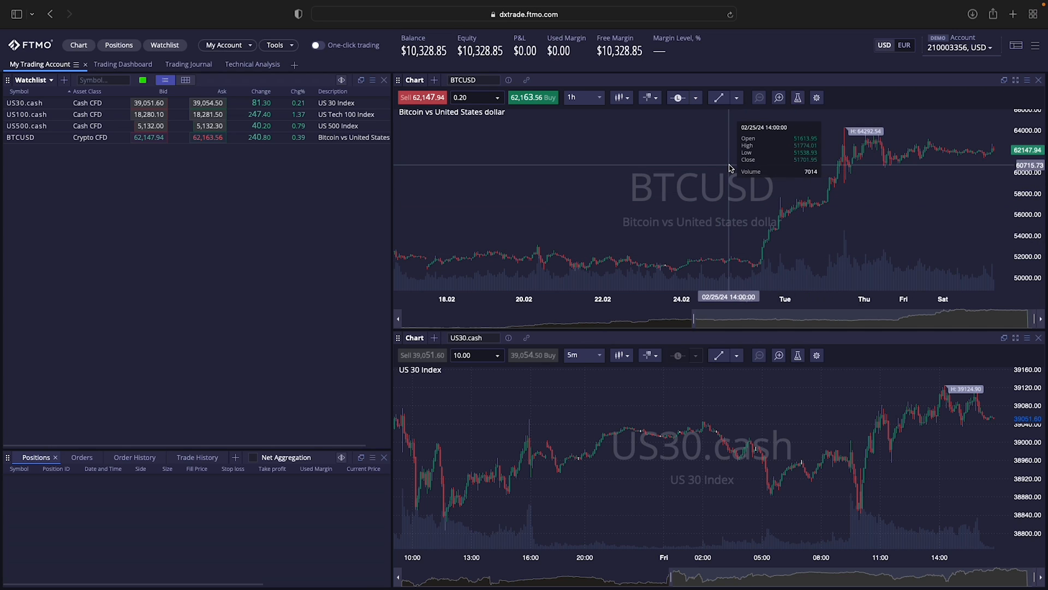
pyautogui.moveTo(602, 136)
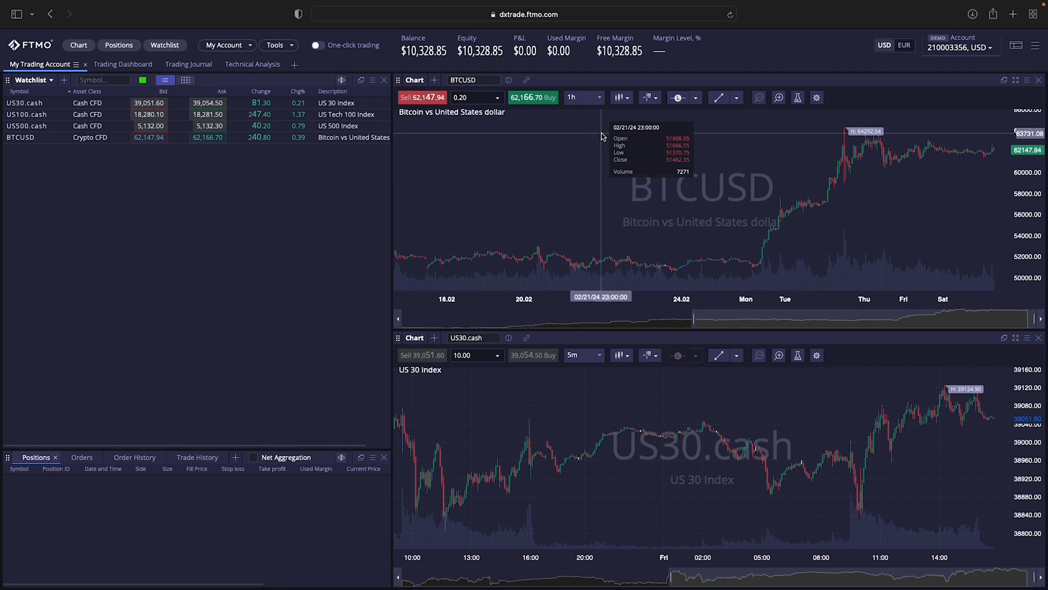
pyautogui.moveTo(253, 333)
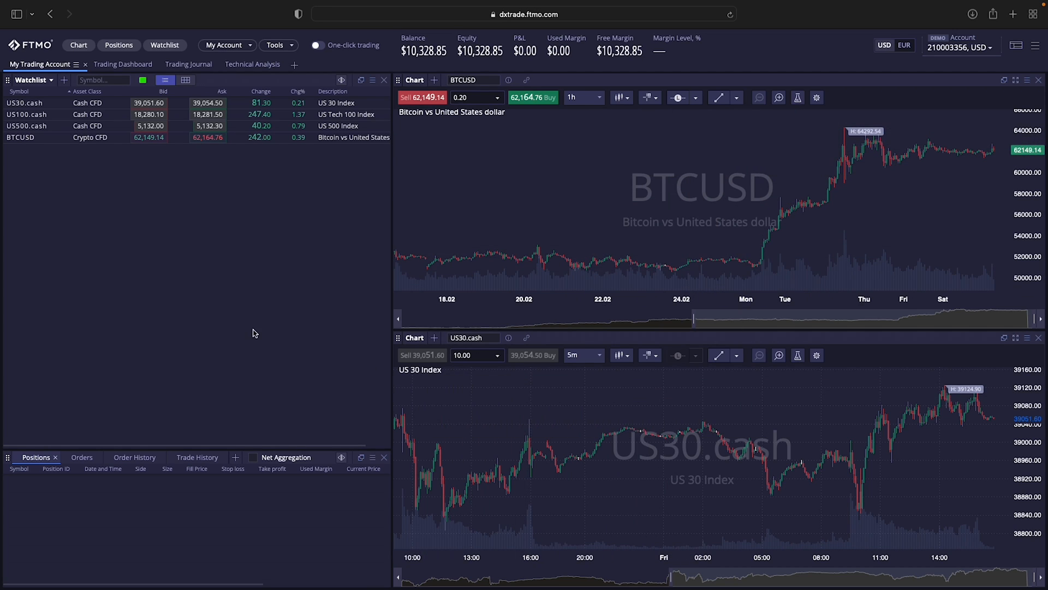
pyautogui.moveTo(269, 428)
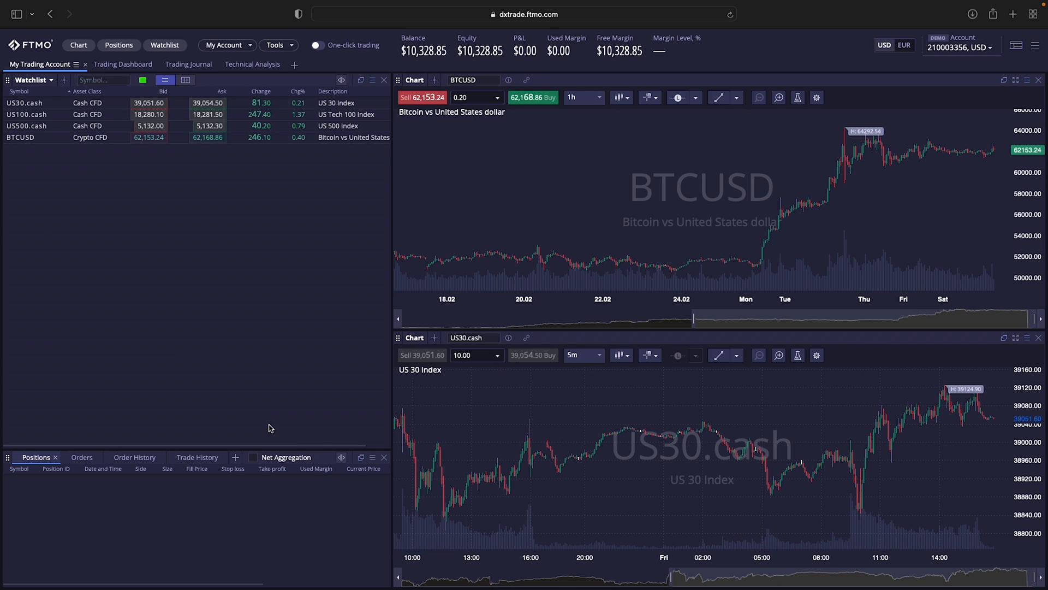
pyautogui.moveTo(141, 196)
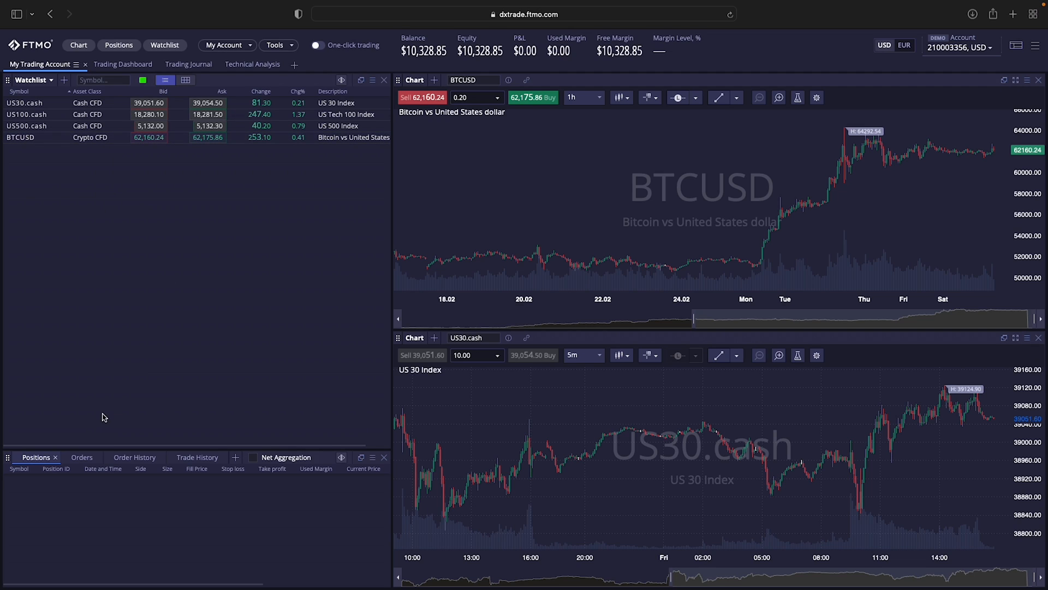
pyautogui.moveTo(122, 510)
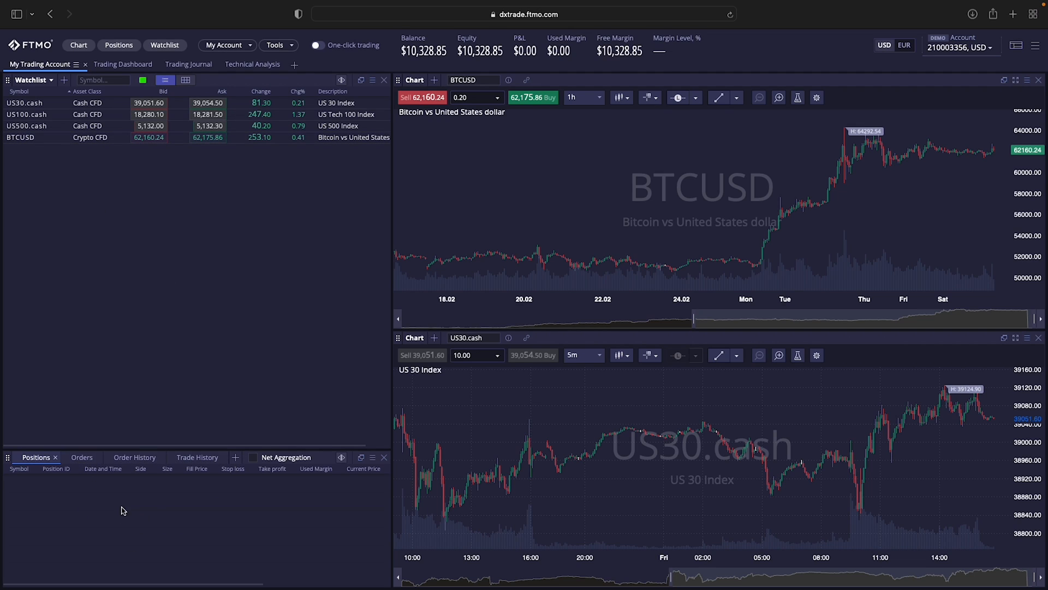
pyautogui.moveTo(69, 518)
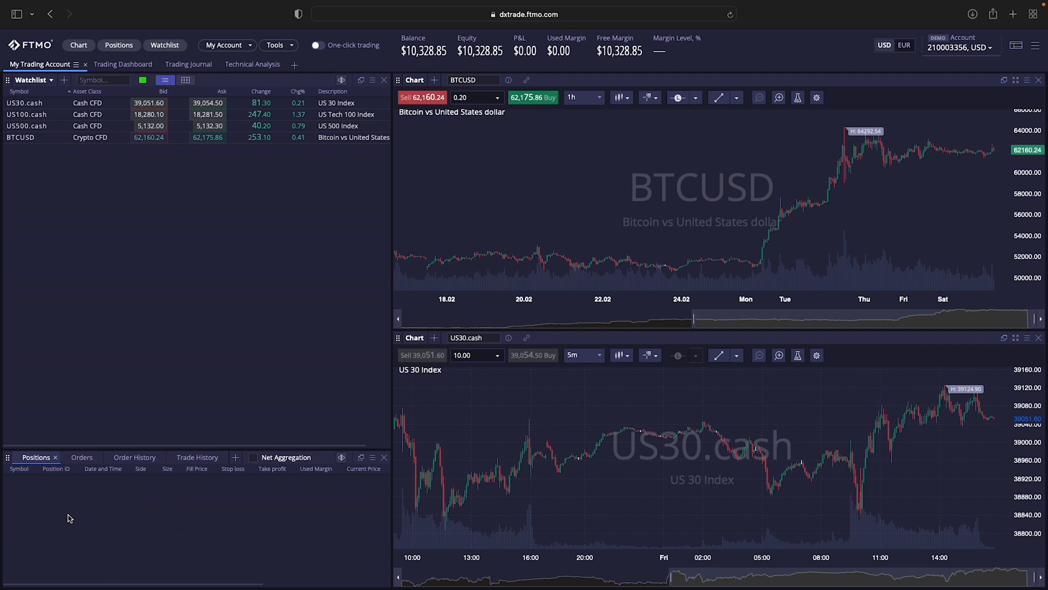
pyautogui.moveTo(615, 243)
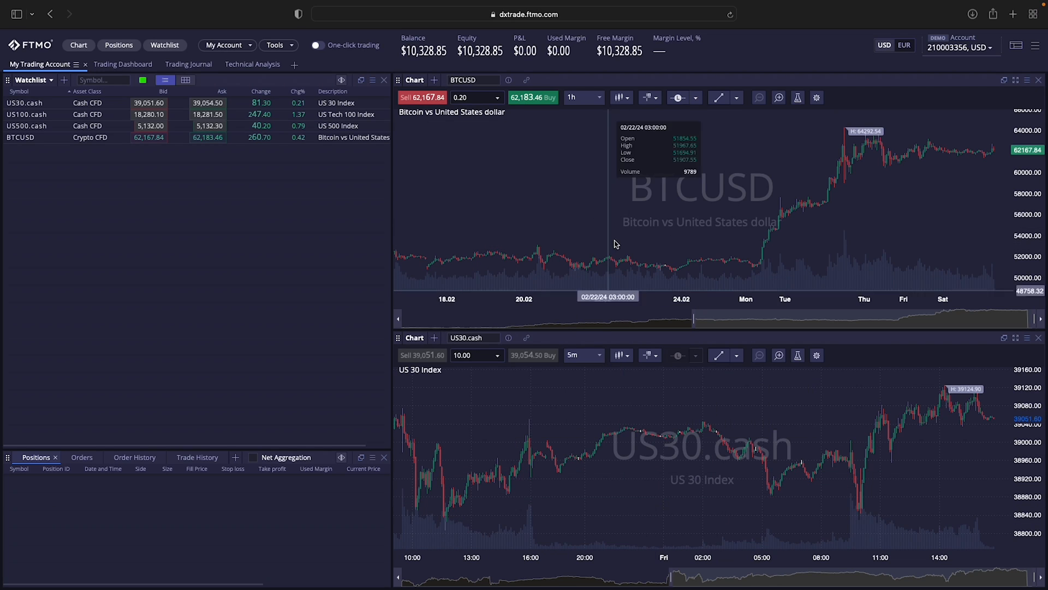
pyautogui.moveTo(234, 350)
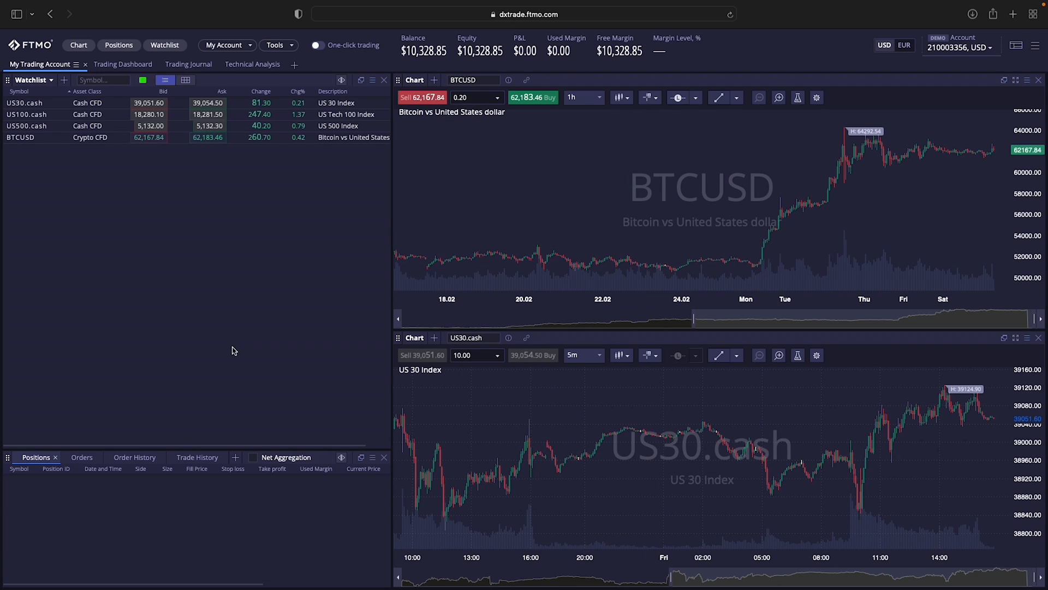
pyautogui.moveTo(131, 215)
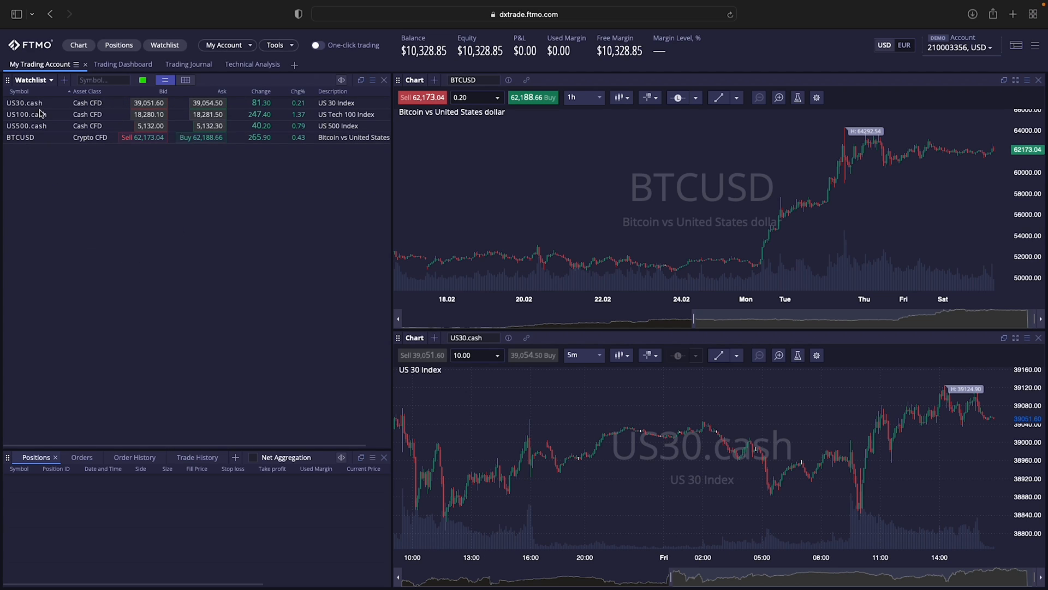
# Browse the watchlist list options and panel types, then load the public 1 - FTMO Watchlist
pyautogui.click(33, 80)
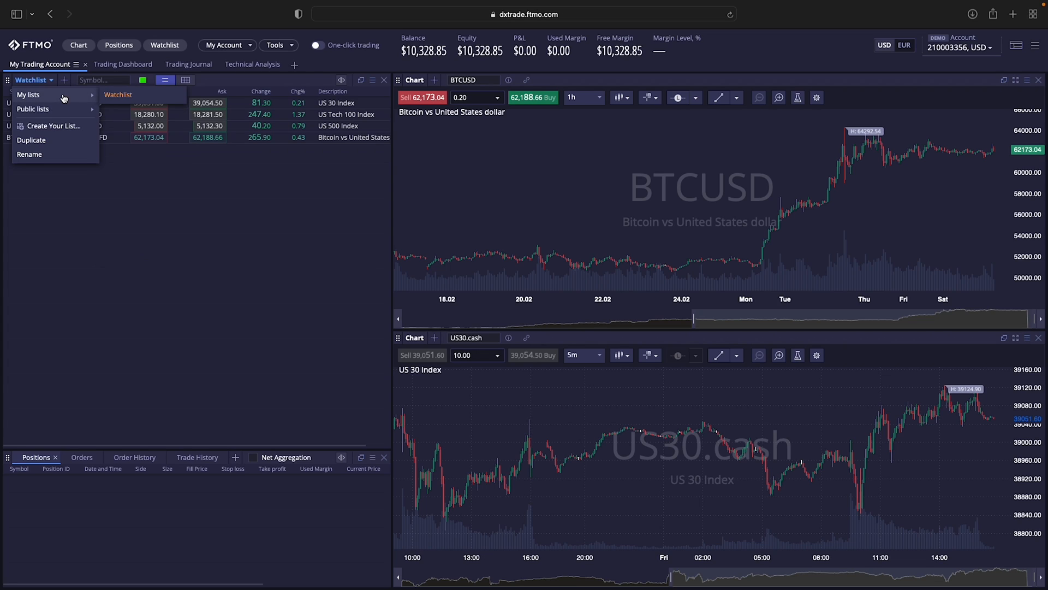
pyautogui.click(114, 325)
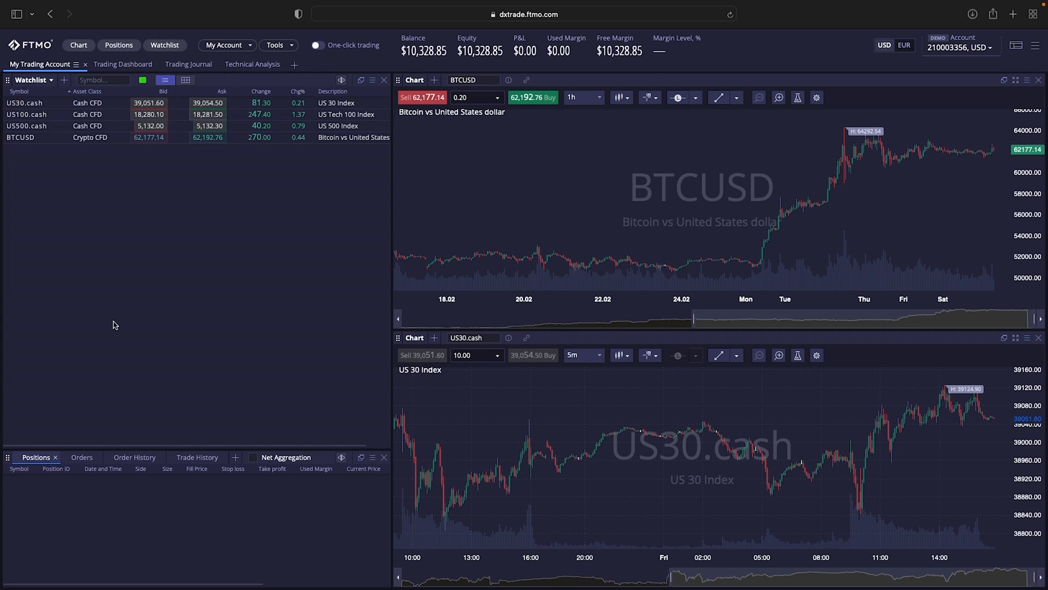
pyautogui.click(63, 80)
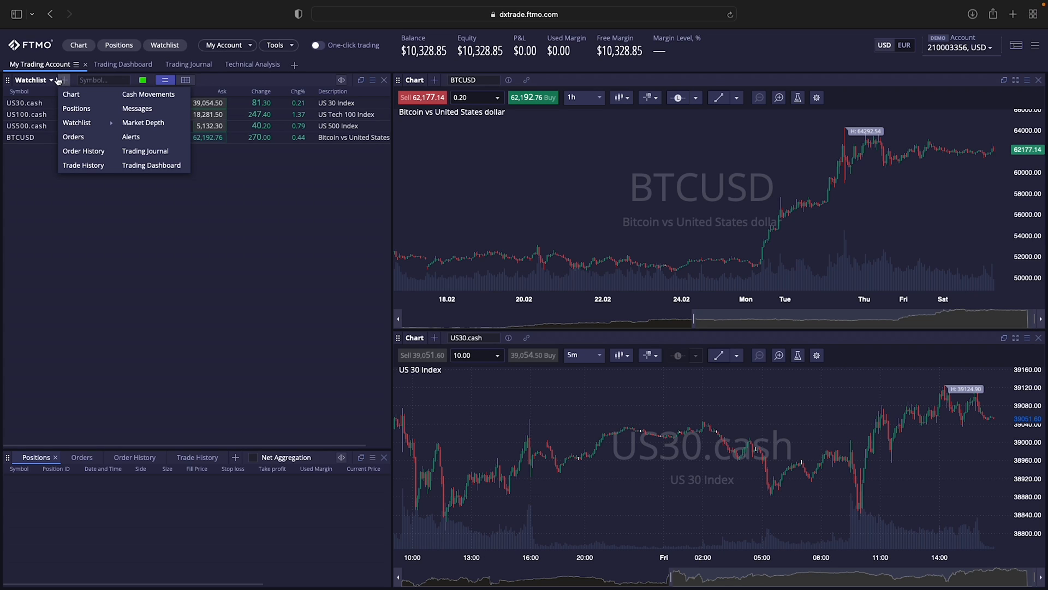
pyautogui.click(52, 79)
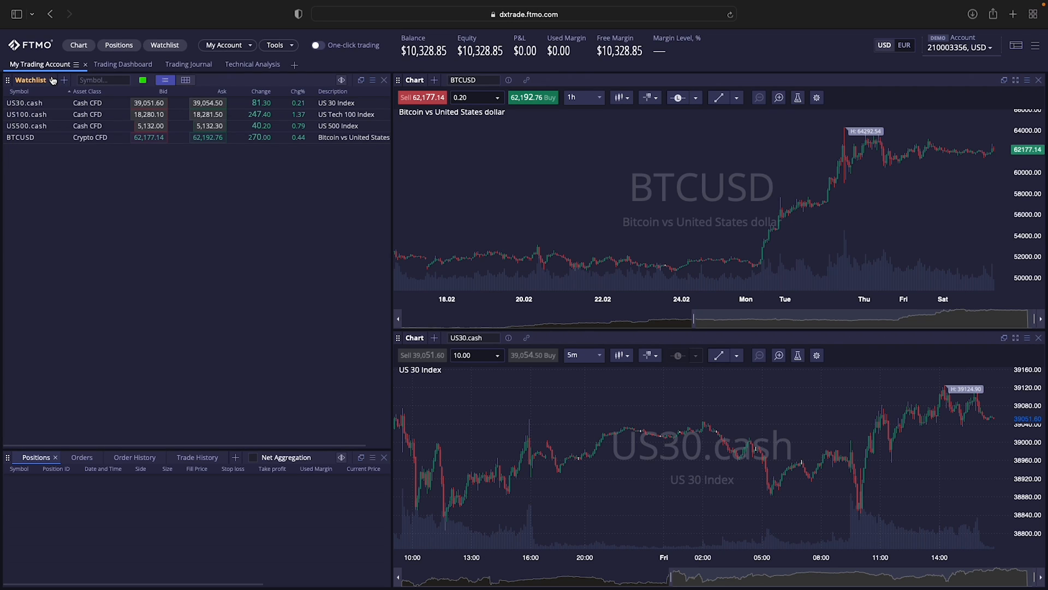
pyautogui.click(53, 80)
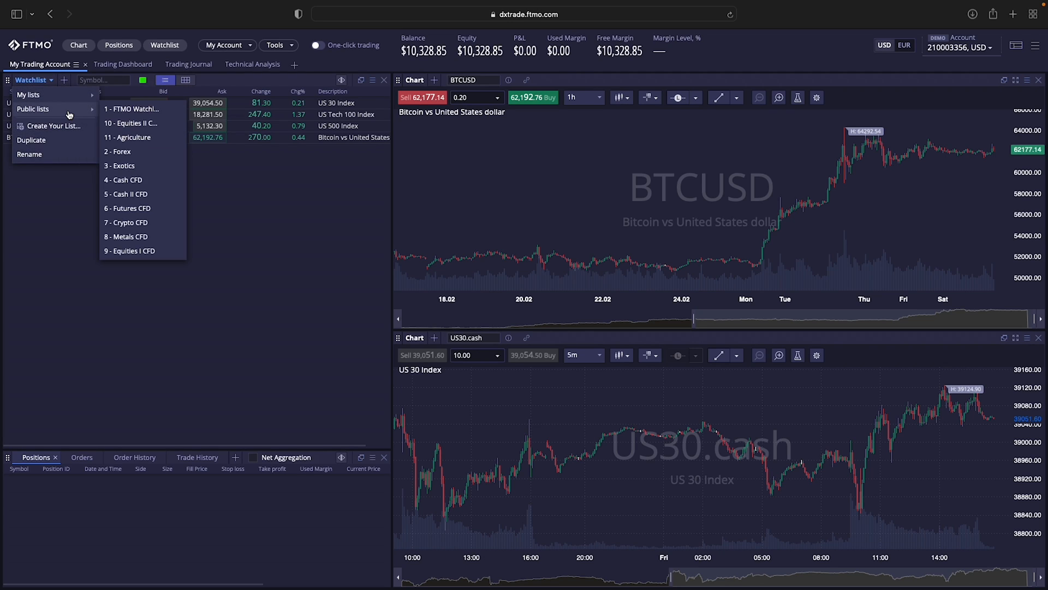
pyautogui.click(135, 108)
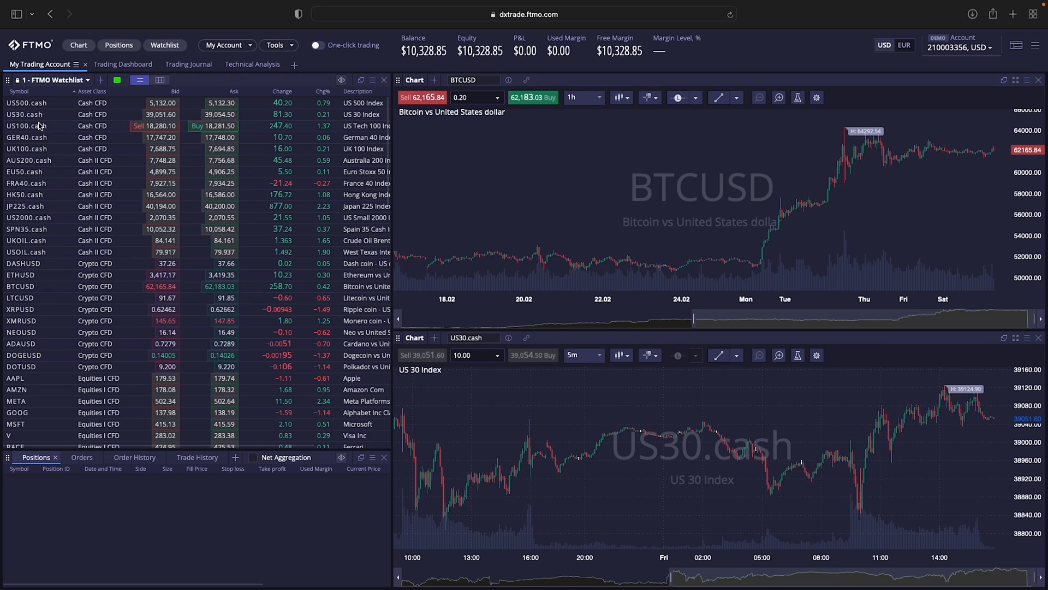
pyautogui.click(85, 80)
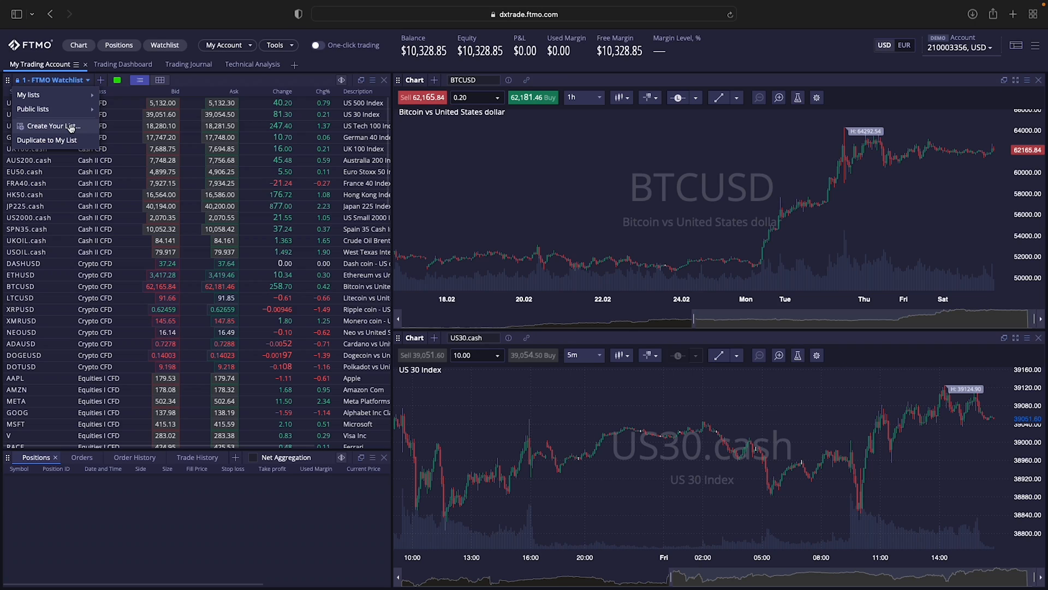
# Create and save a new personal watchlist named CFDs
pyautogui.click(54, 125)
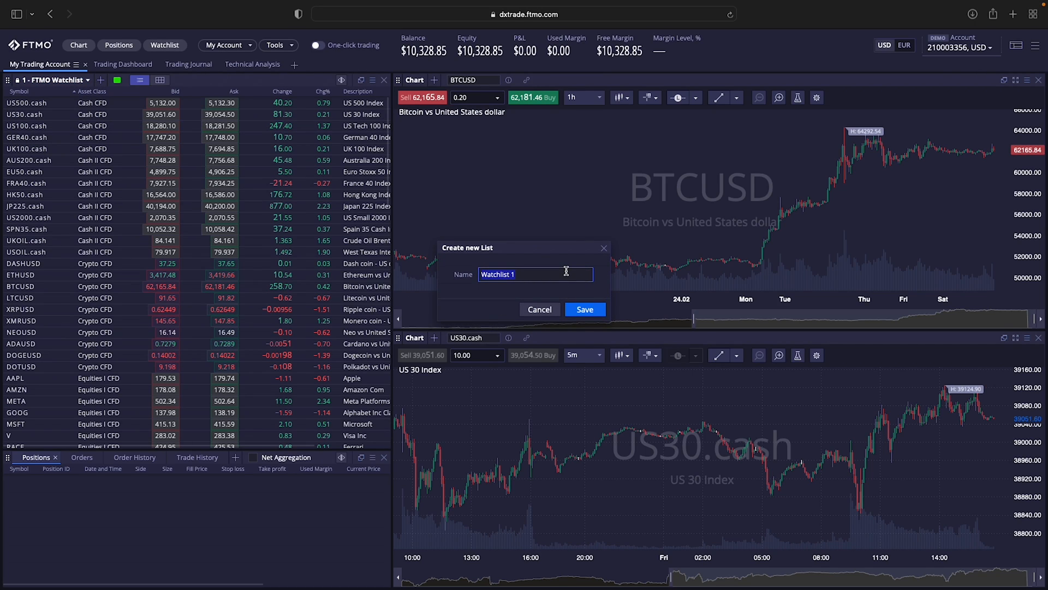
pyautogui.write('CFDs')
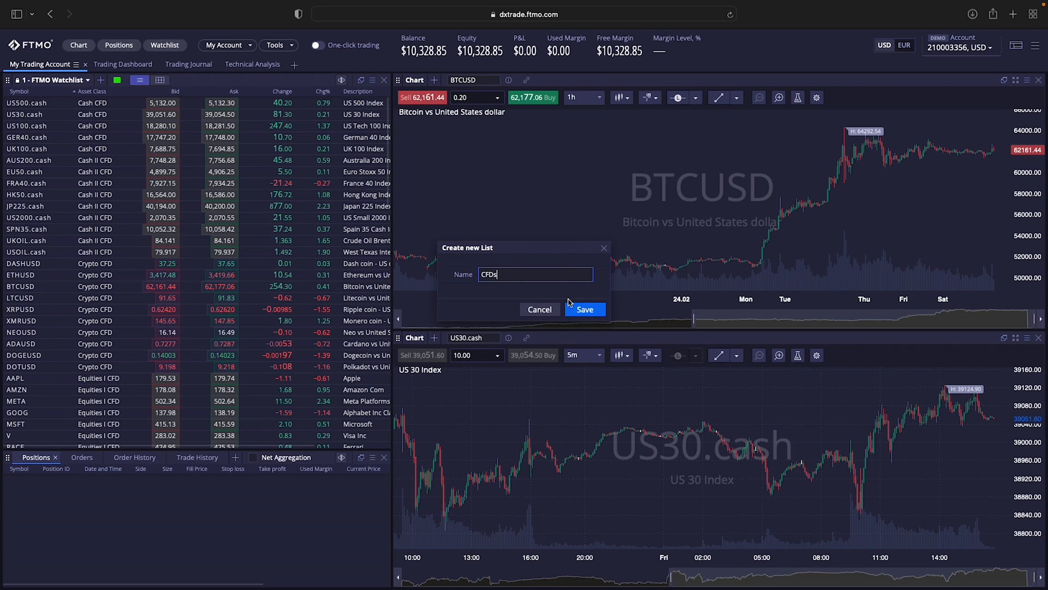
pyautogui.click(584, 309)
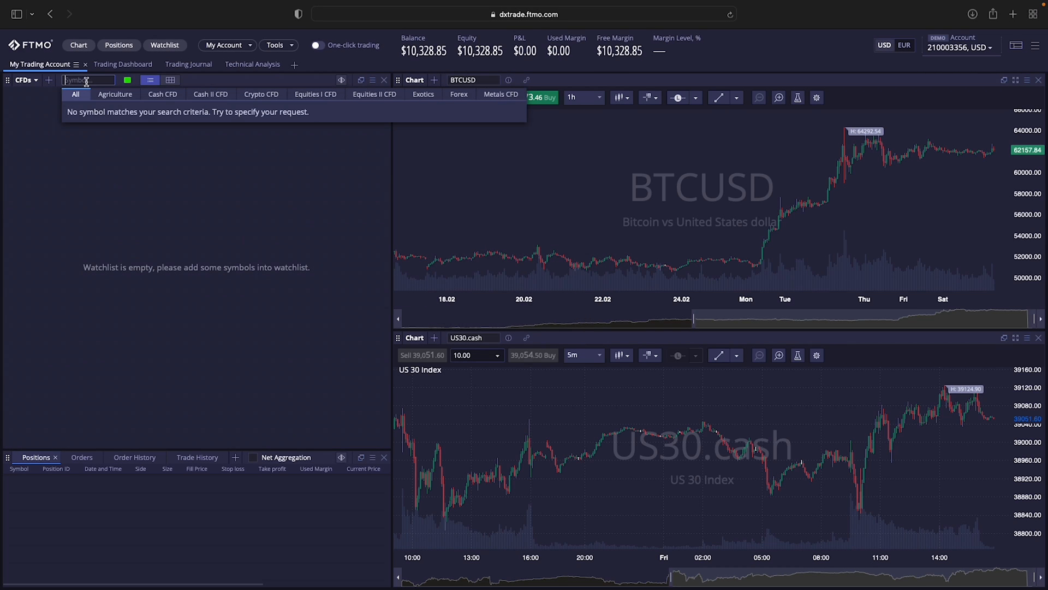
# Add US500.cash, US100.cash, US30.cash and BTCUSD to the CFDs watchlist
pyautogui.write('us50')
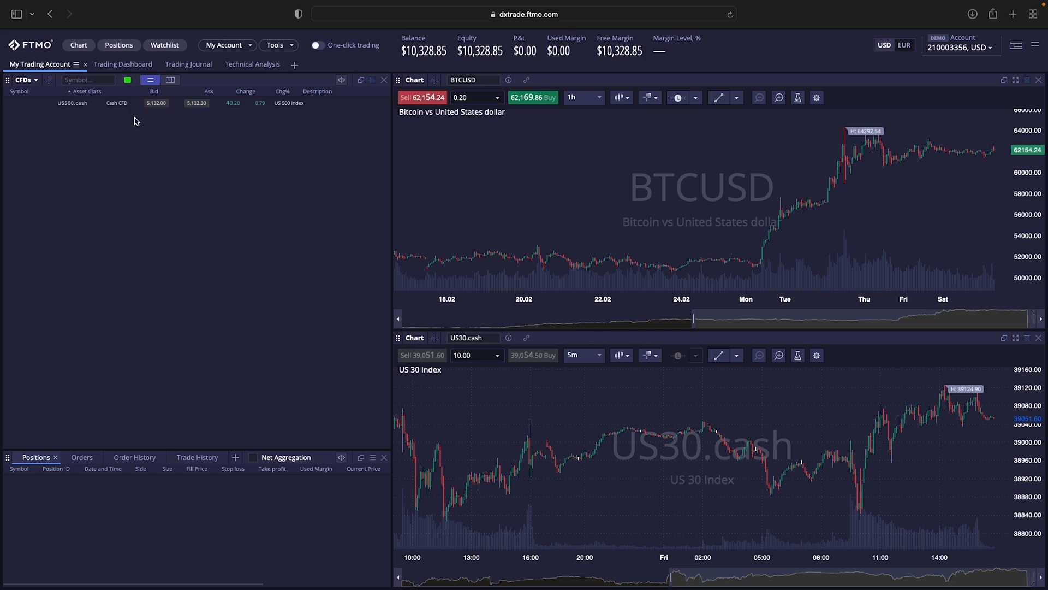
pyautogui.write('us')
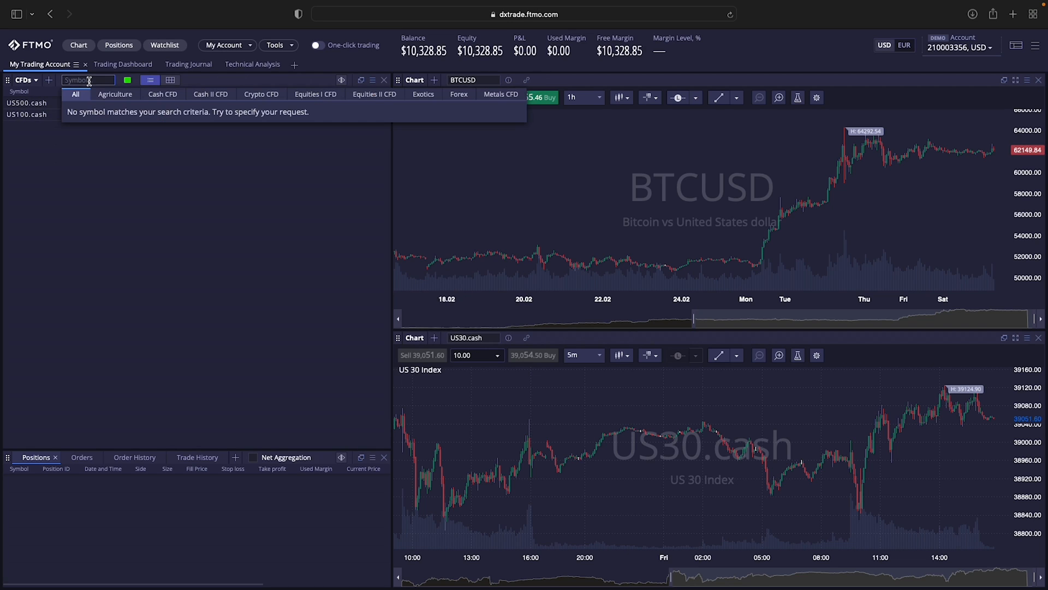
pyautogui.write('us30')
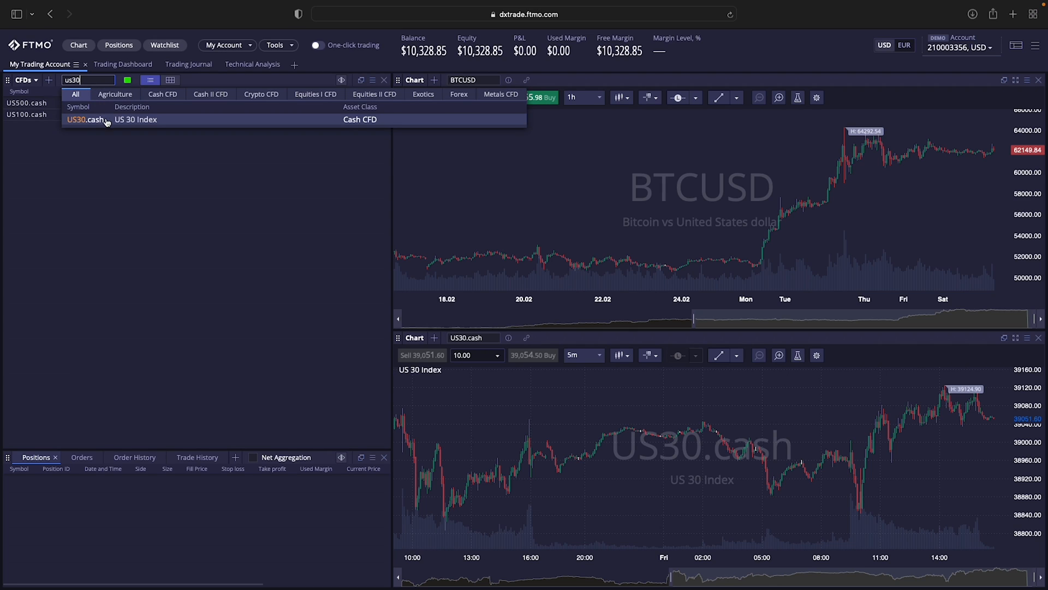
pyautogui.write('bt')
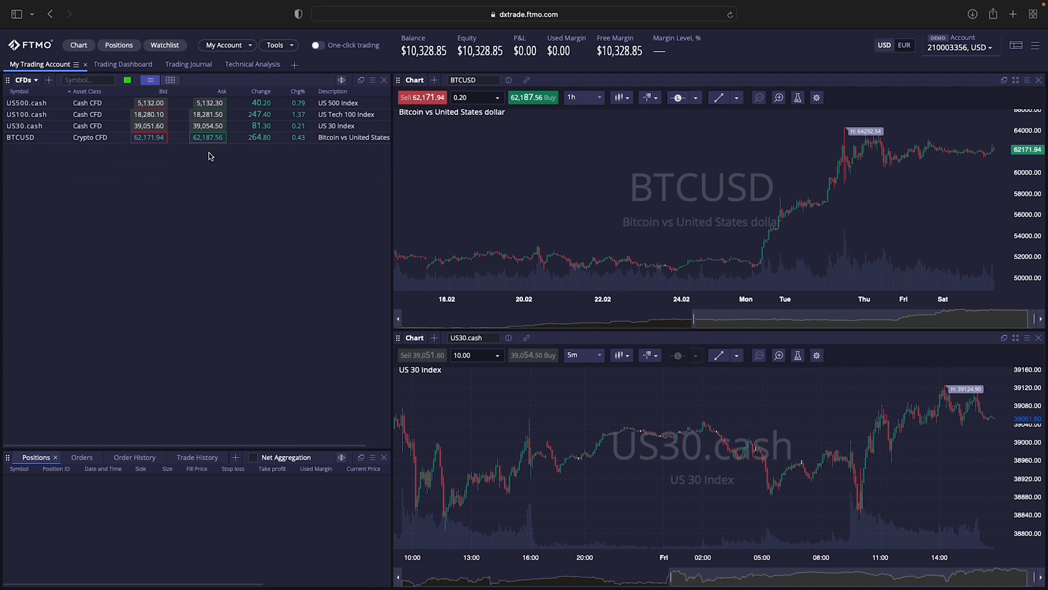
pyautogui.moveTo(602, 203)
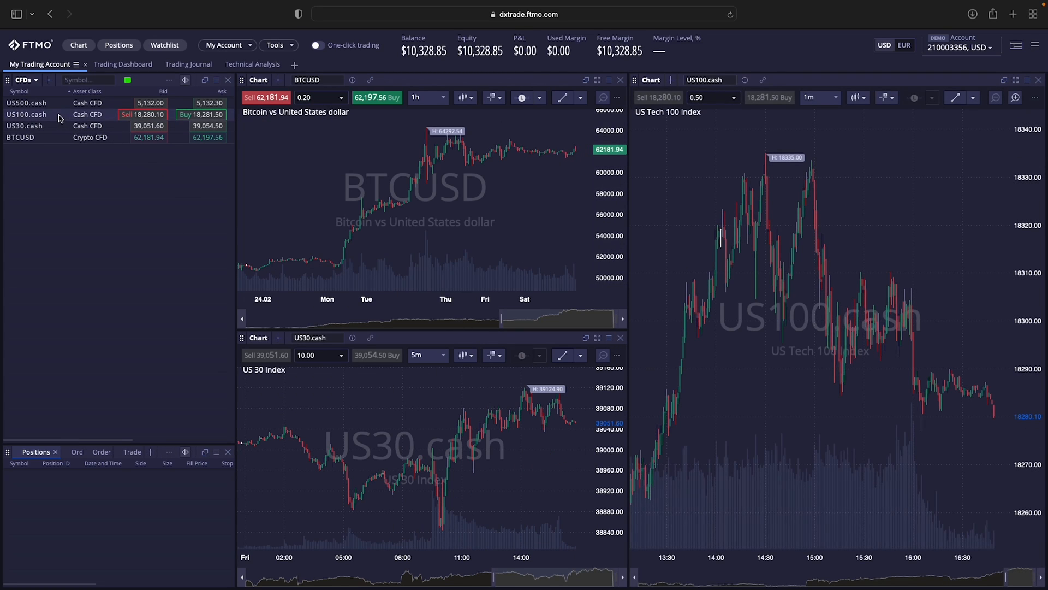
pyautogui.rightClick(27, 114)
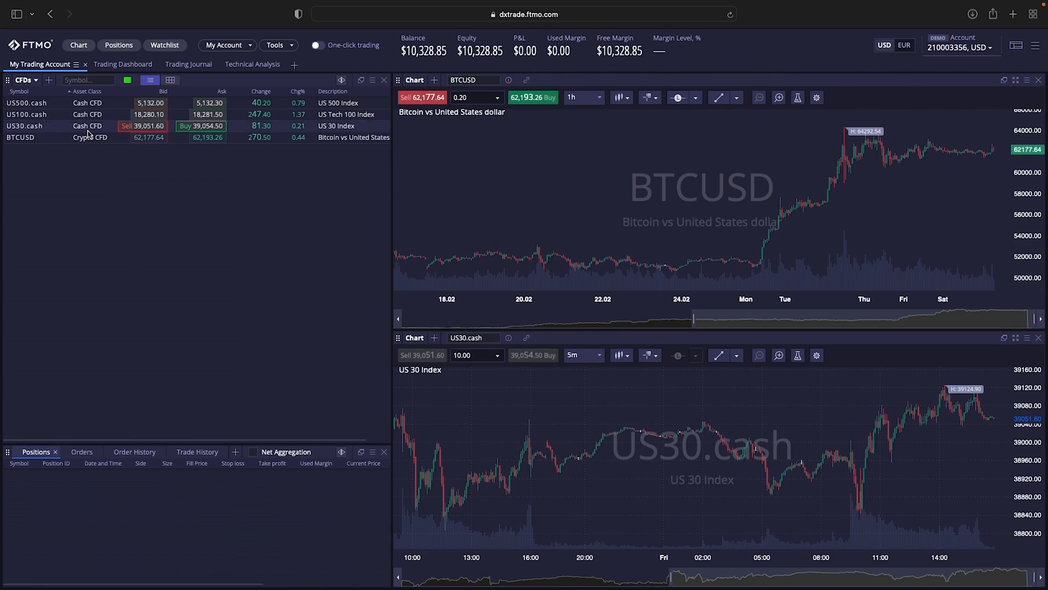
# From US30.cash Pre-config SL/TP, enable and apply a 20-pip stop loss and 50-pip take profit
pyautogui.rightClick(27, 114)
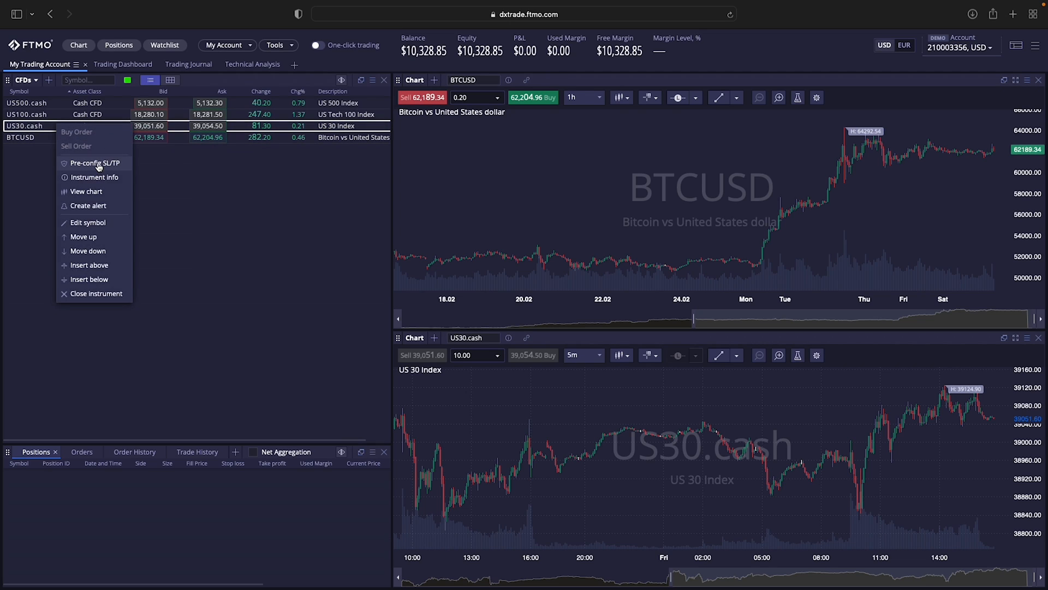
pyautogui.click(94, 162)
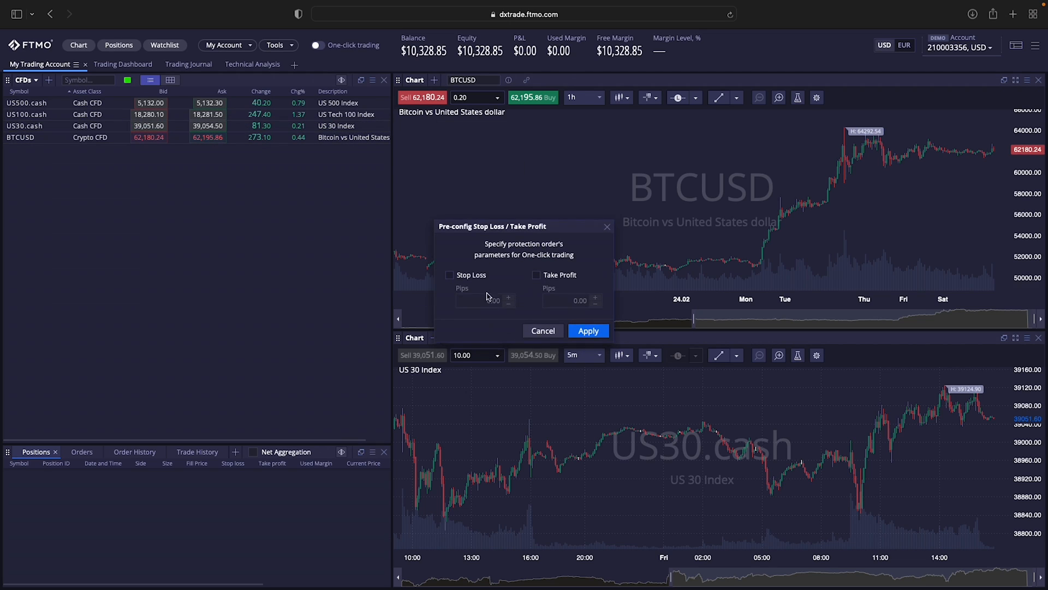
pyautogui.click(450, 275)
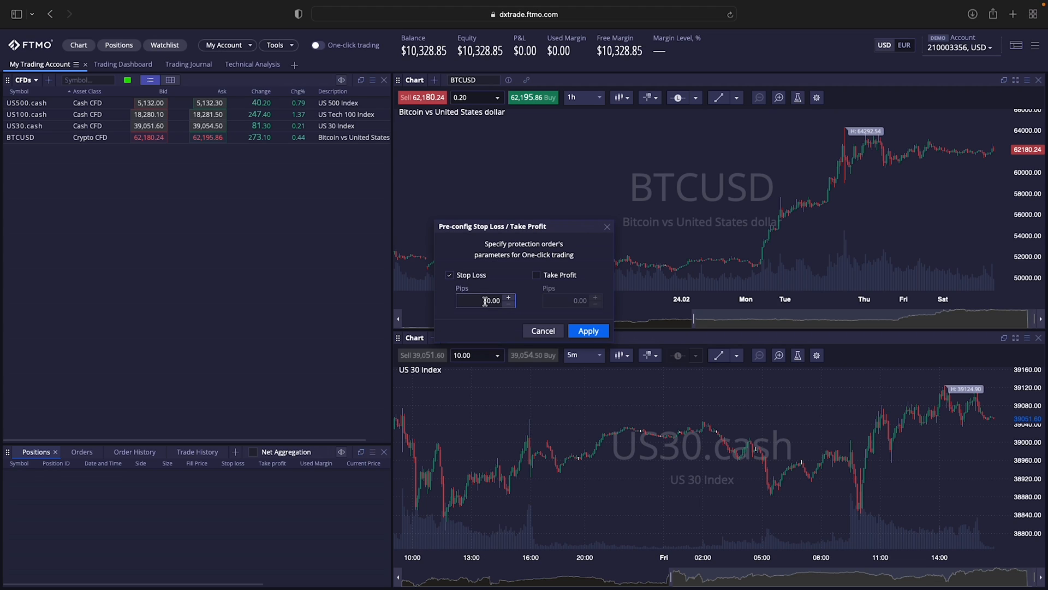
pyautogui.click(536, 274)
pyautogui.write('50')
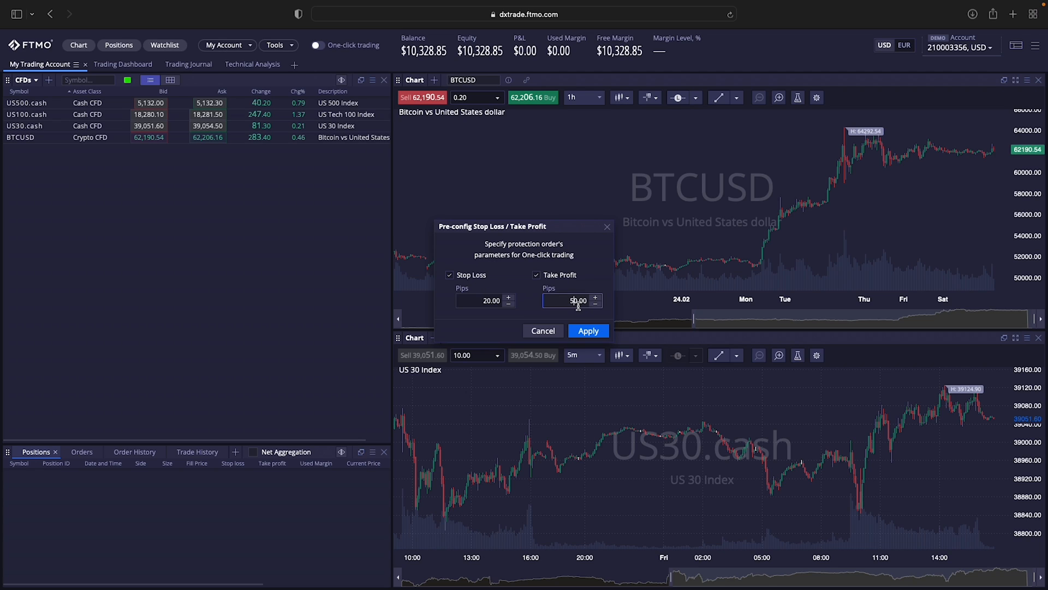
pyautogui.click(587, 330)
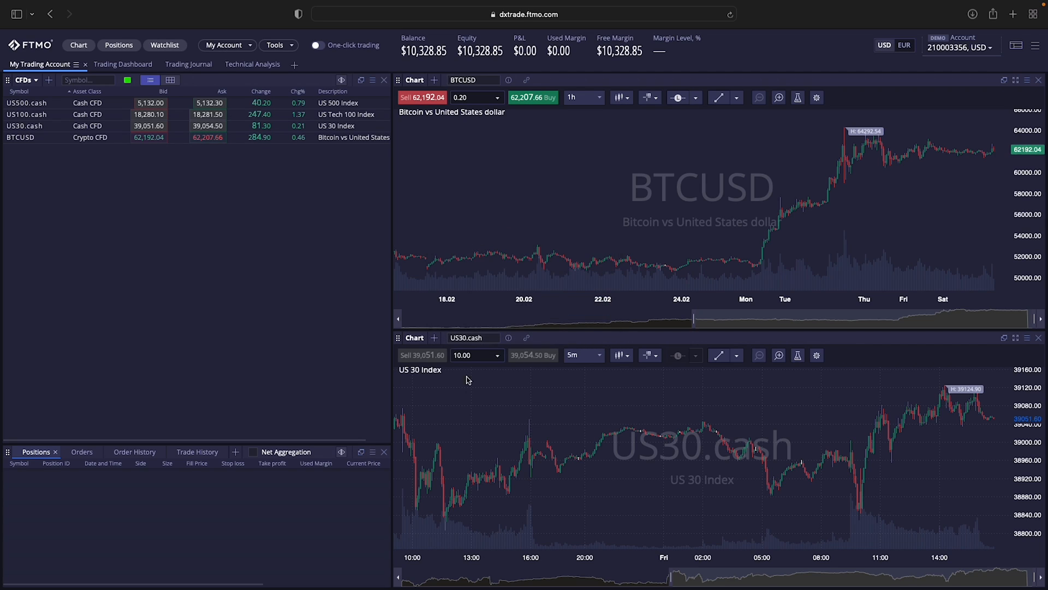
pyautogui.moveTo(440, 229)
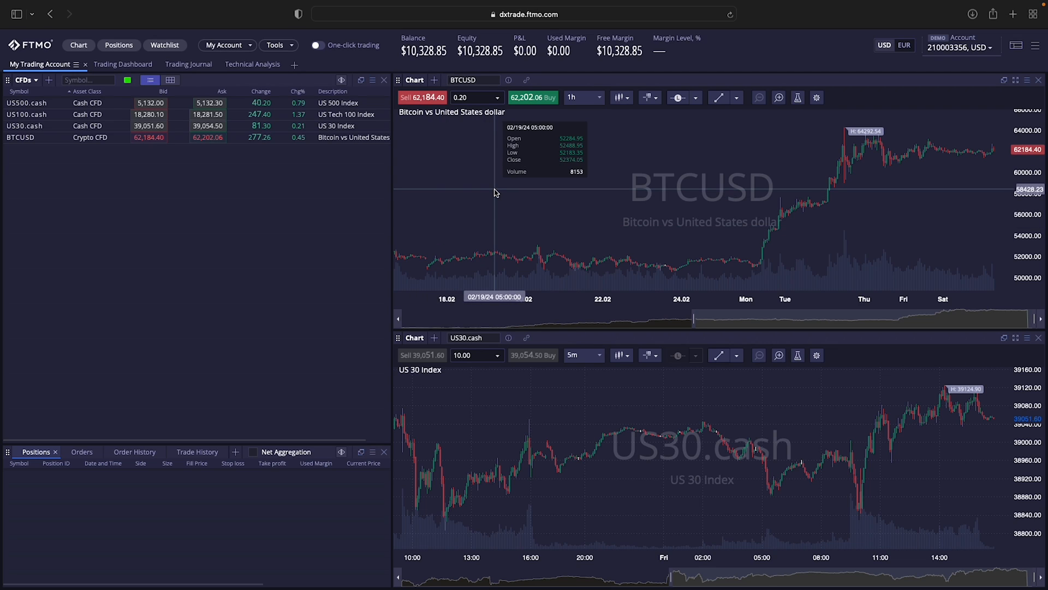
pyautogui.rightClick(87, 126)
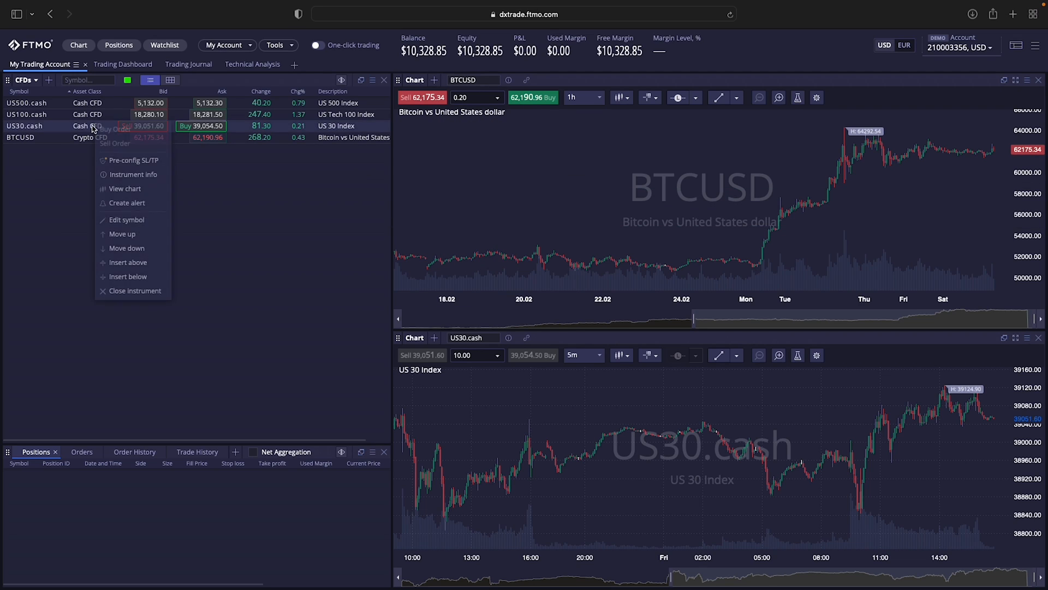
pyautogui.moveTo(114, 164)
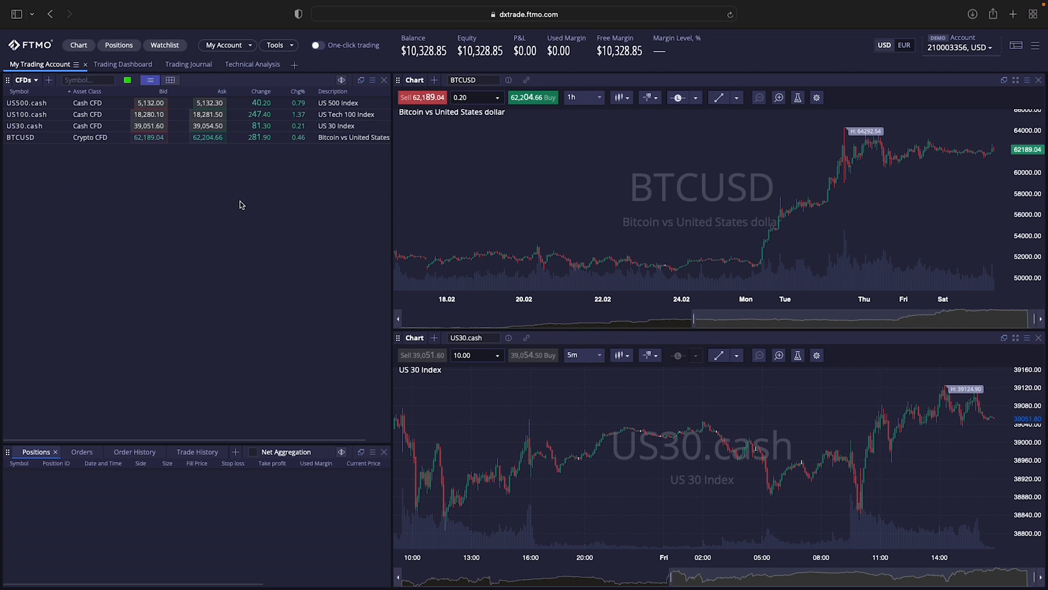
pyautogui.moveTo(90, 188)
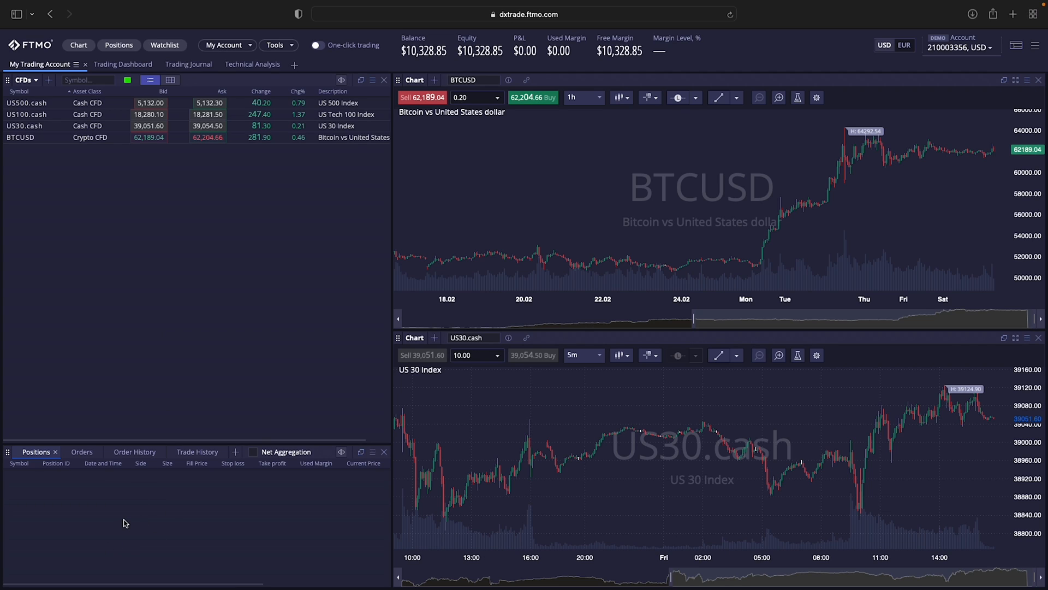
pyautogui.moveTo(242, 232)
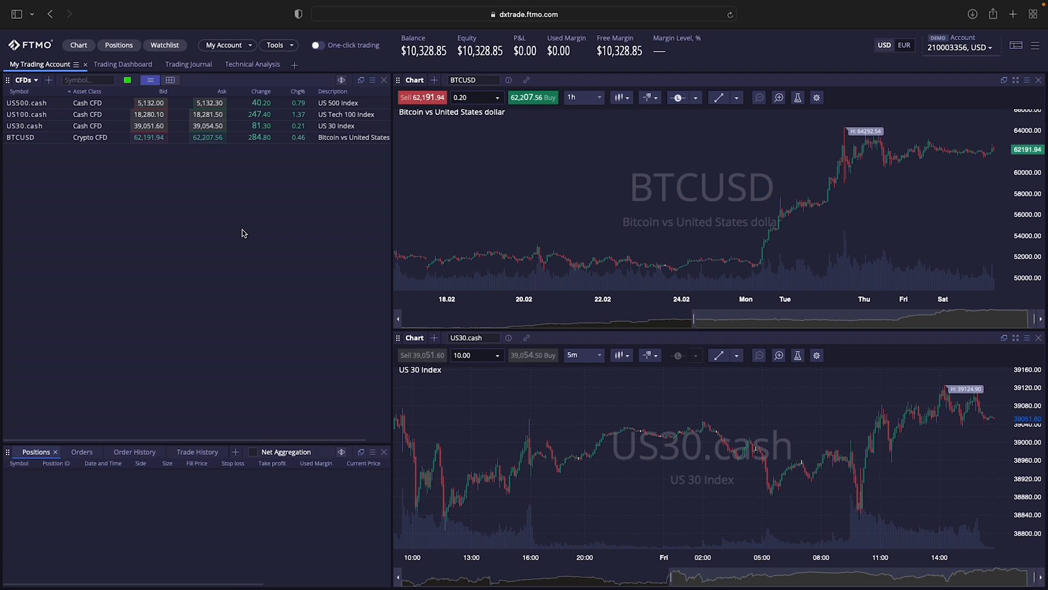
pyautogui.moveTo(590, 168)
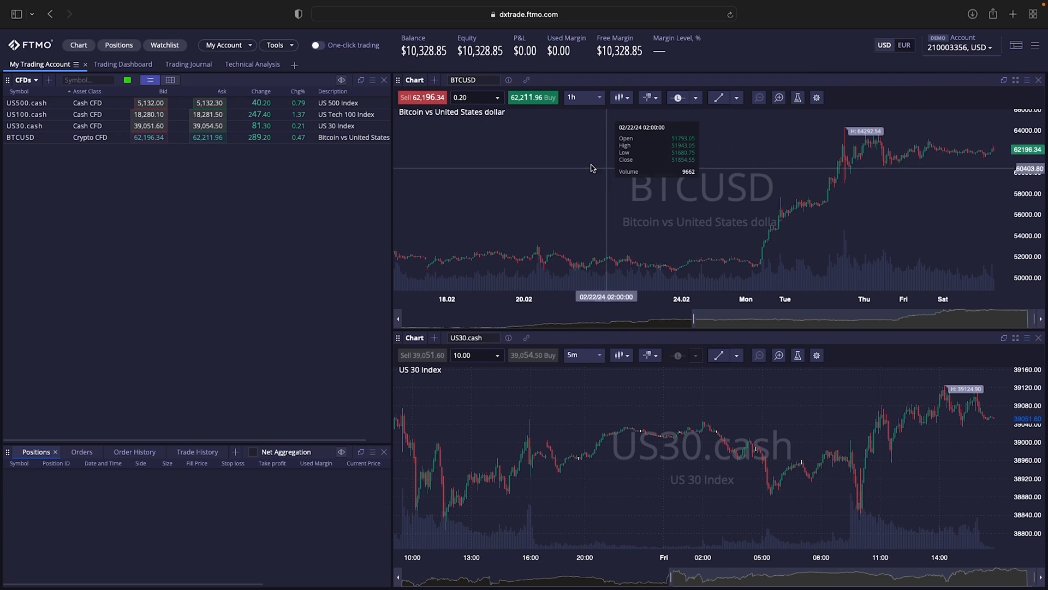
# Set the BTCUSD chart lot size to 0.01 and open a market sell order ticket
pyautogui.click(475, 98)
pyautogui.write('0.01')
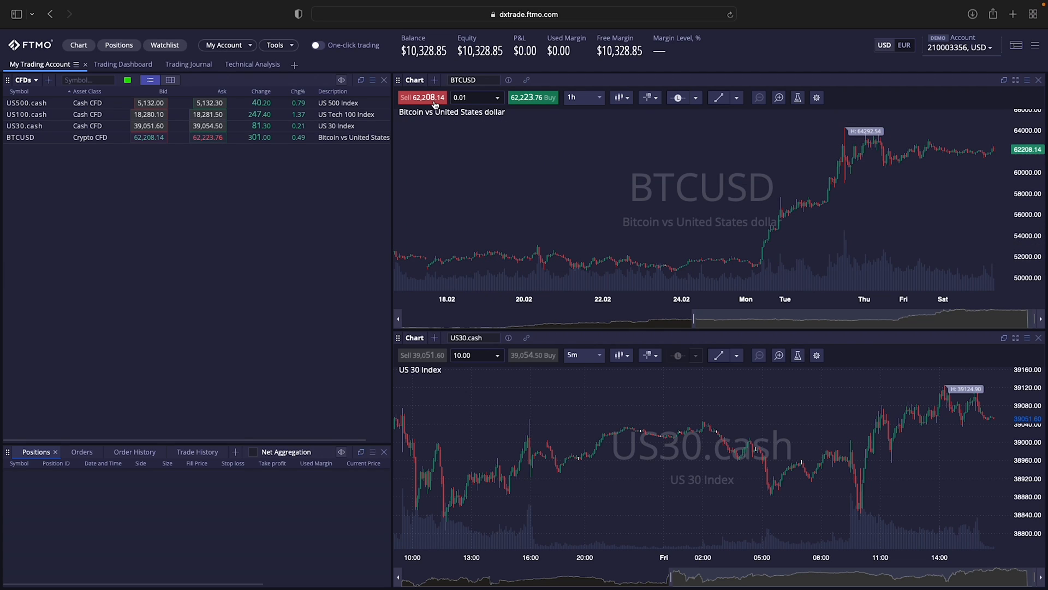
pyautogui.rightClick(20, 137)
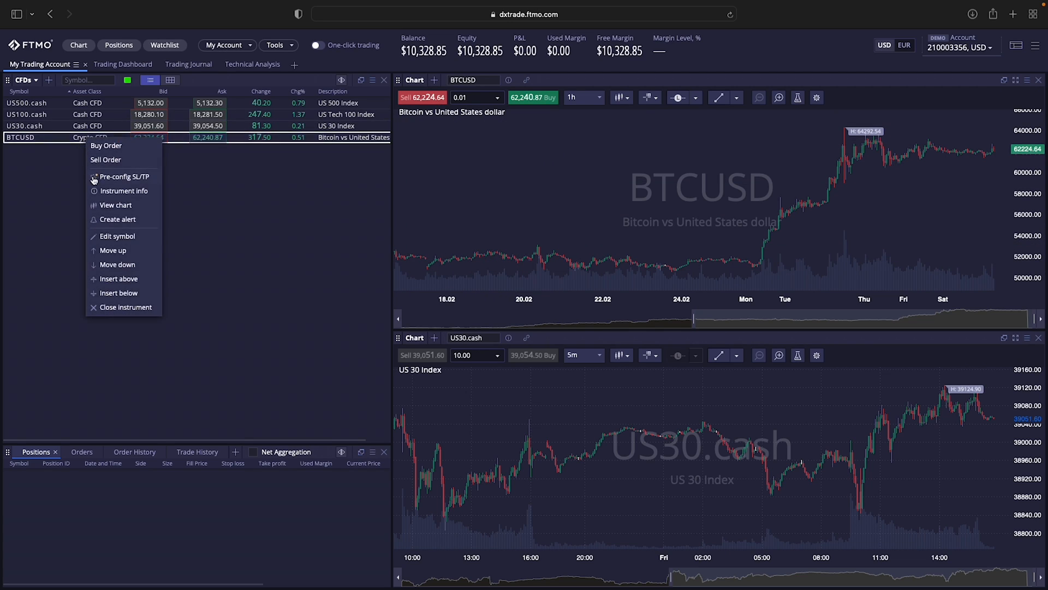
pyautogui.click(122, 176)
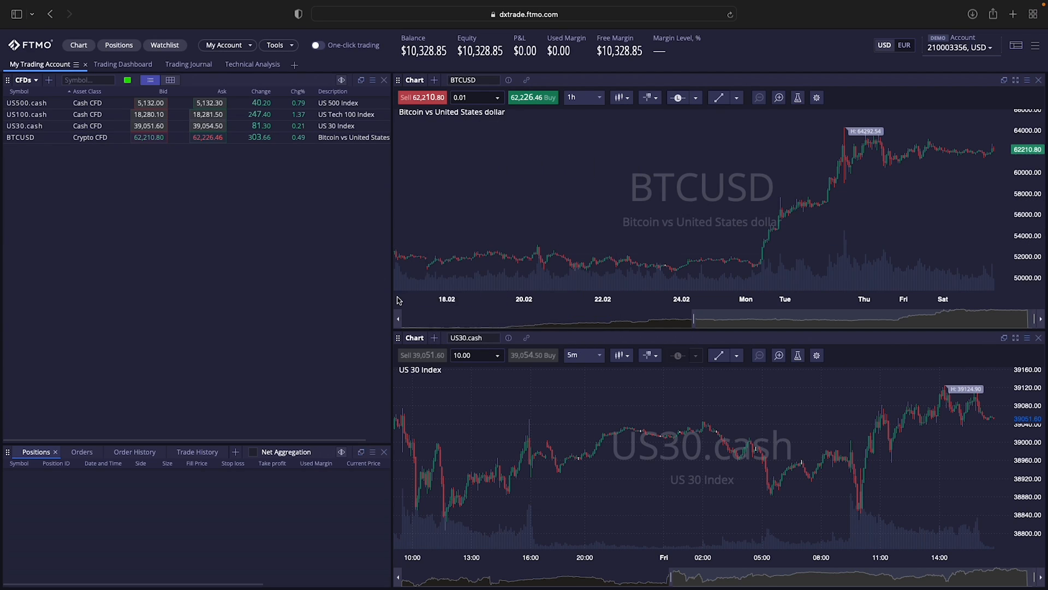
pyautogui.click(422, 98)
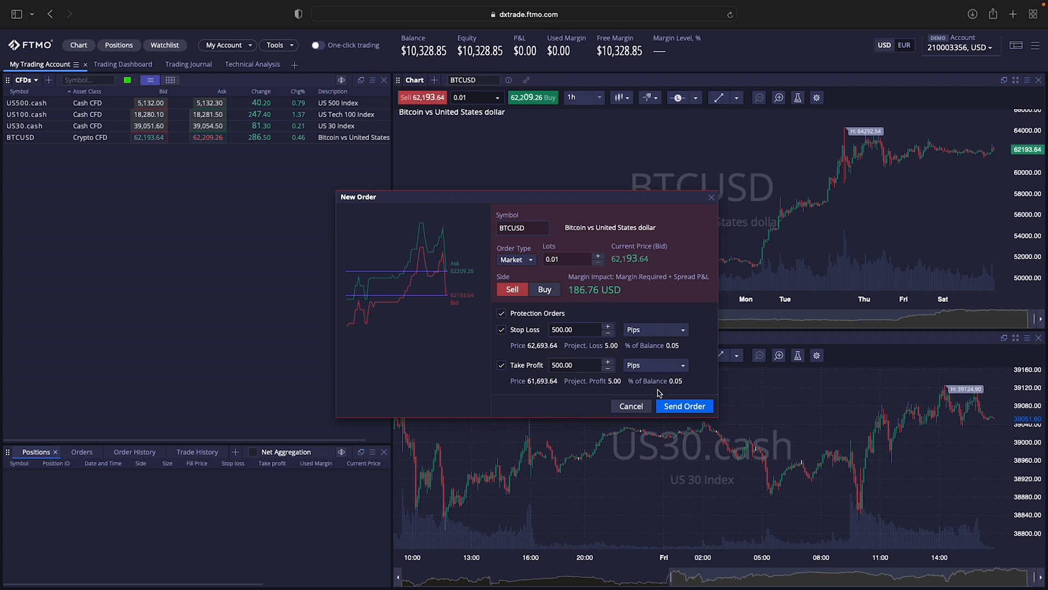
# Keep Market type, toggle take profit to % of Balance and back to pips, and send the sell
pyautogui.click(515, 259)
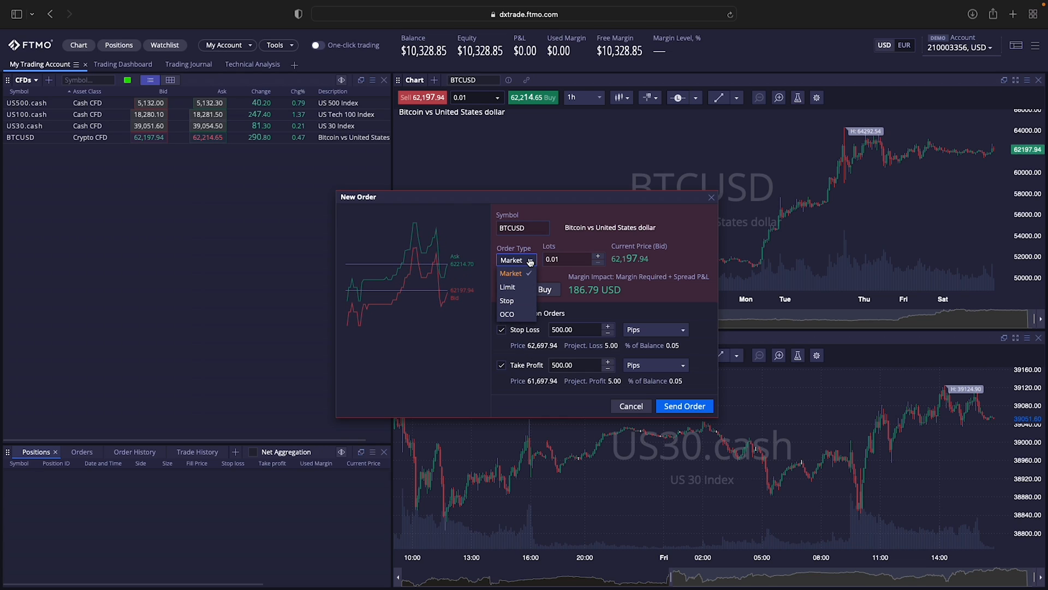
pyautogui.click(510, 273)
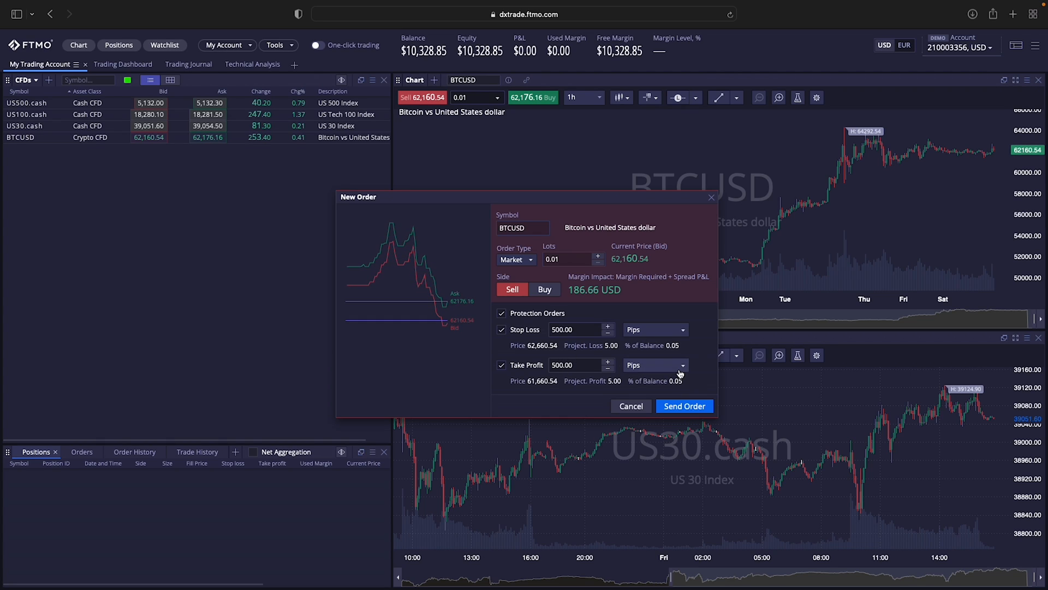
pyautogui.click(654, 364)
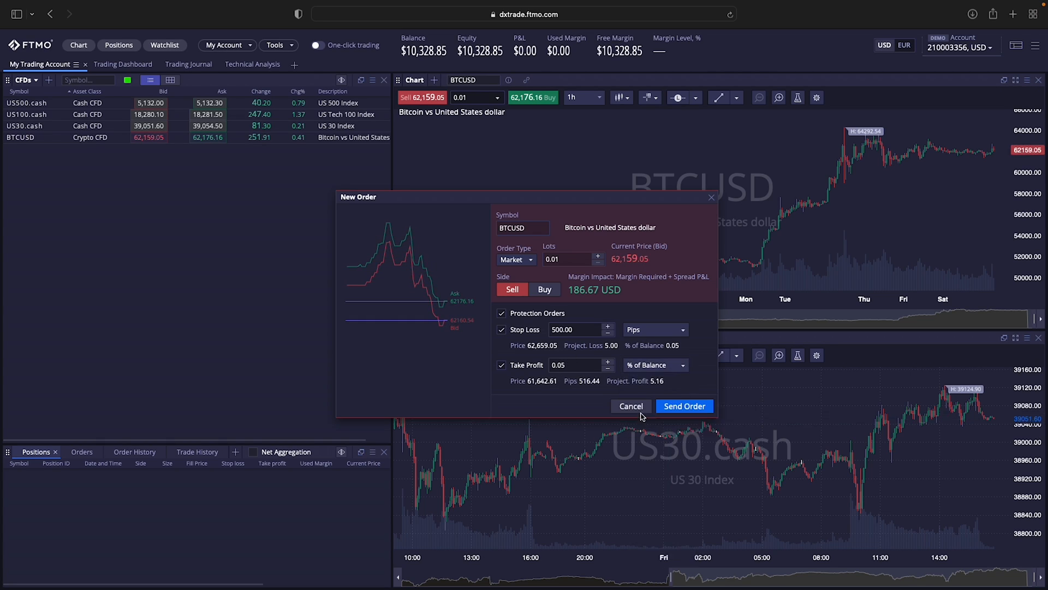
pyautogui.click(654, 366)
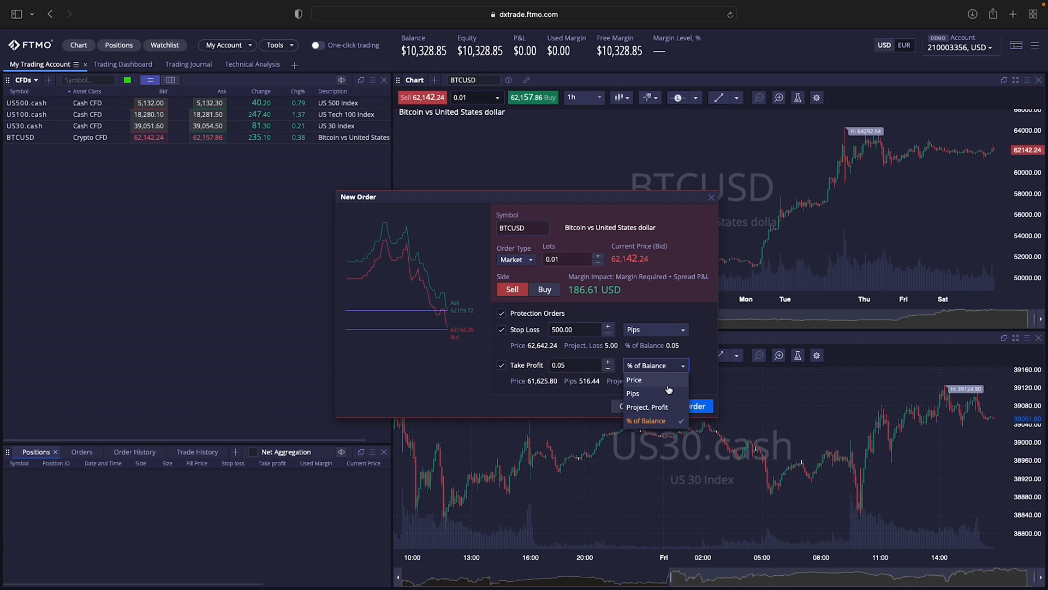
pyautogui.click(633, 393)
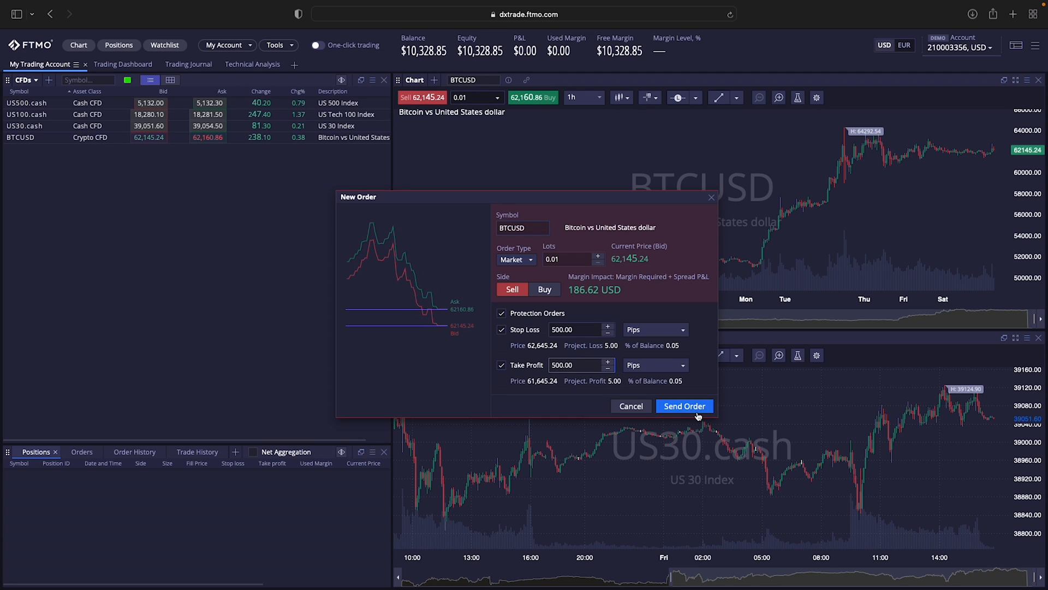
pyautogui.click(684, 406)
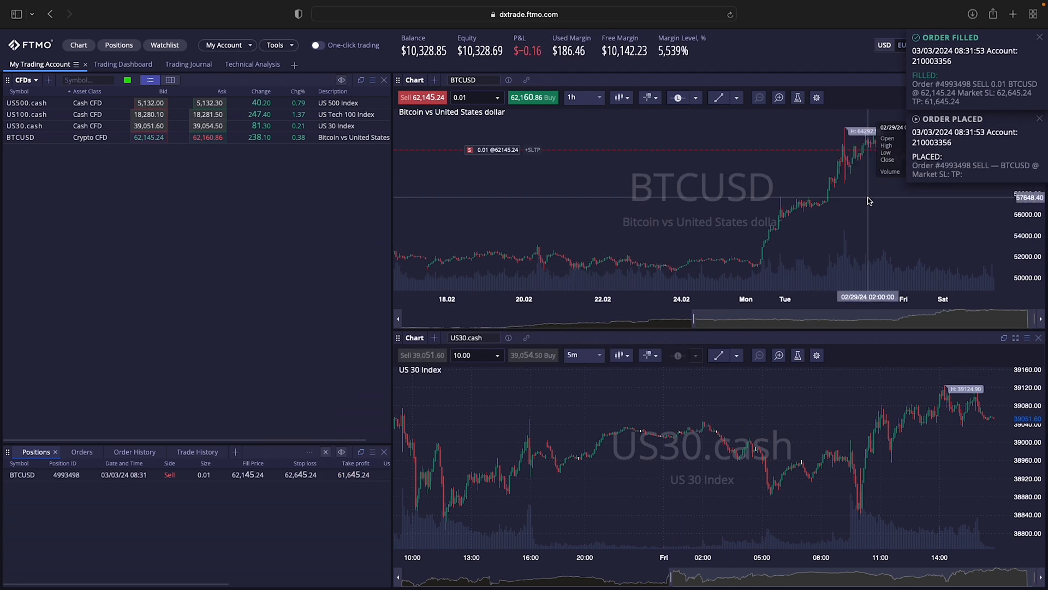
pyautogui.moveTo(535, 188)
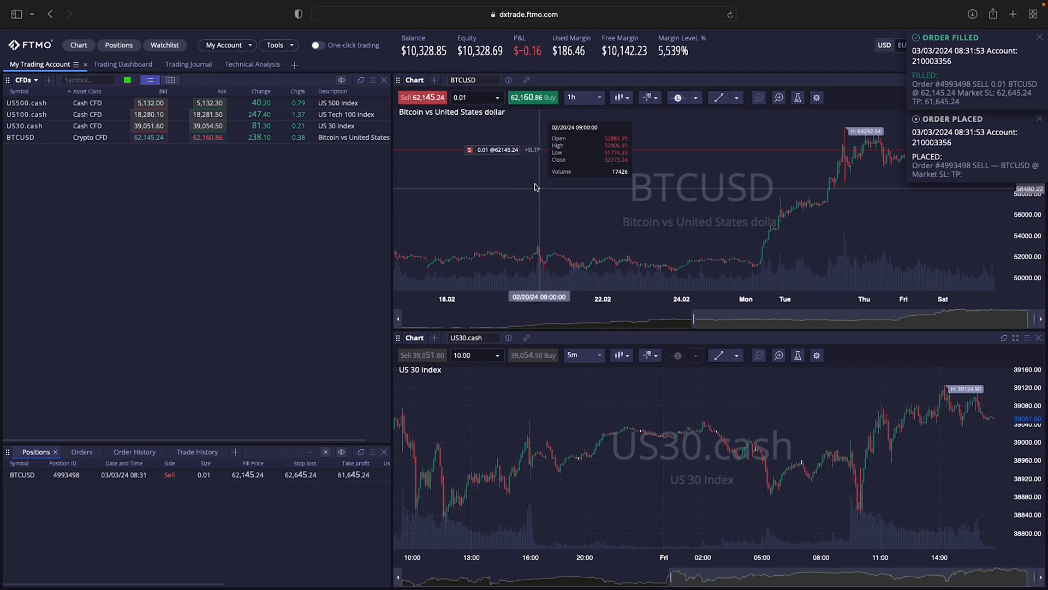
pyautogui.moveTo(533, 160)
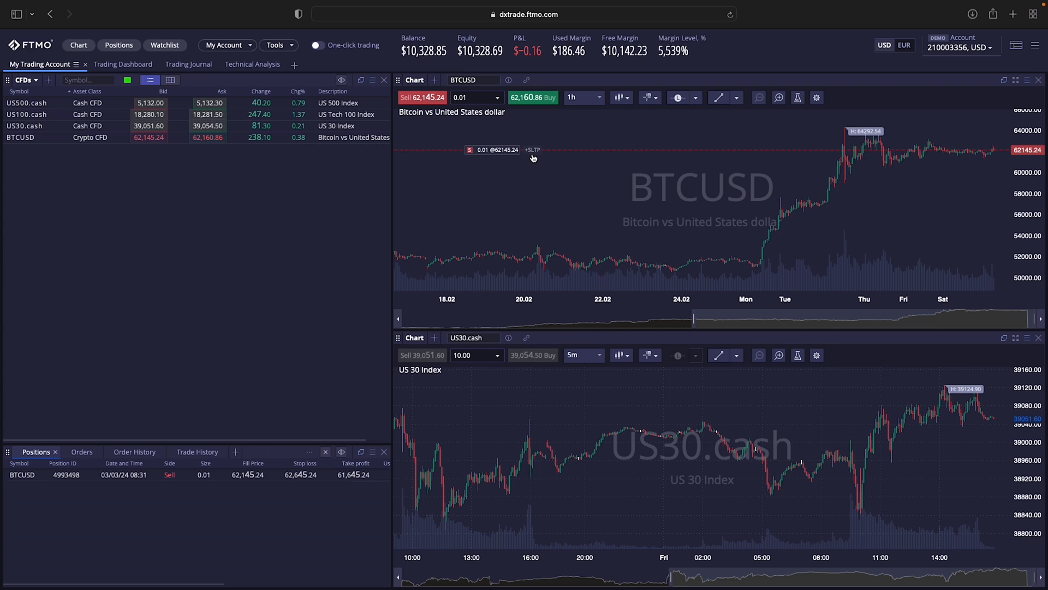
pyautogui.moveTo(668, 169)
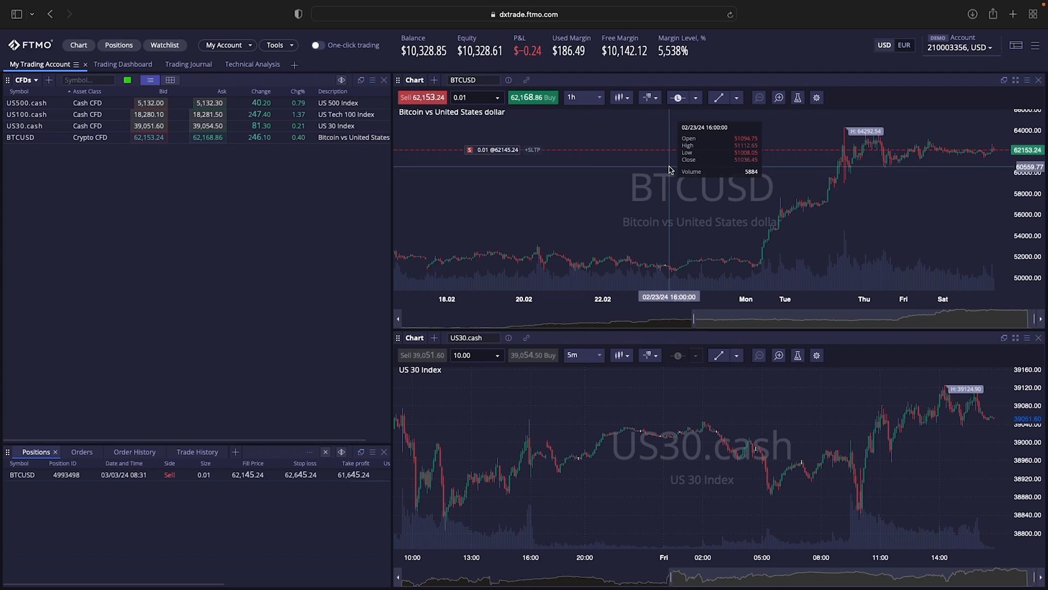
pyautogui.moveTo(749, 179)
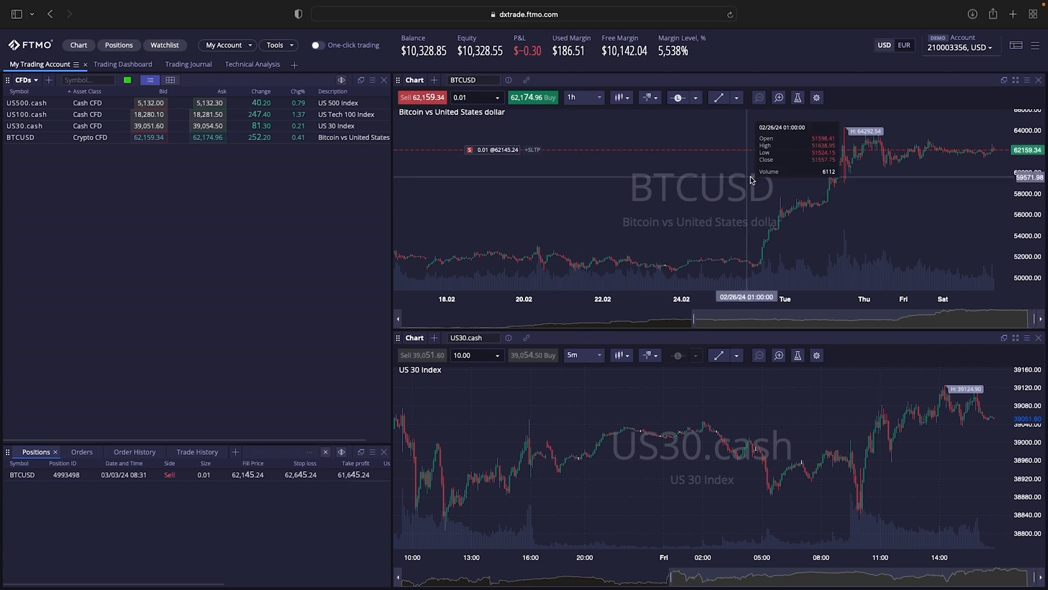
pyautogui.moveTo(610, 206)
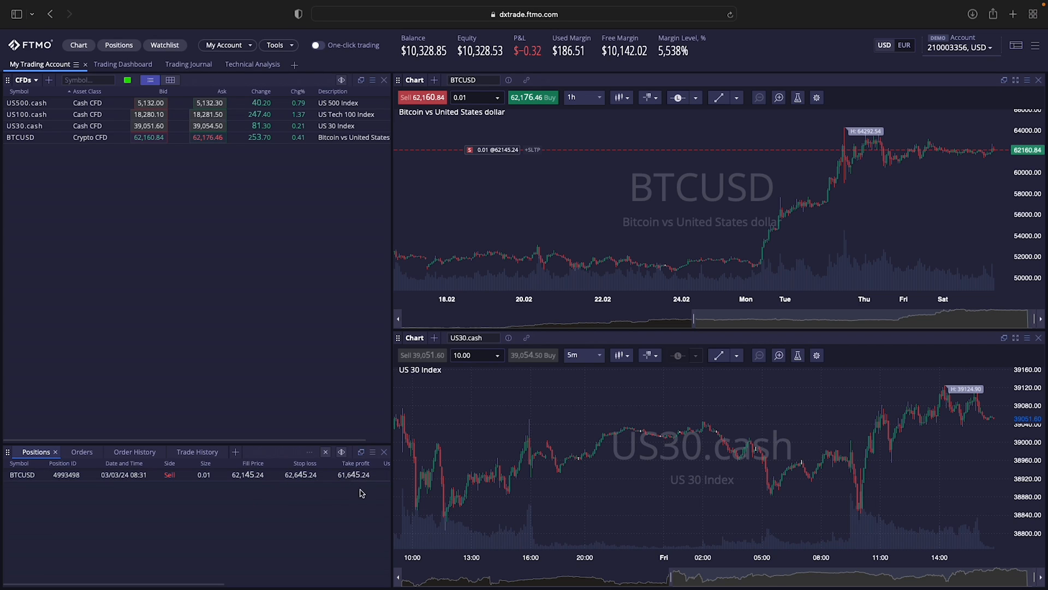
pyautogui.moveTo(539, 218)
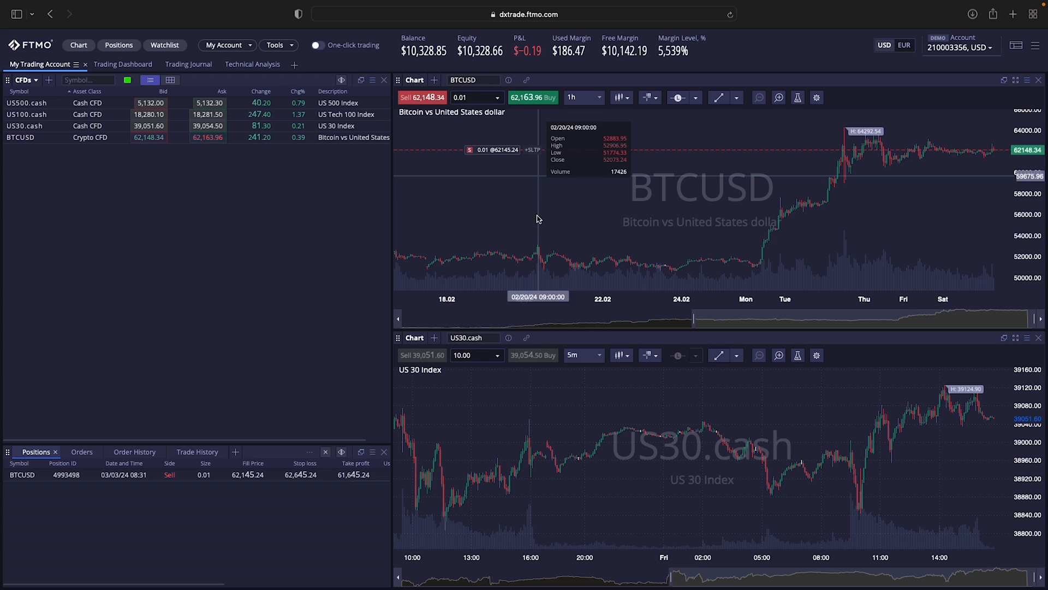
pyautogui.moveTo(274, 484)
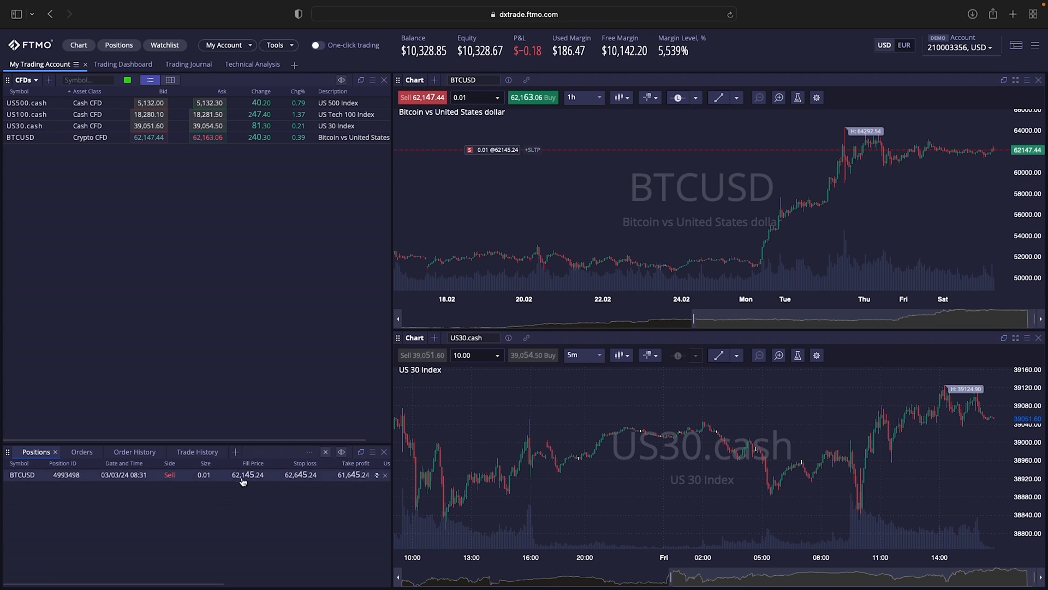
# Select the BTCUSD position row and open its Modify Position protection window
pyautogui.click(376, 474)
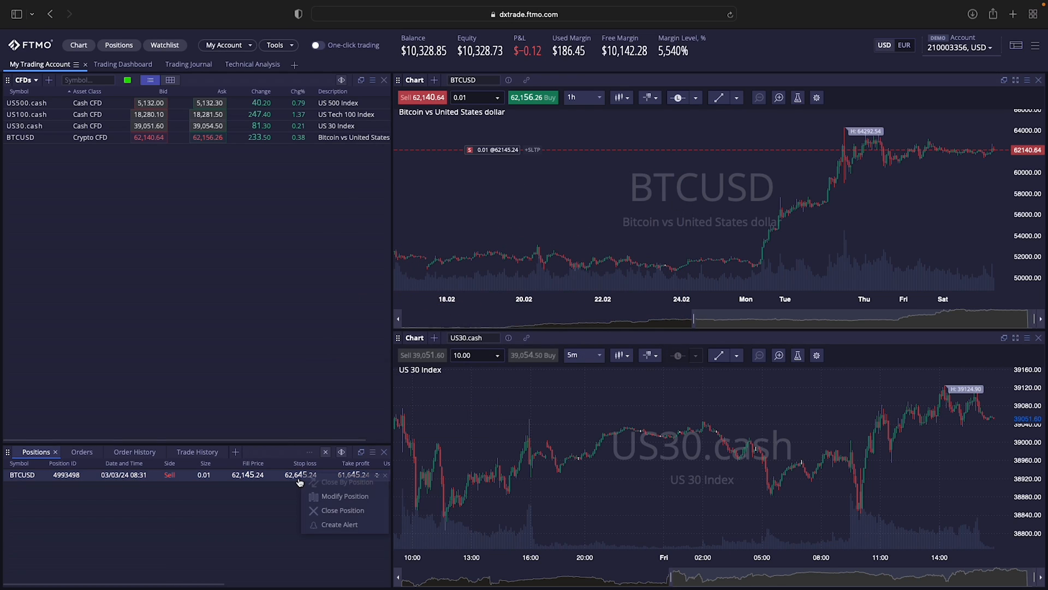
pyautogui.click(345, 495)
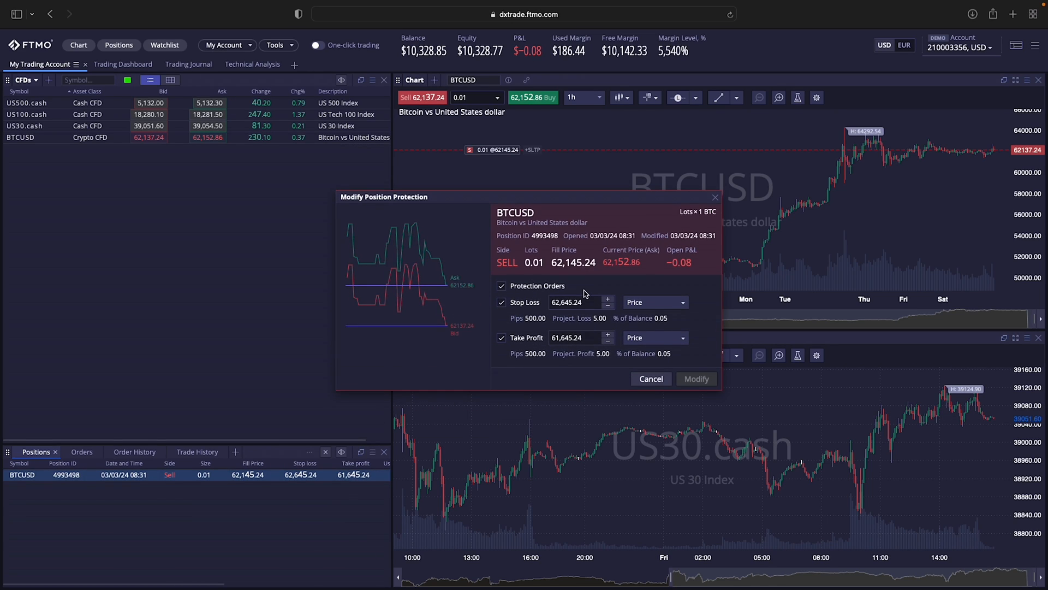
# Measure stop loss and take profit in pips and widen the stop loss to 63,145.24
pyautogui.click(653, 302)
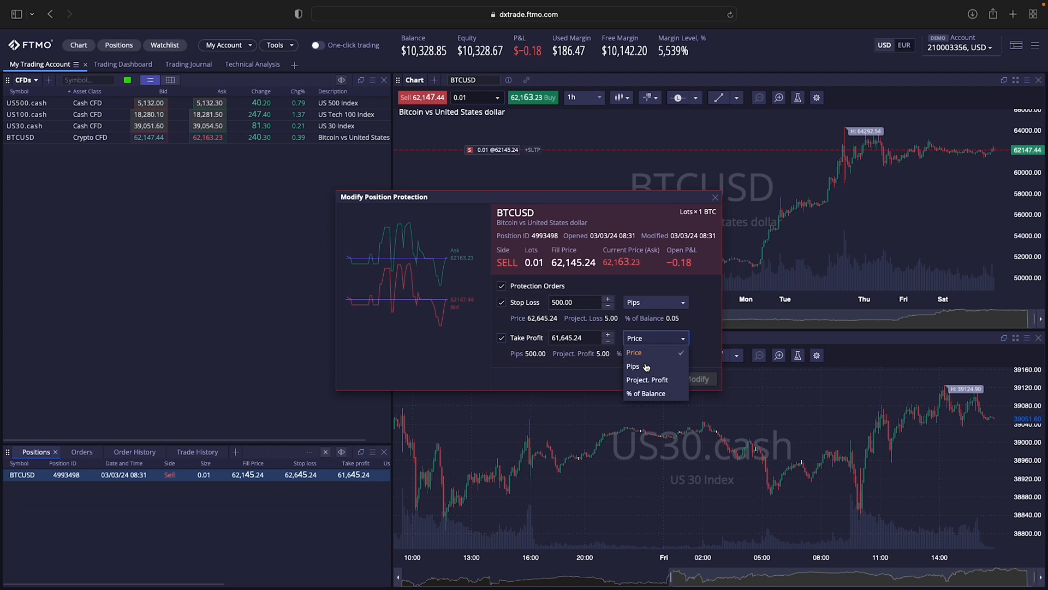
pyautogui.click(632, 366)
pyautogui.write('10')
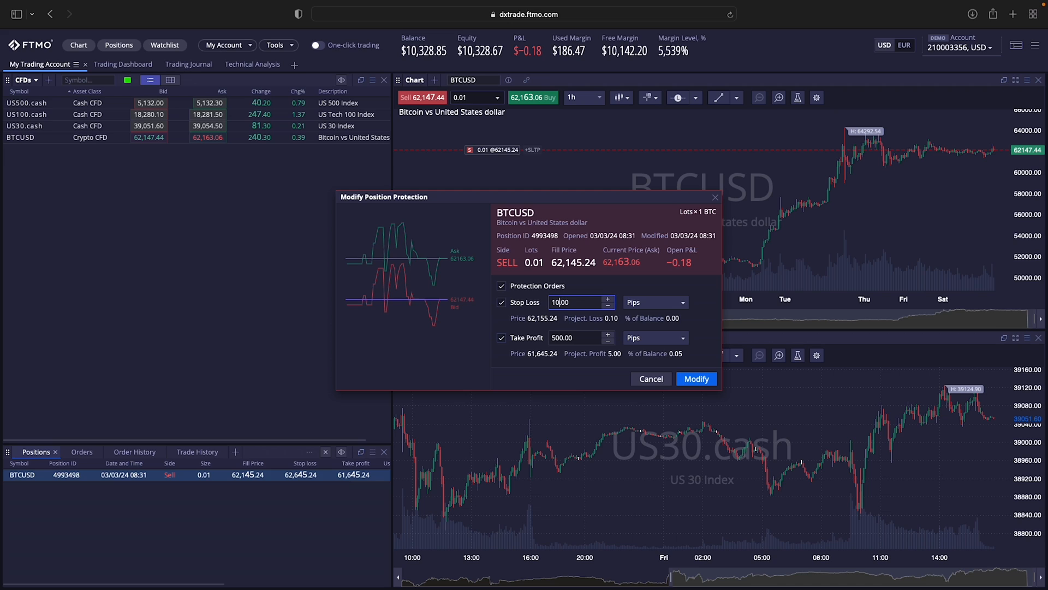
pyautogui.click(695, 379)
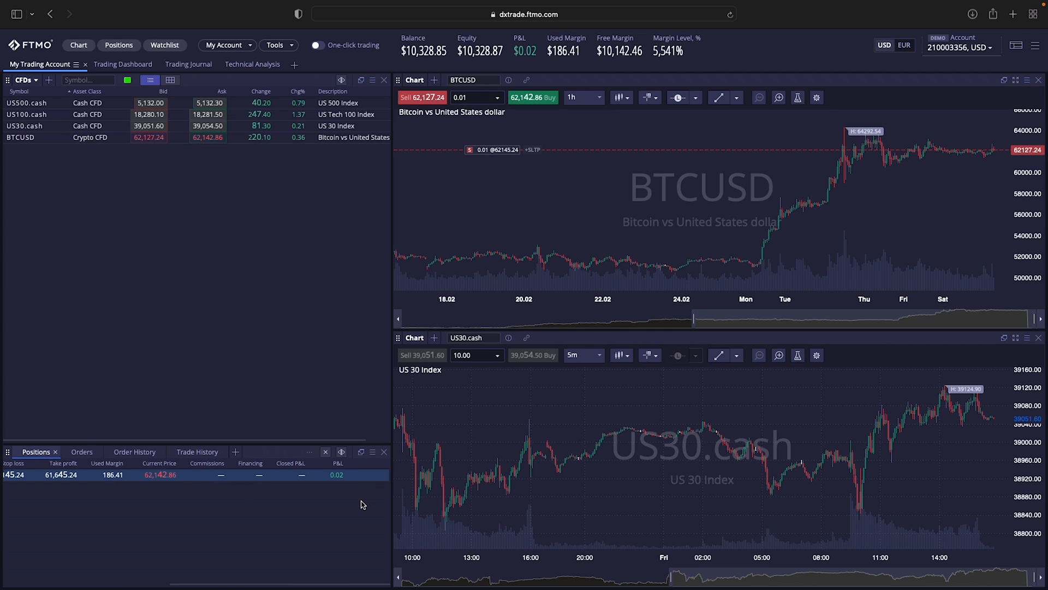
pyautogui.moveTo(354, 494)
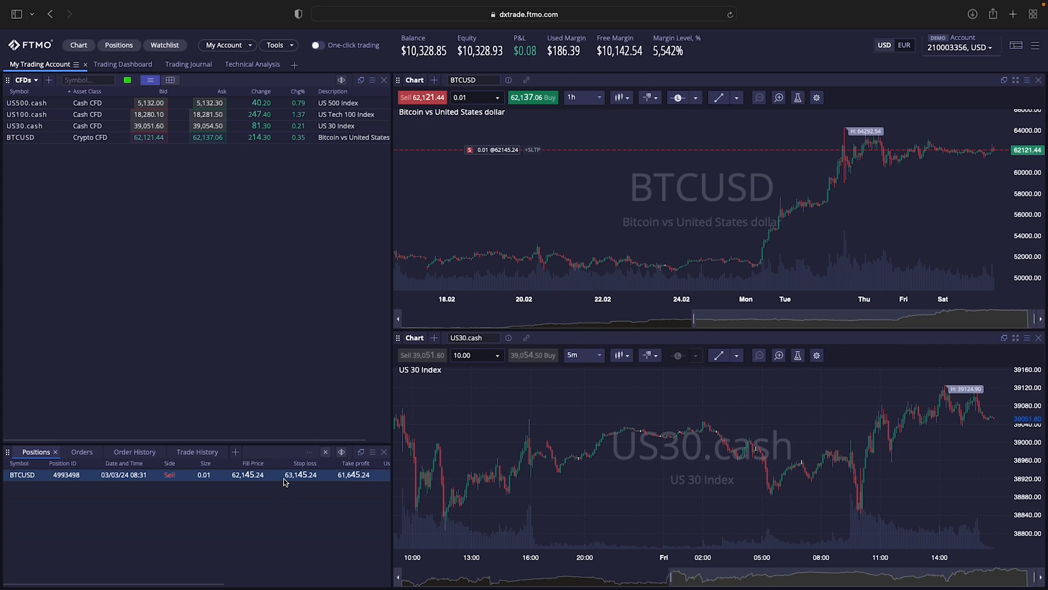
pyautogui.rightClick(254, 474)
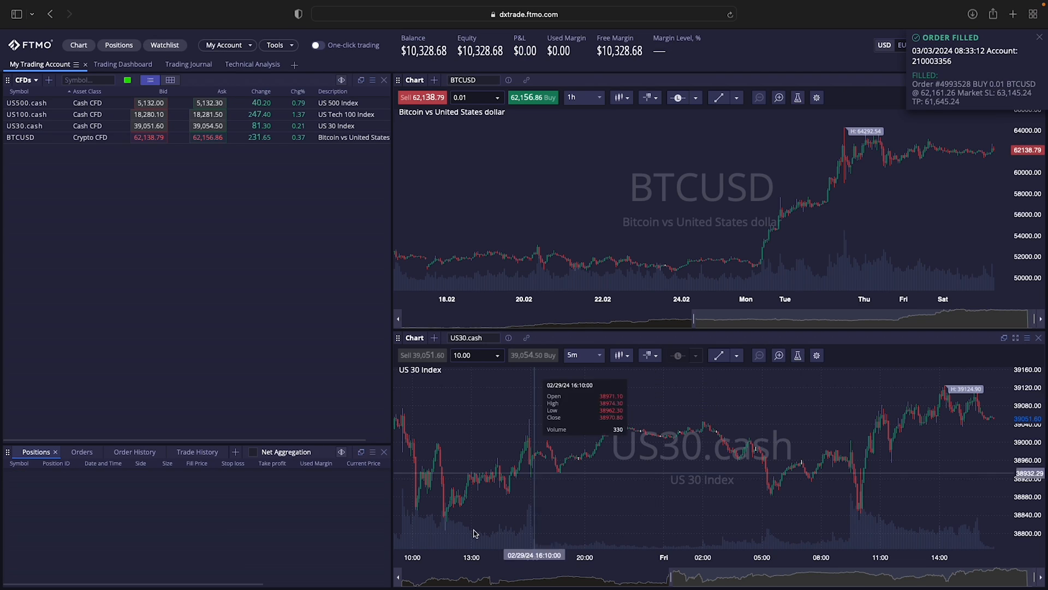
pyautogui.moveTo(700, 253)
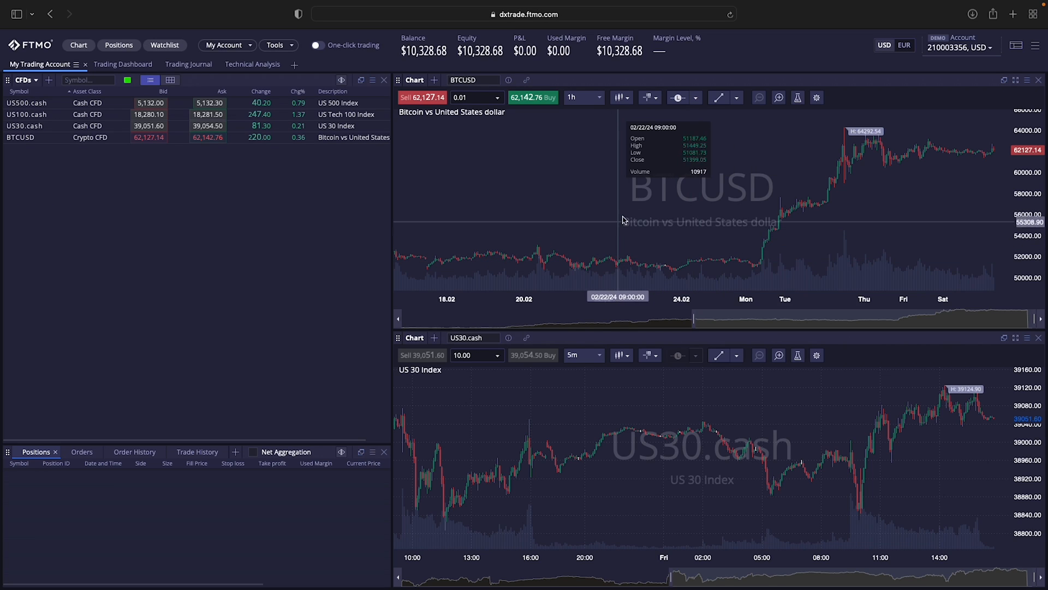
pyautogui.moveTo(657, 230)
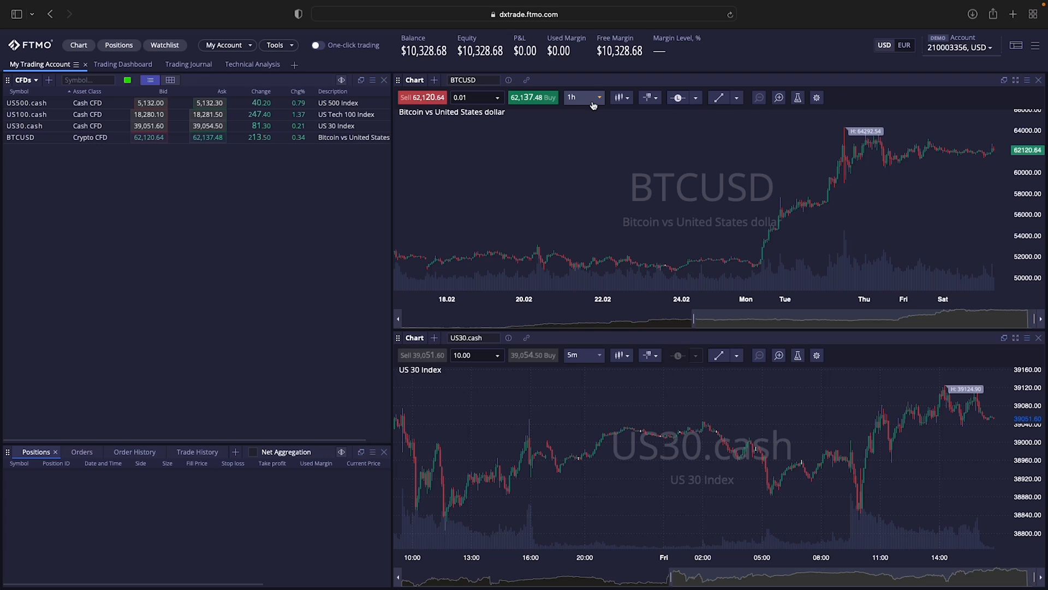
pyautogui.click(581, 98)
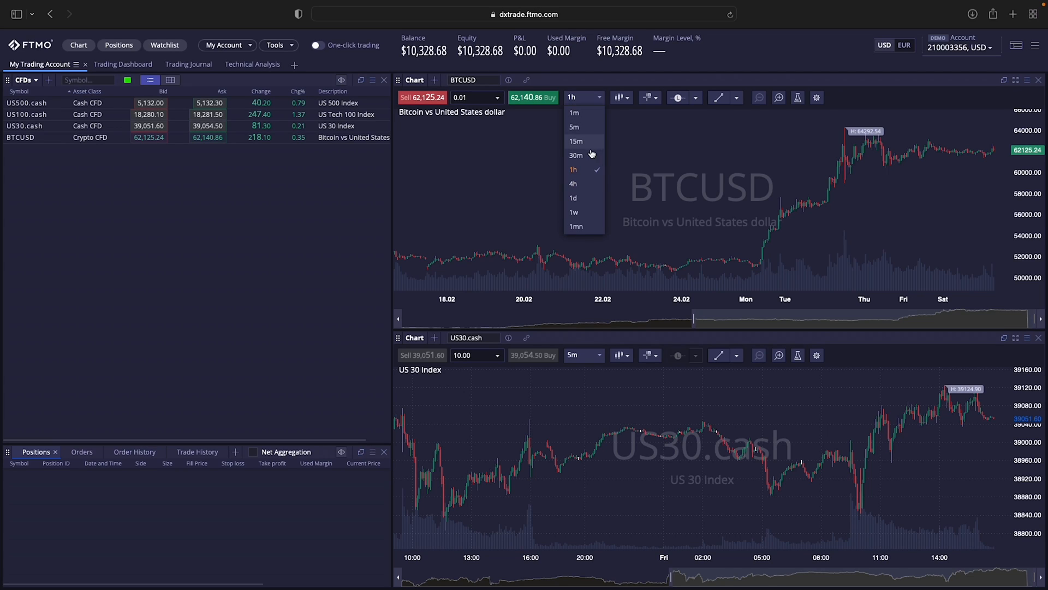
pyautogui.moveTo(581, 181)
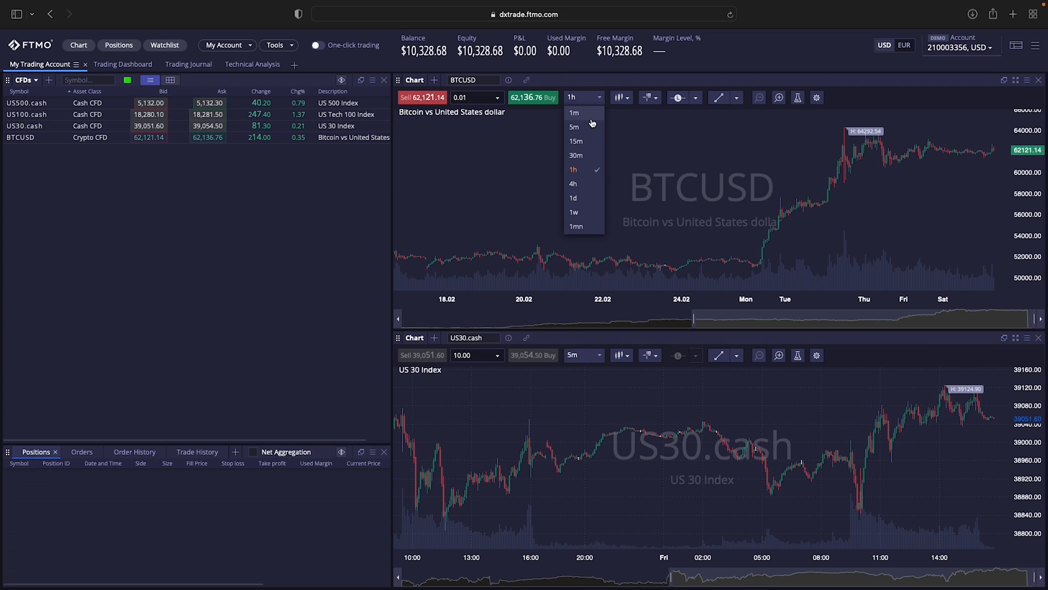
pyautogui.moveTo(599, 110)
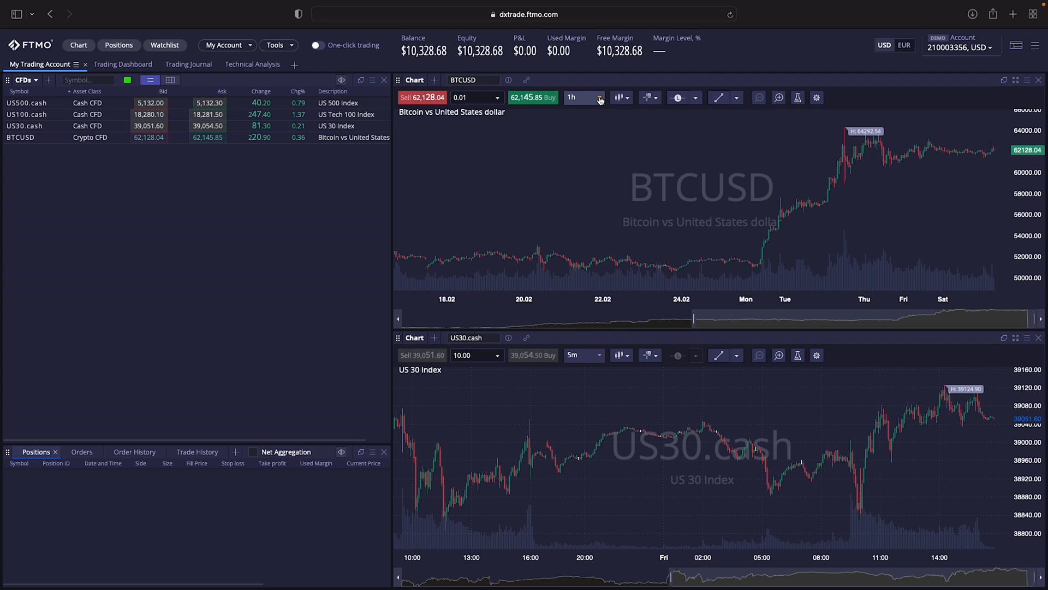
pyautogui.click(584, 98)
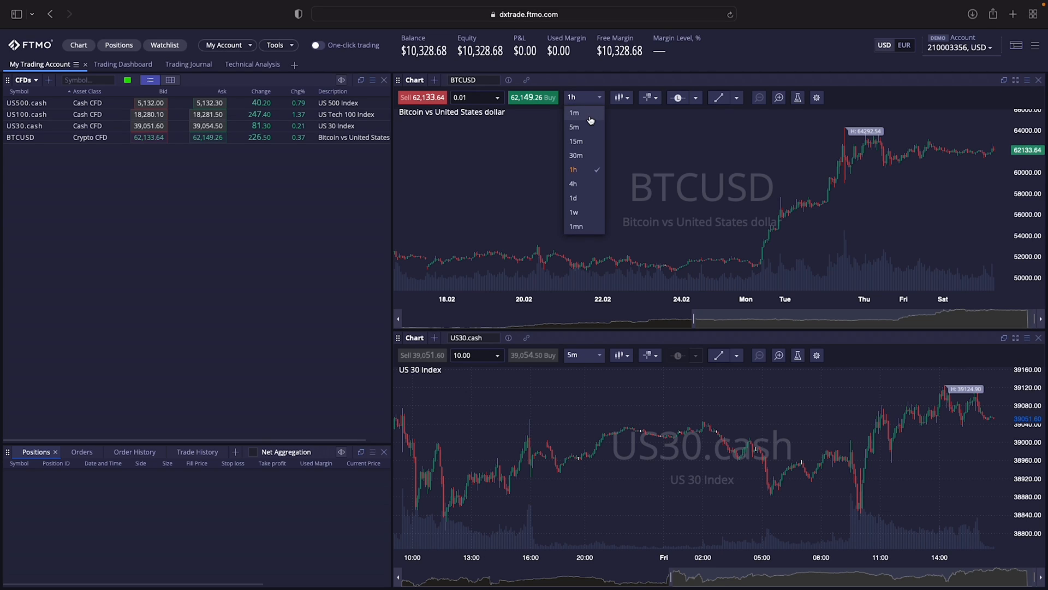
pyautogui.moveTo(577, 170)
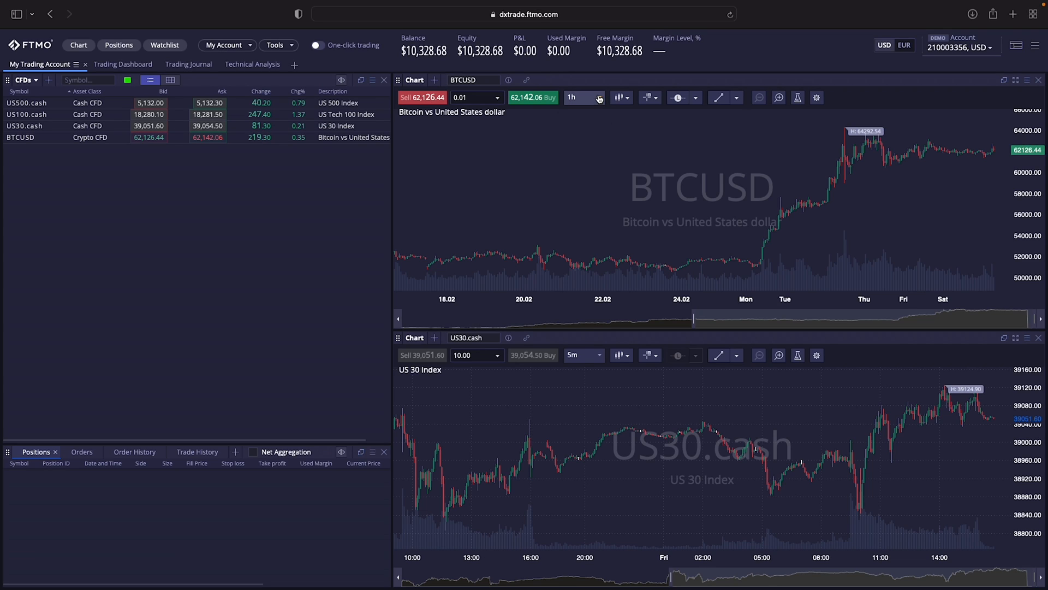
pyautogui.click(620, 97)
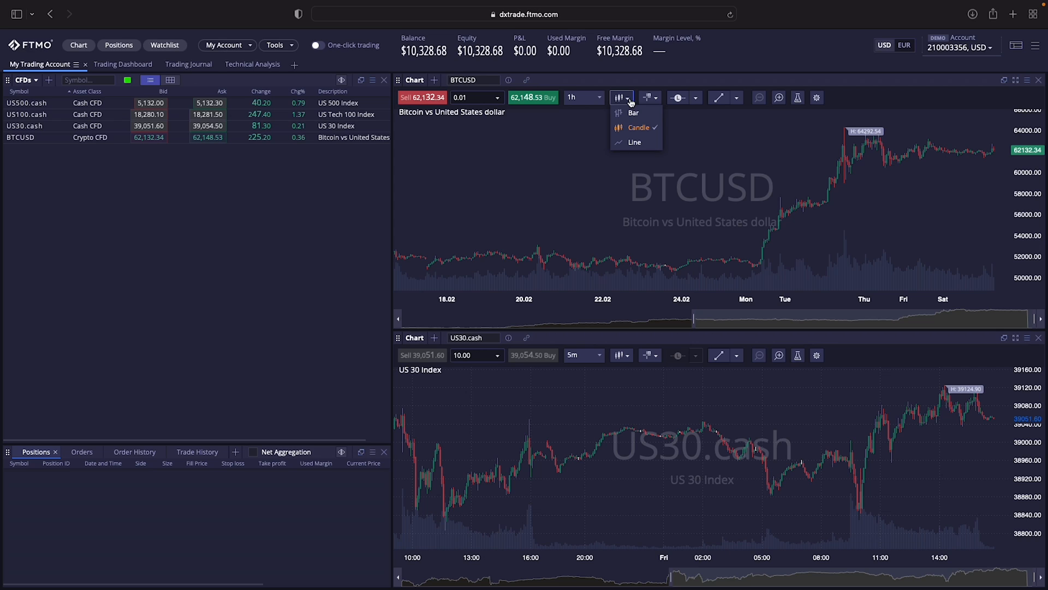
pyautogui.moveTo(634, 142)
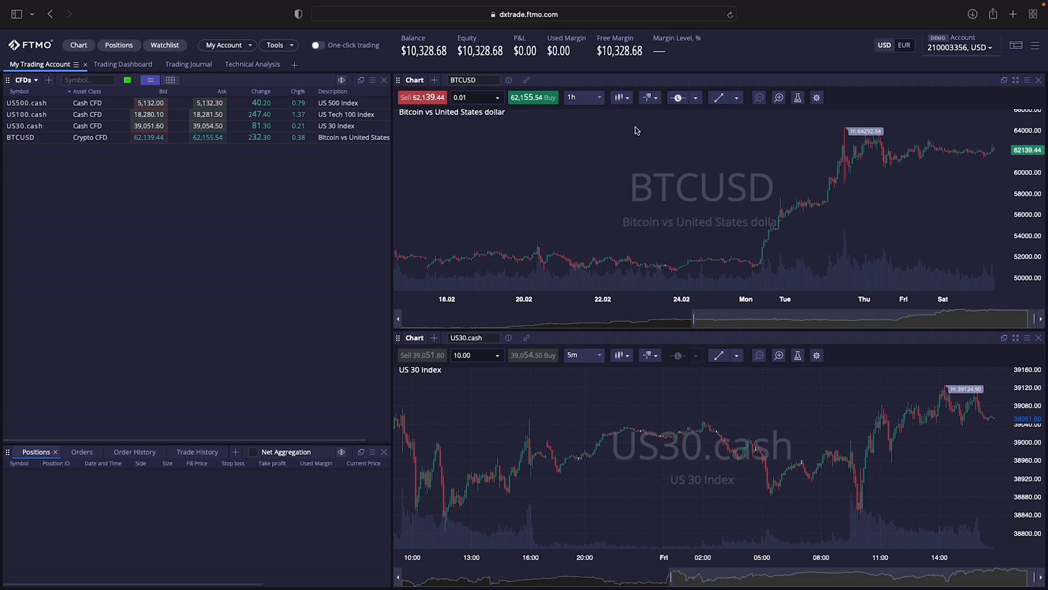
# Change the BTCUSD chart from Crosshair with Floating Data Box to plain Crosshair
pyautogui.click(649, 98)
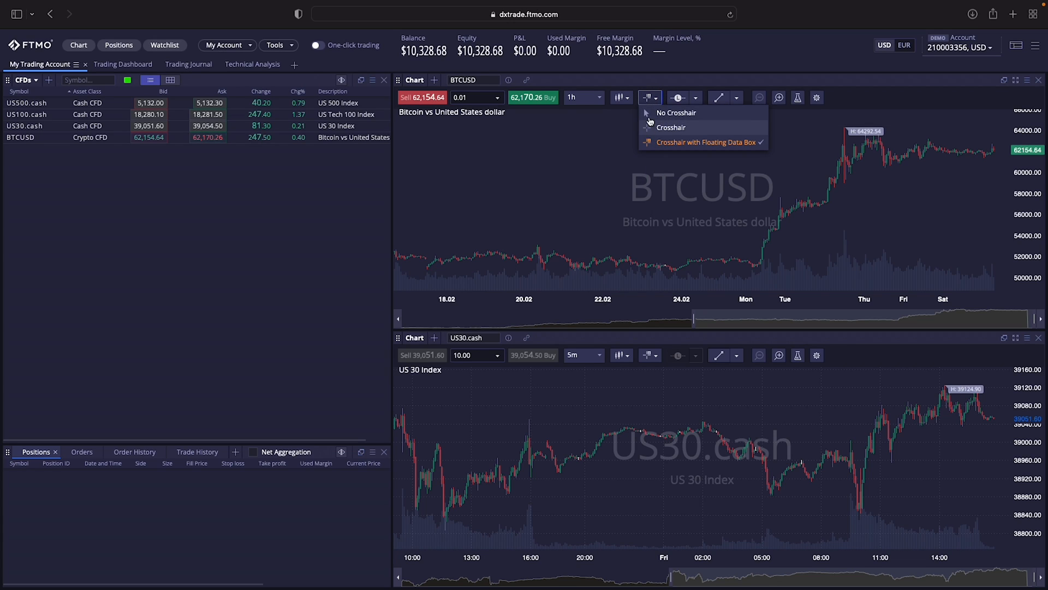
pyautogui.click(676, 112)
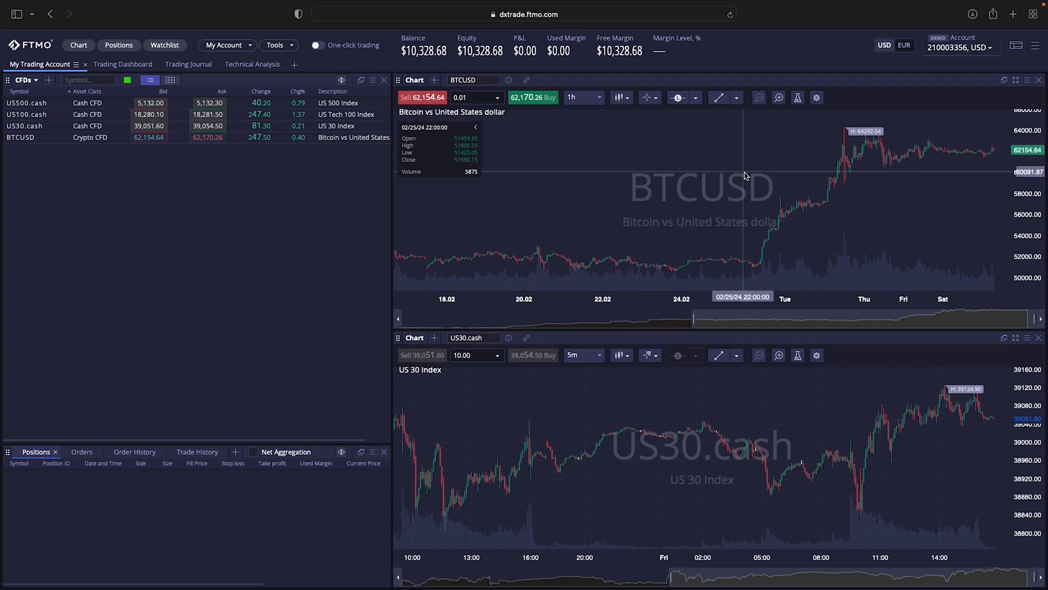
pyautogui.click(649, 98)
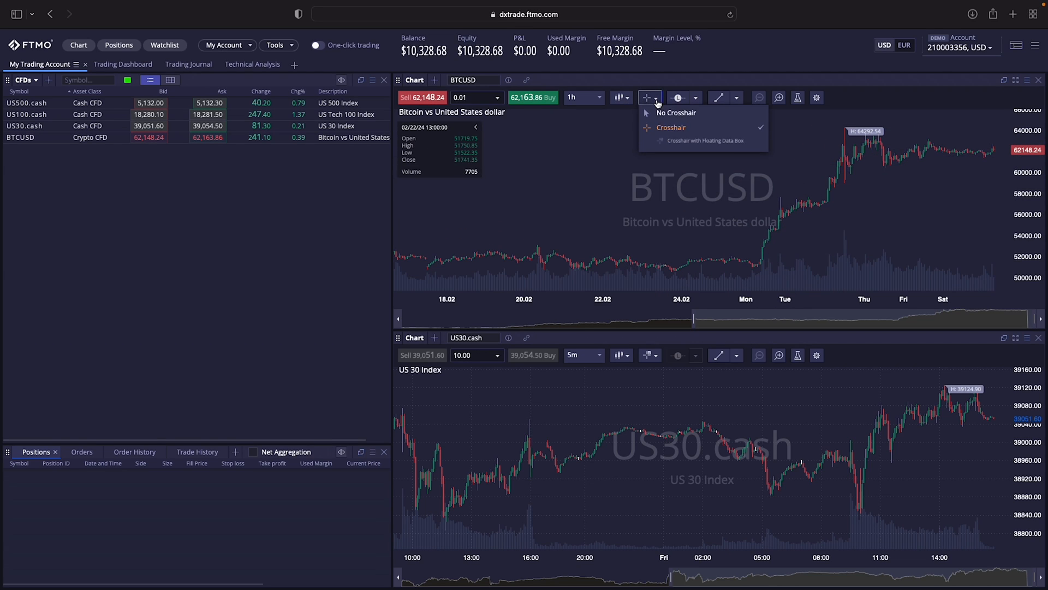
pyautogui.click(795, 203)
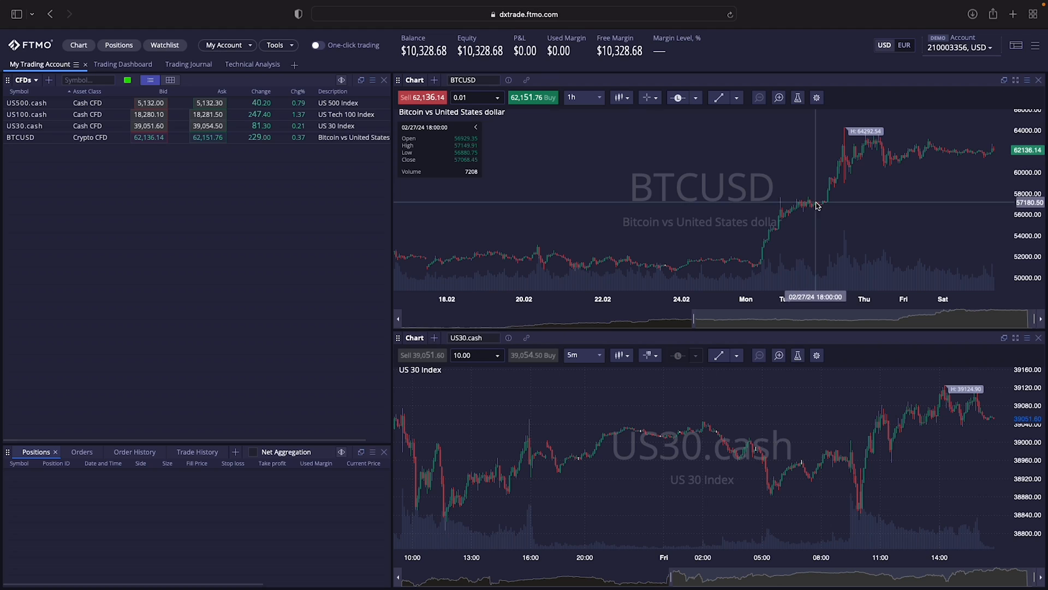
pyautogui.moveTo(949, 151)
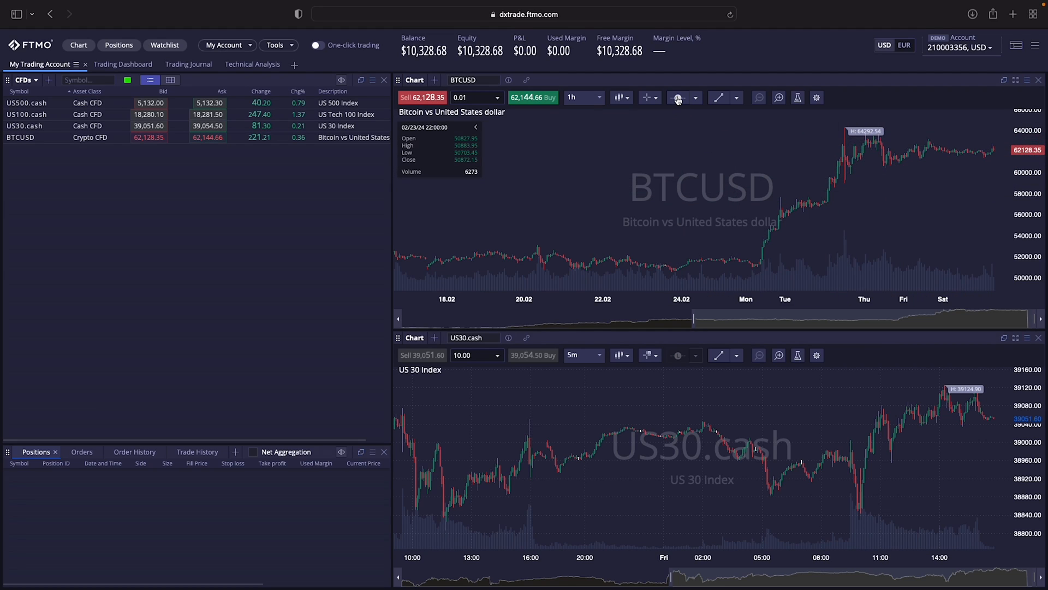
pyautogui.click(677, 97)
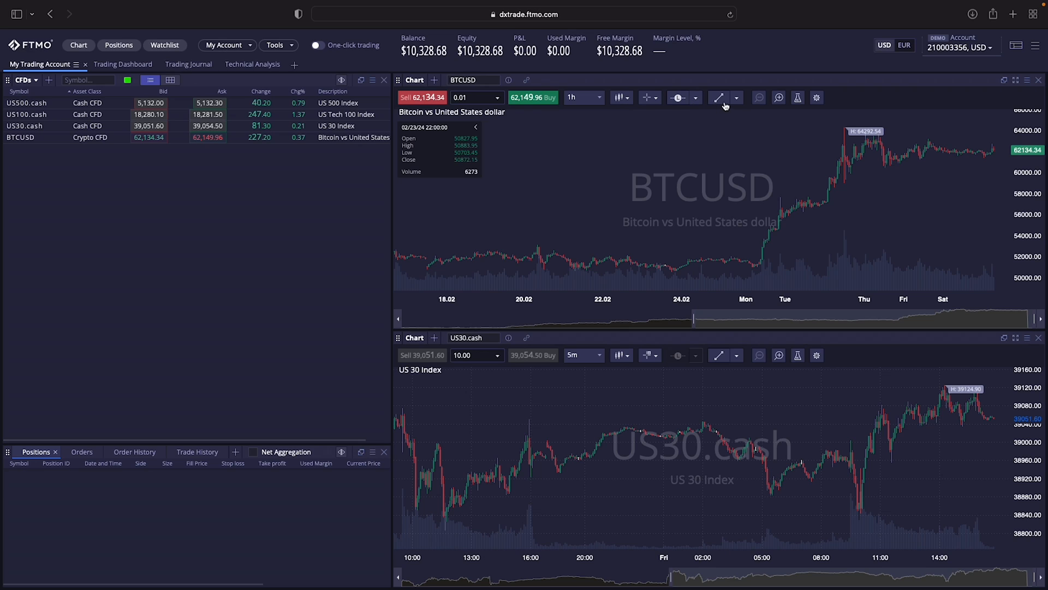
# Use the chart zoom tool to drag-zoom the BTCUSD chart into recent days from 22 February
pyautogui.click(736, 97)
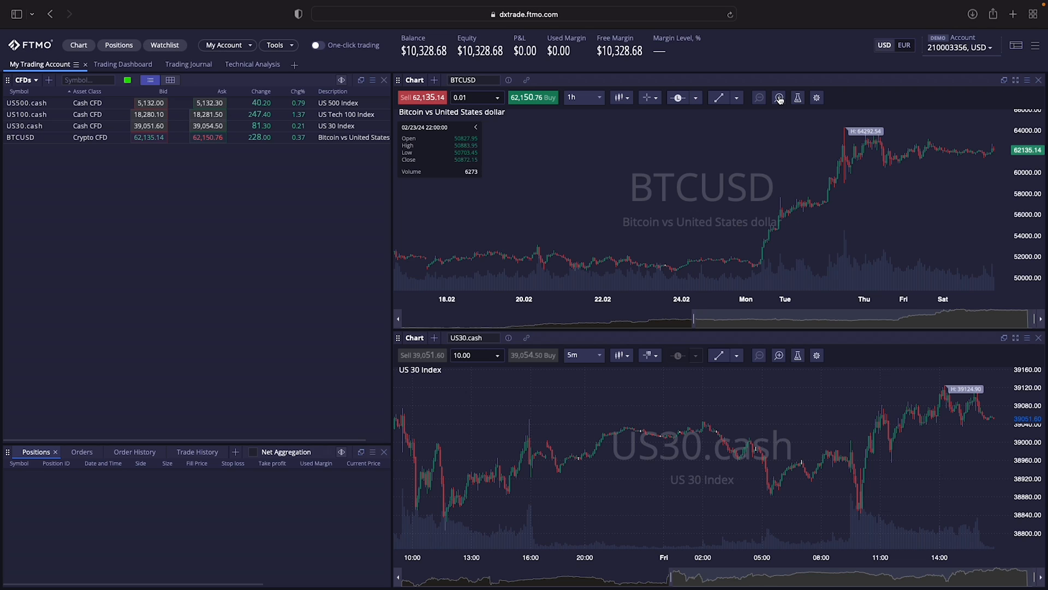
pyautogui.moveTo(926, 149)
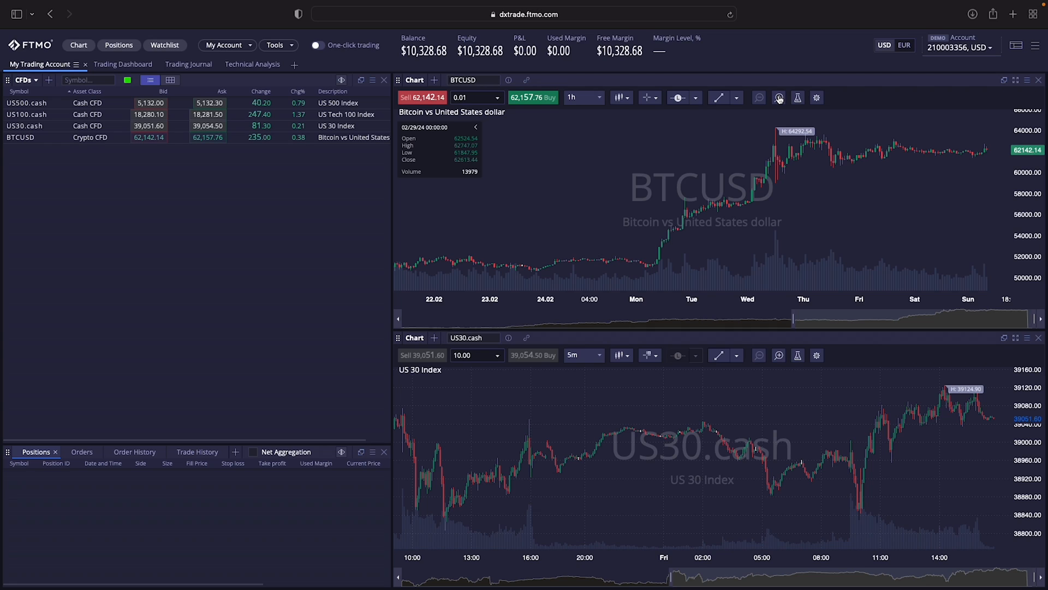
pyautogui.moveTo(936, 182)
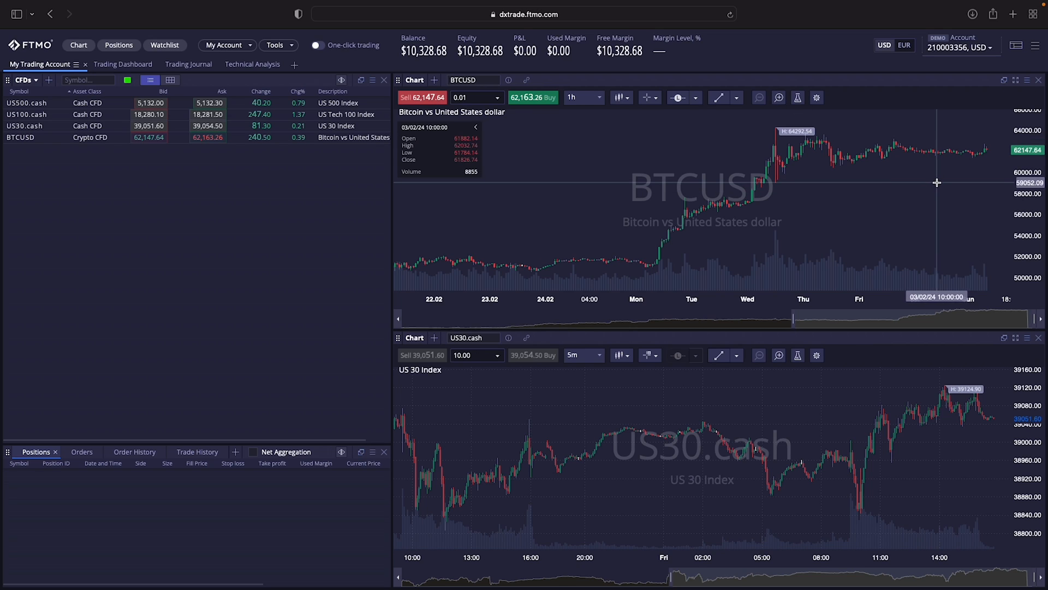
pyautogui.moveTo(859, 187); pyautogui.dragTo(937, 186)
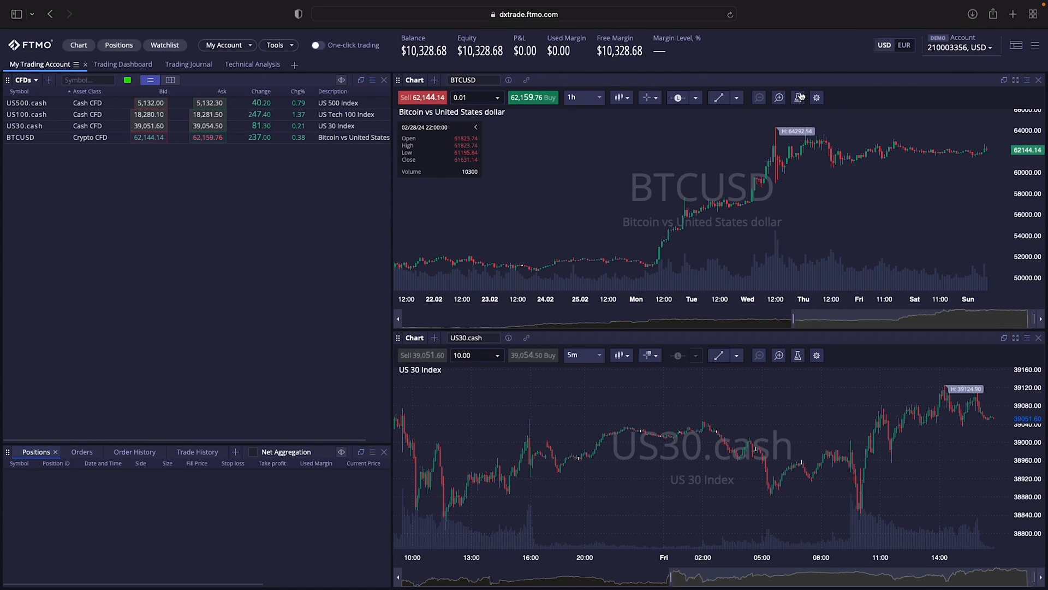
# Open the technical indicators dialog without adding any, then reset the chart zoom
pyautogui.click(798, 98)
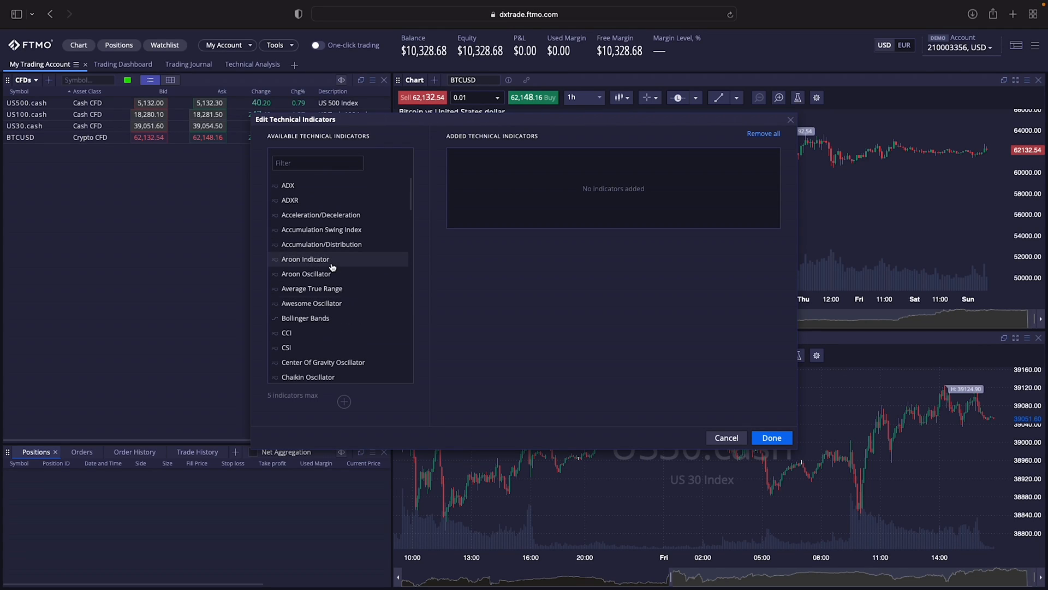
pyautogui.moveTo(450, 298)
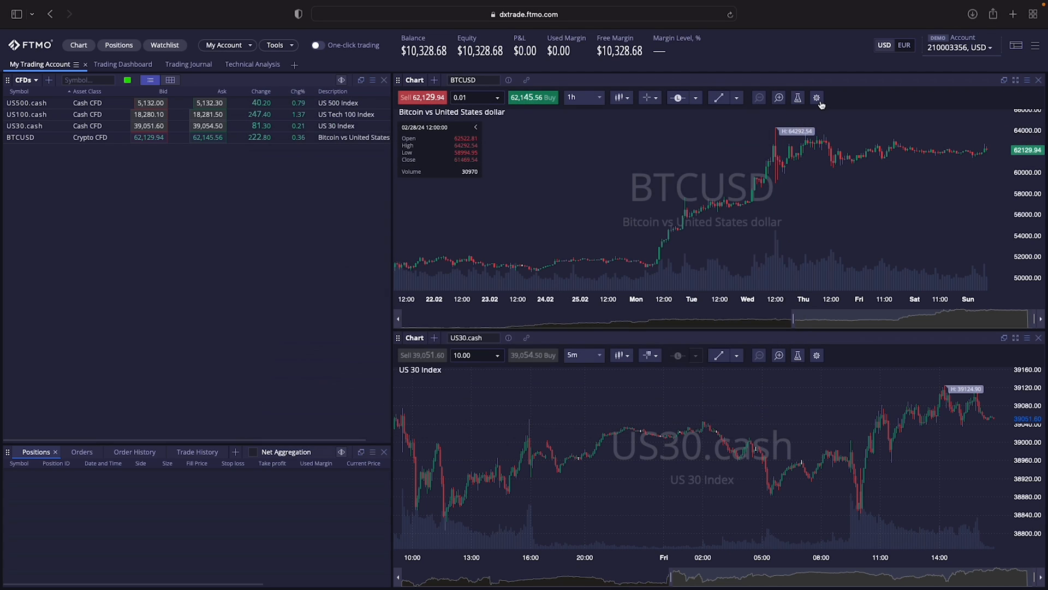
pyautogui.click(816, 98)
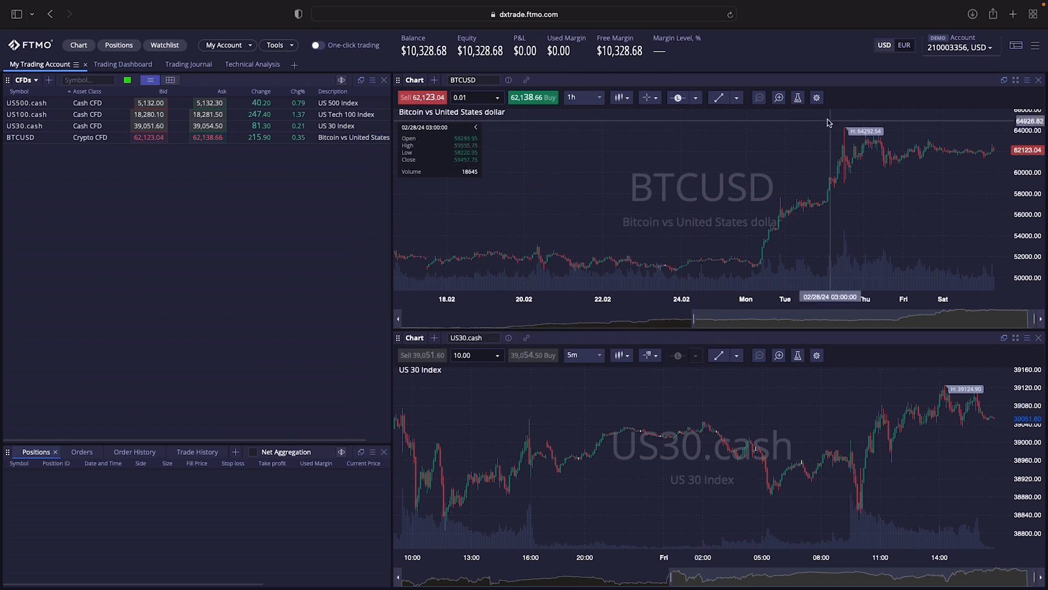
# Open the BTCUSD chart settings and turn off Show Grid
pyautogui.click(816, 98)
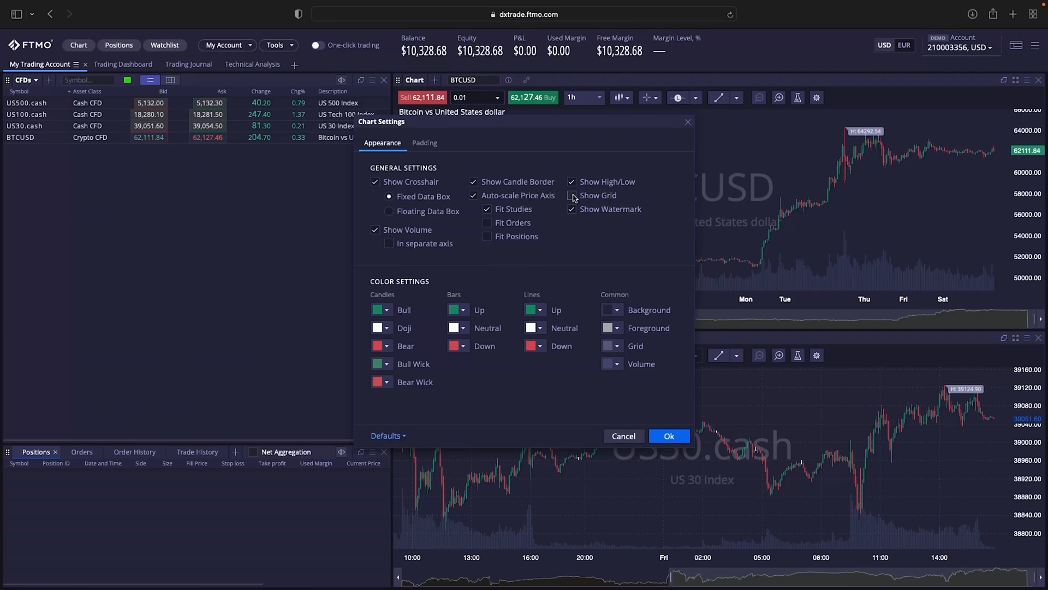
pyautogui.click(571, 196)
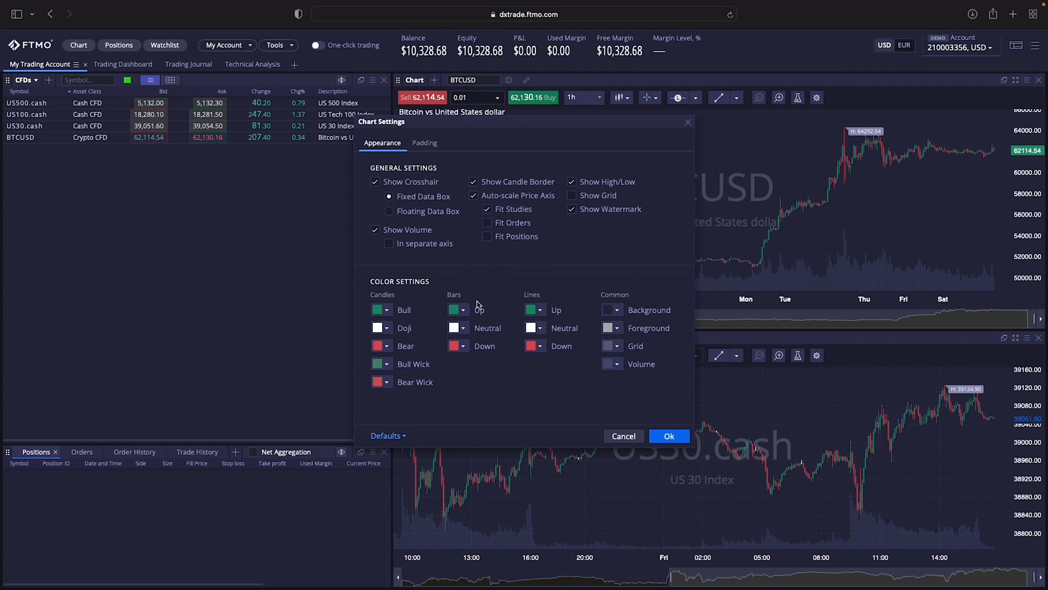
pyautogui.click(380, 310)
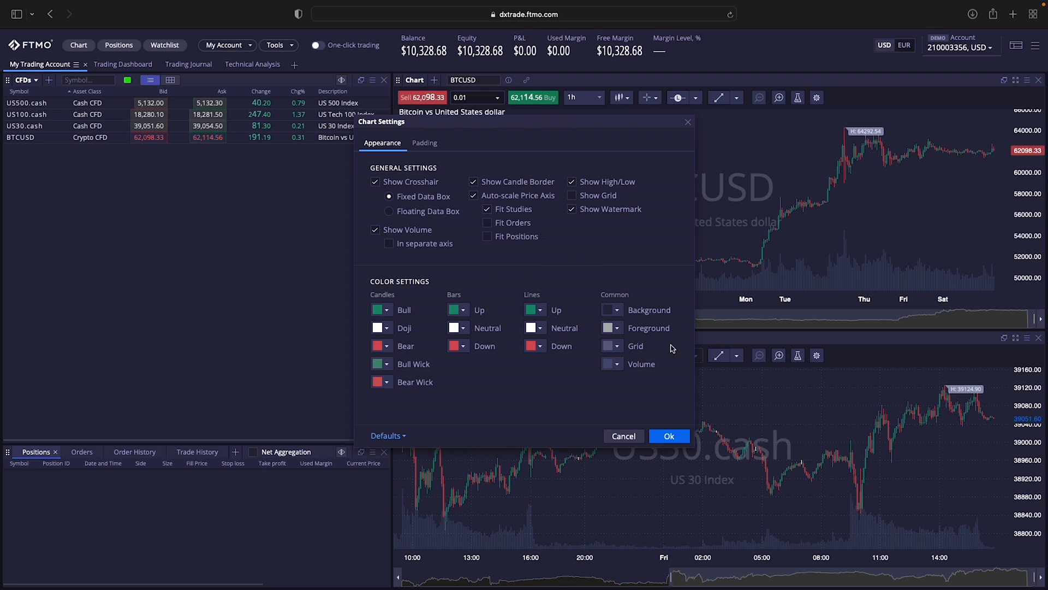
pyautogui.click(669, 435)
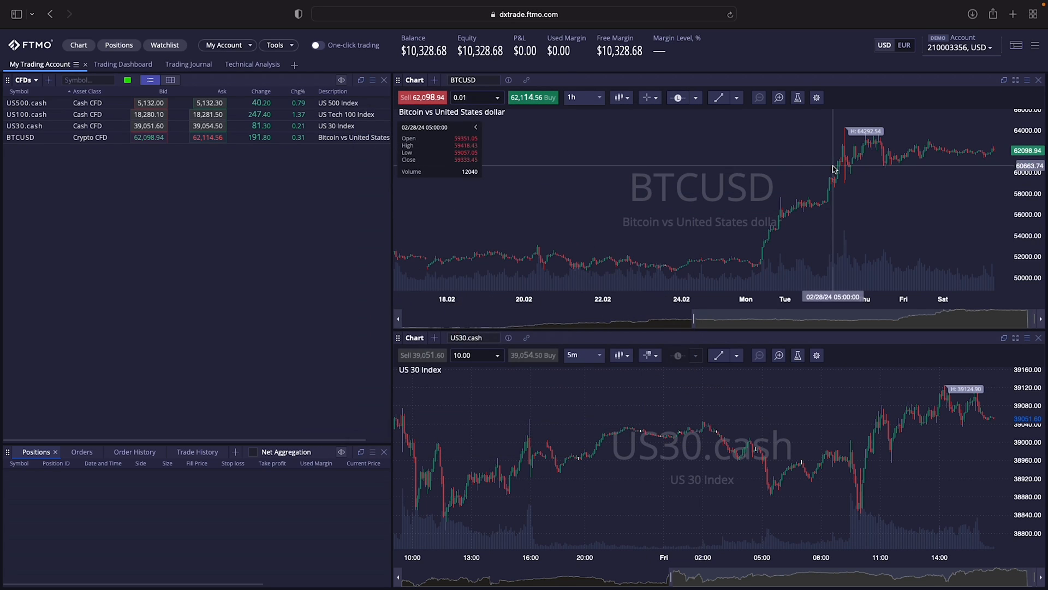
pyautogui.moveTo(752, 503)
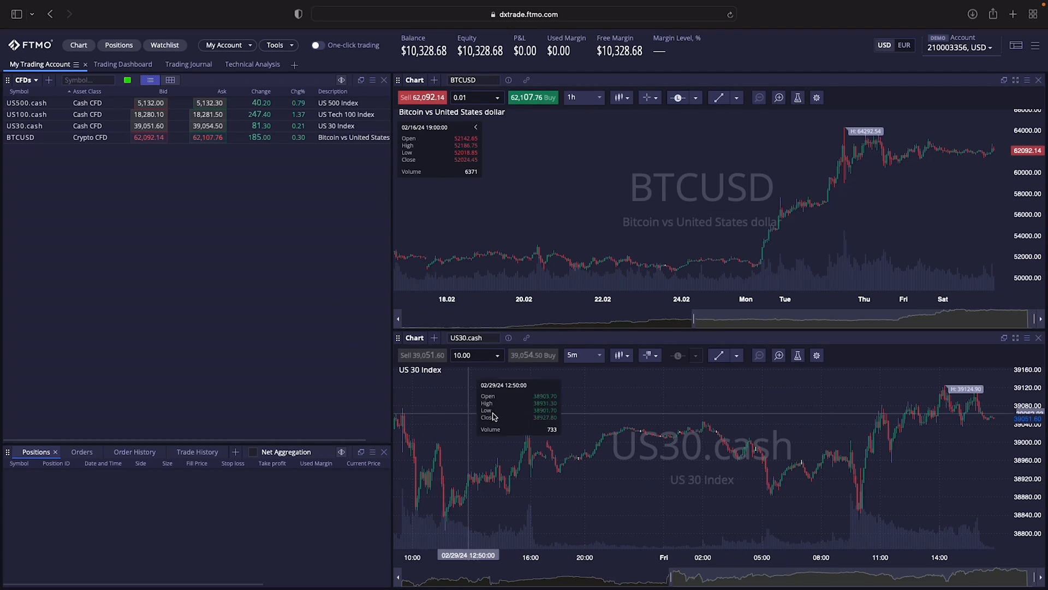
pyautogui.click(434, 337)
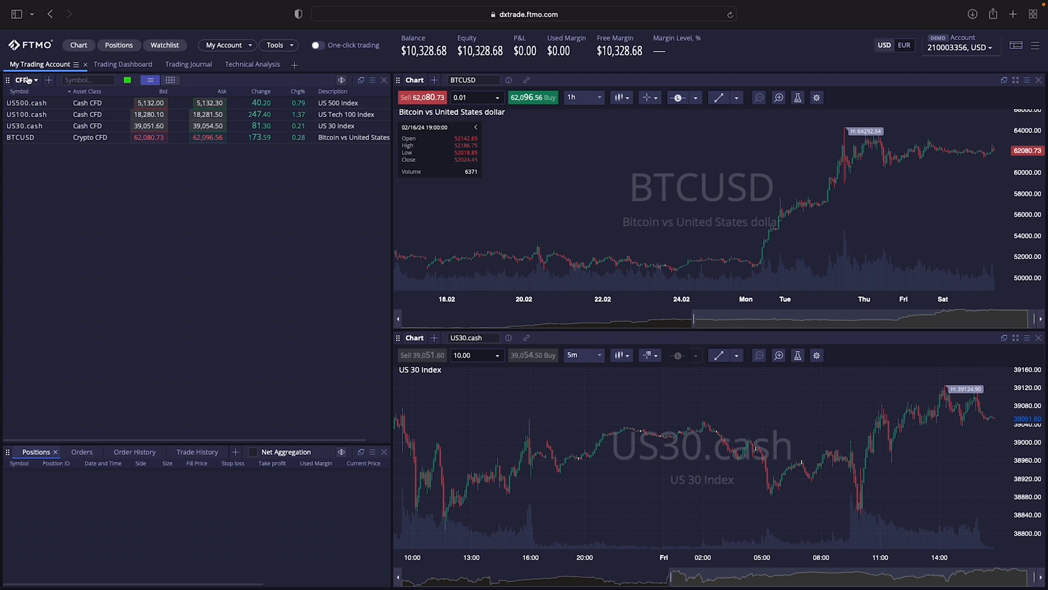
pyautogui.click(48, 80)
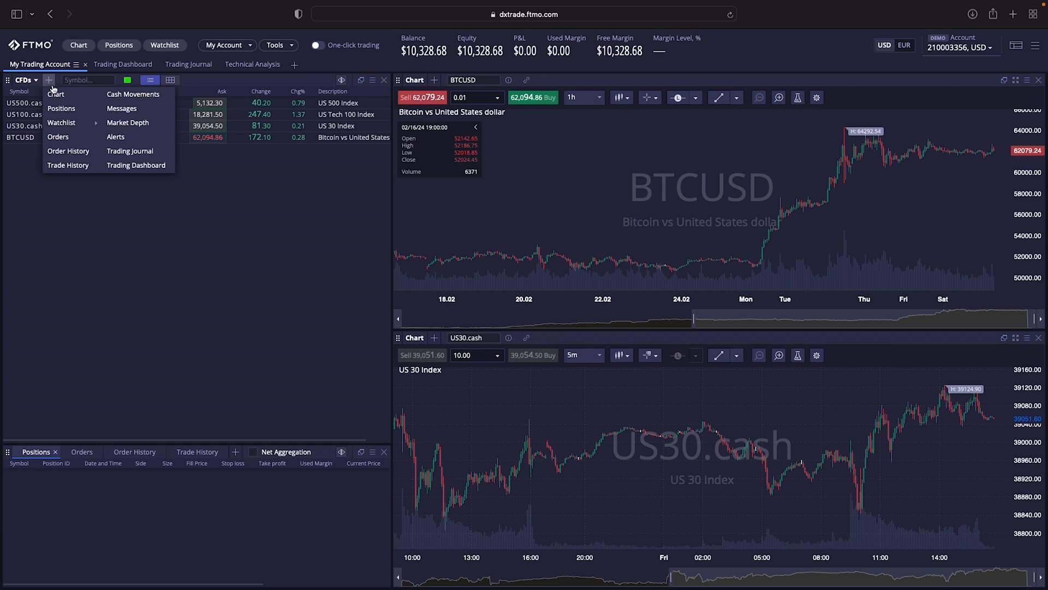
pyautogui.click(59, 137)
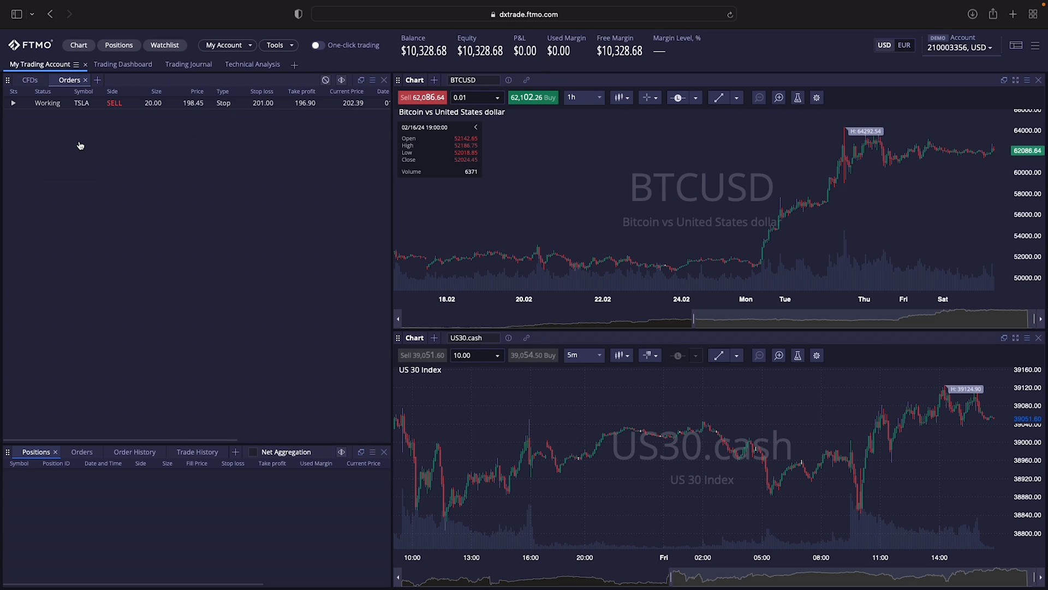
pyautogui.moveTo(43, 79)
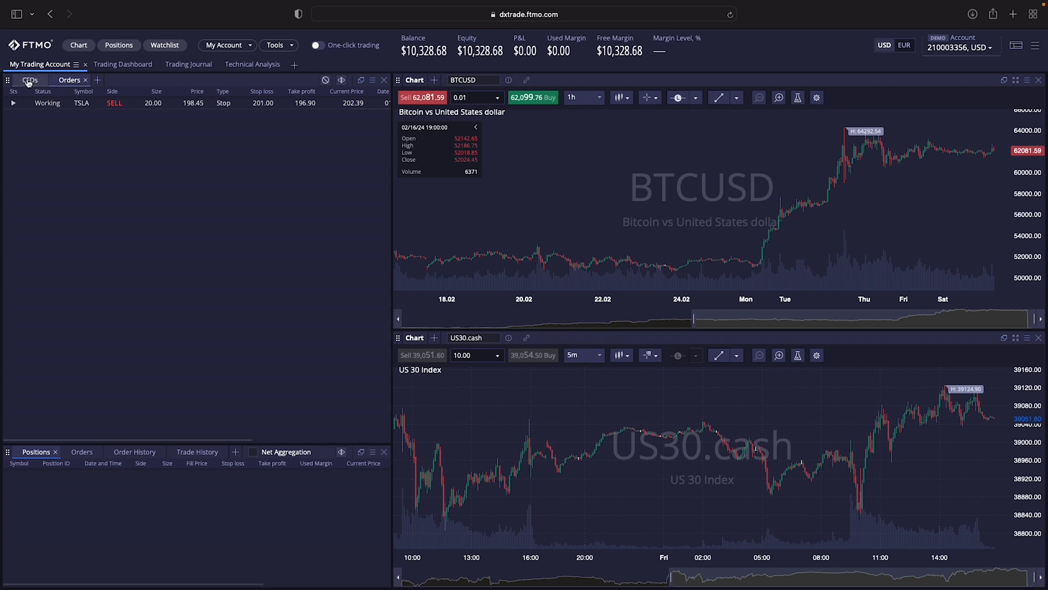
pyautogui.click(30, 79)
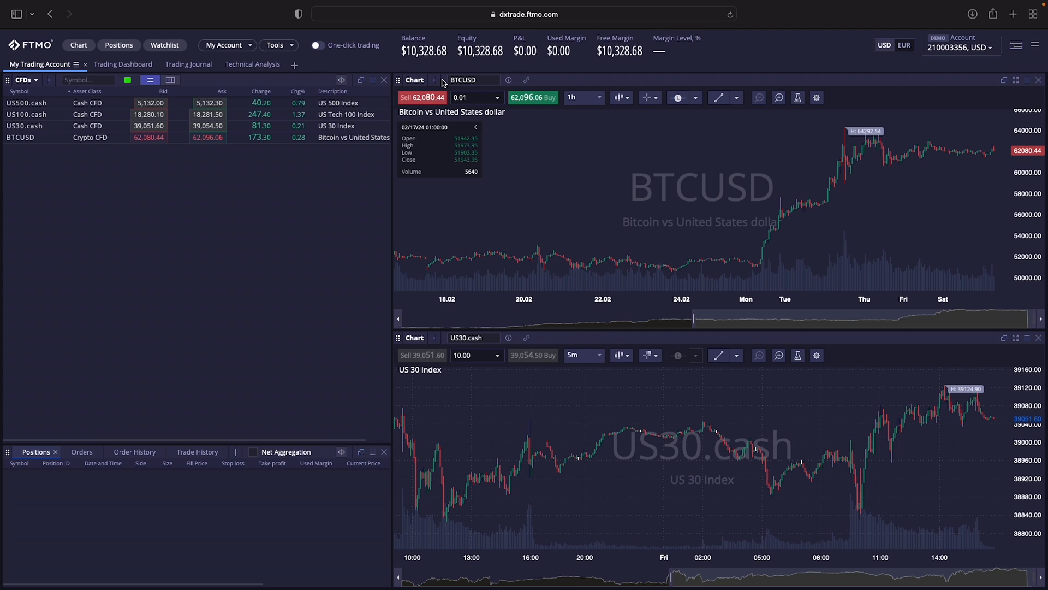
pyautogui.click(434, 81)
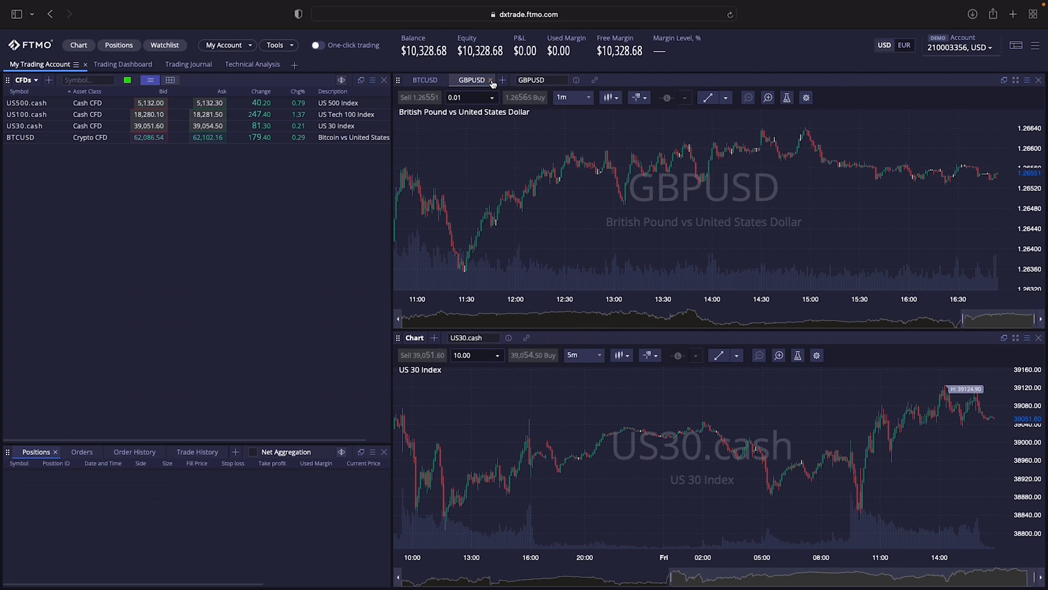
pyautogui.click(424, 79)
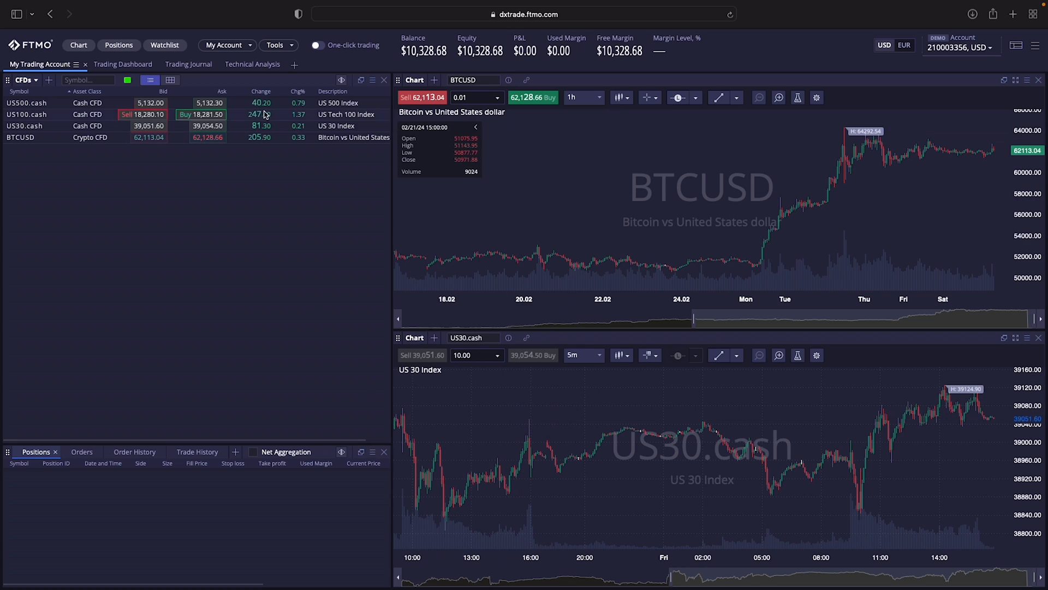
# Name the new workspace tab 'workspace demo', leaving it empty
pyautogui.write('workspace demo')
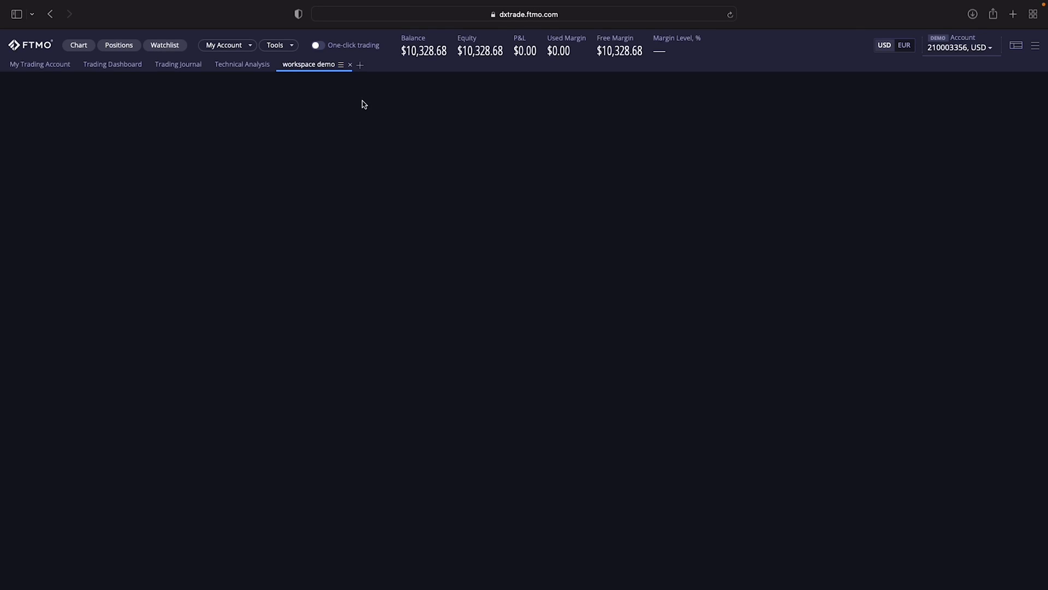
pyautogui.moveTo(504, 76)
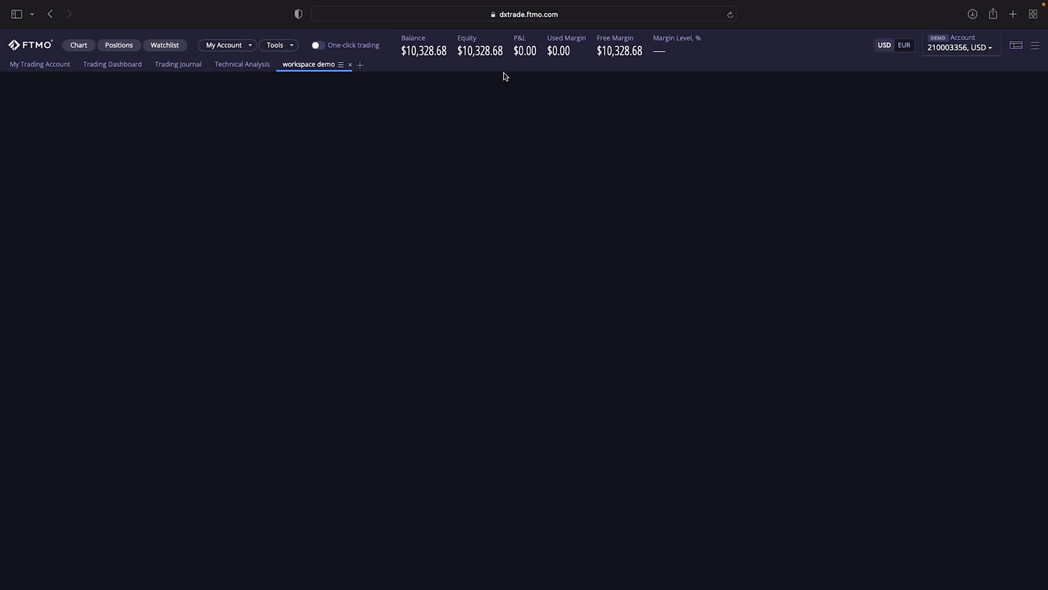
pyautogui.rightClick(323, 95)
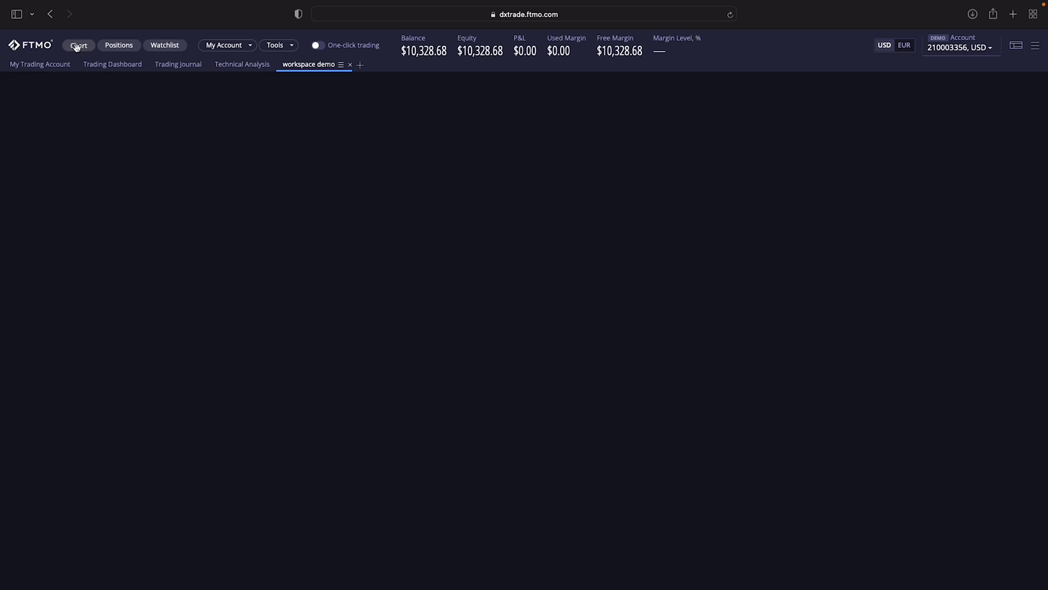
# Add GBPUSD chart panels to the empty 'workspace demo' workspace
pyautogui.click(78, 44)
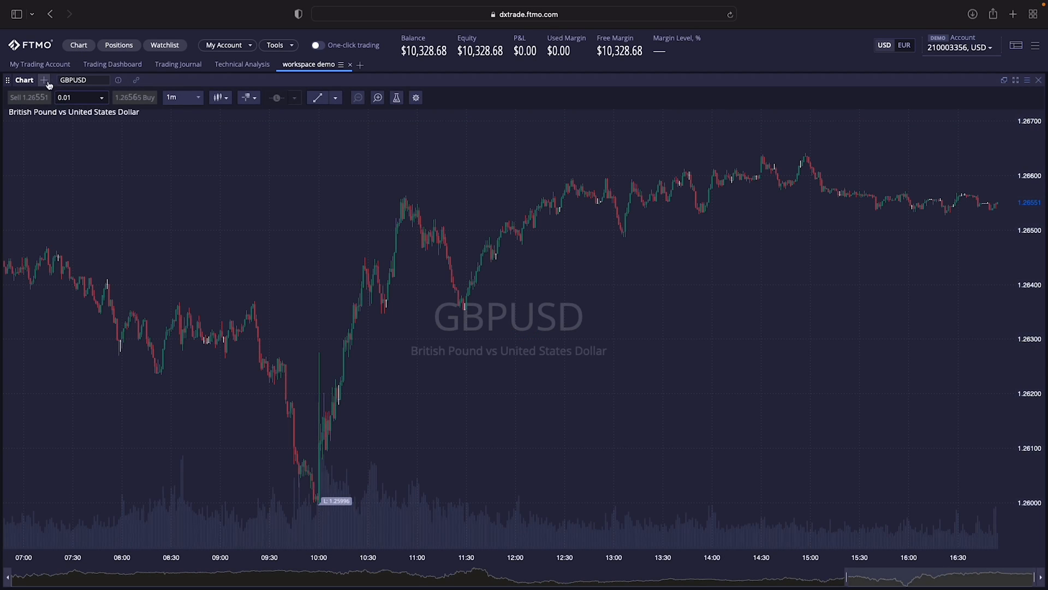
pyautogui.click(44, 80)
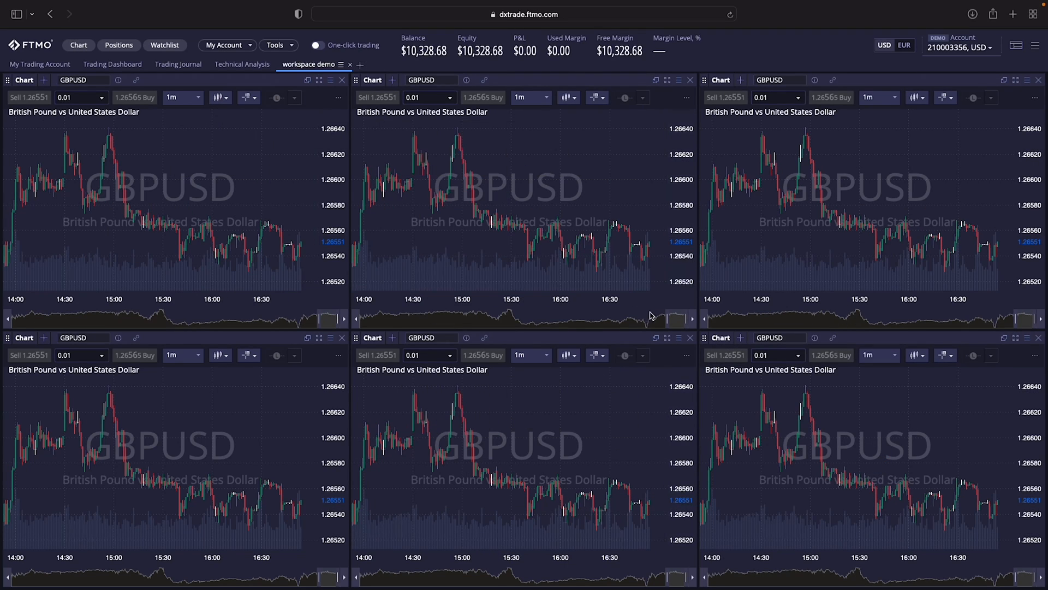
pyautogui.moveTo(482, 150)
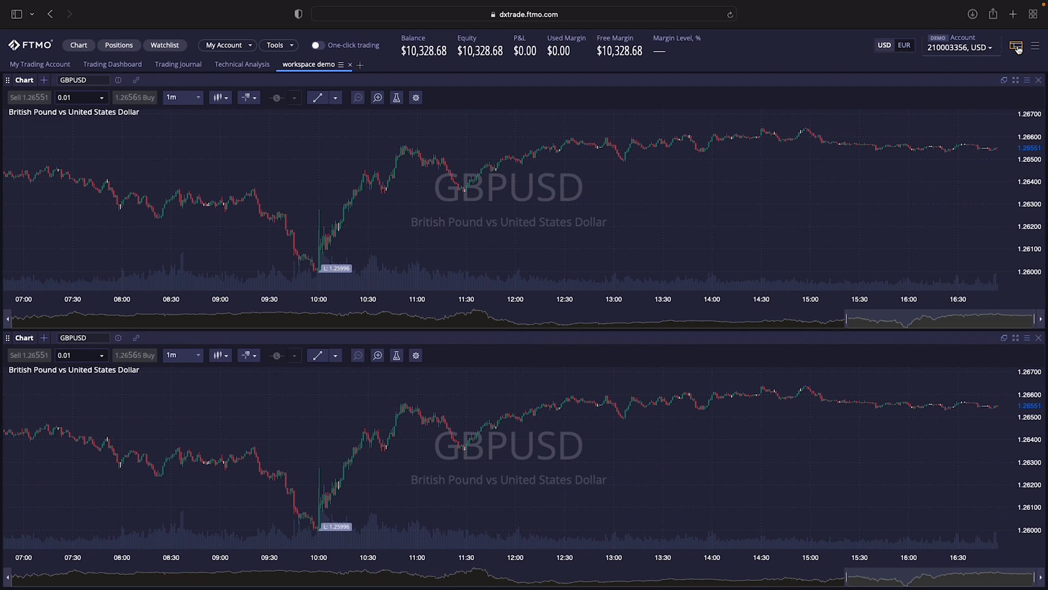
pyautogui.click(1015, 45)
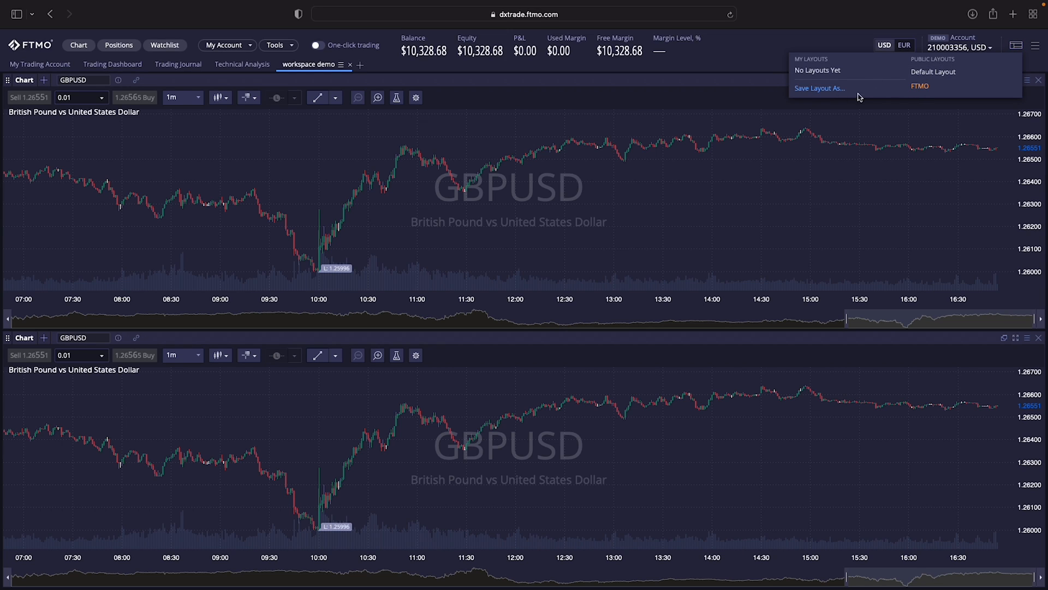
pyautogui.moveTo(722, 71)
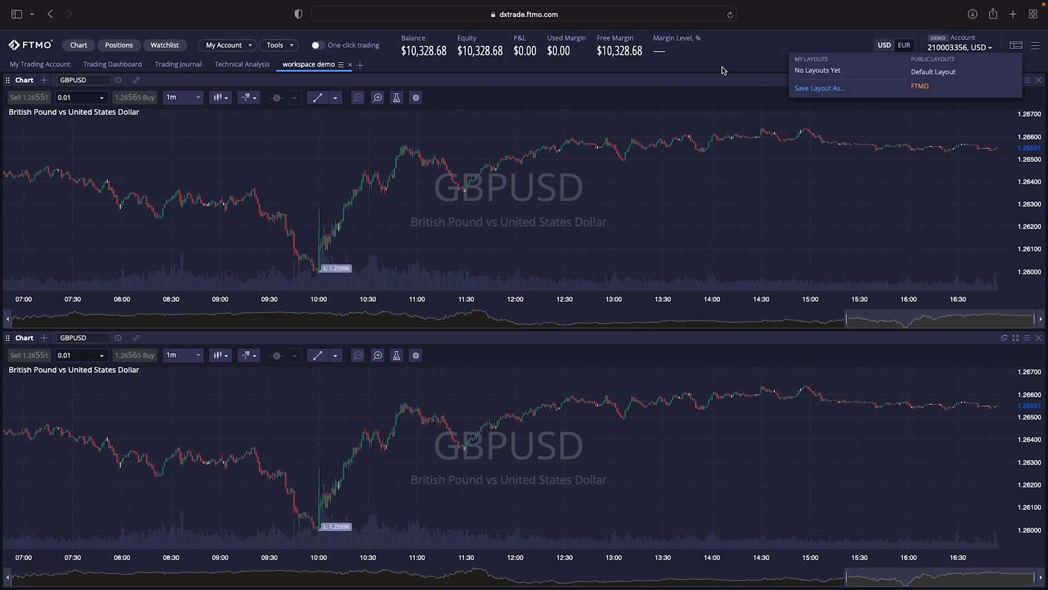
pyautogui.click(496, 323)
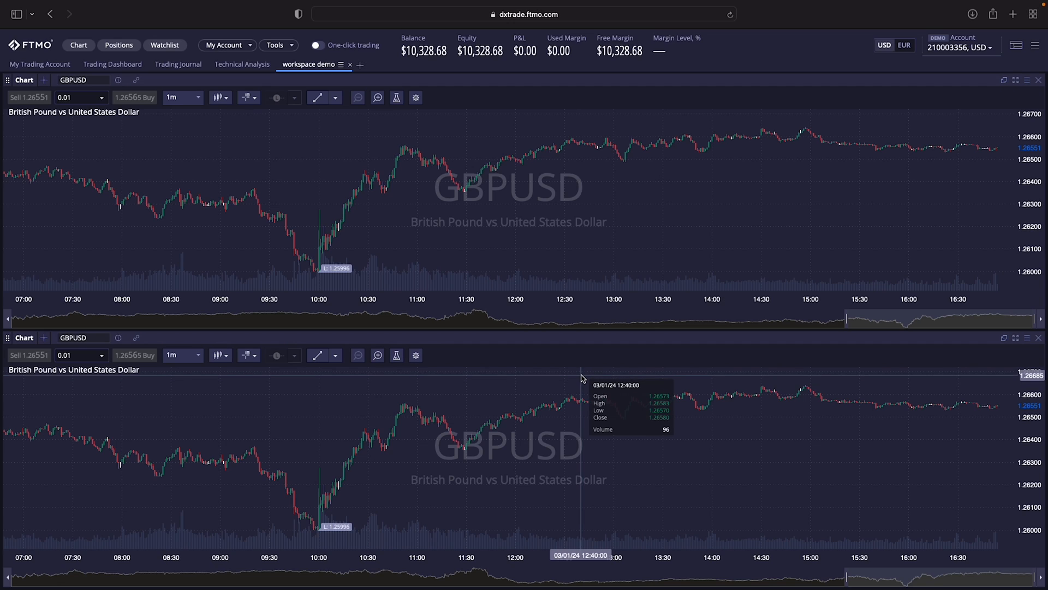
pyautogui.moveTo(637, 346)
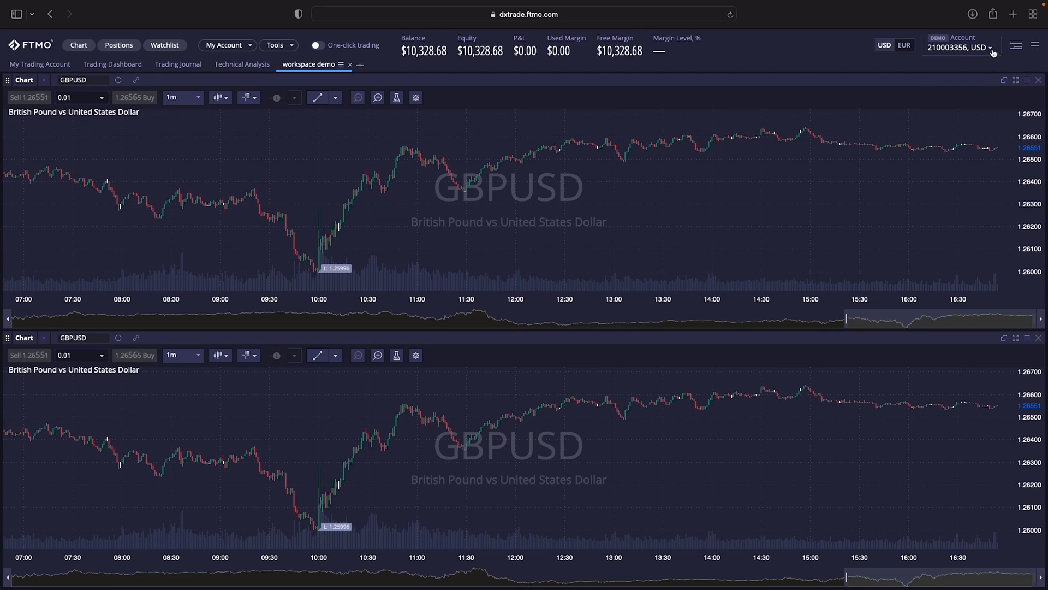
pyautogui.moveTo(987, 128)
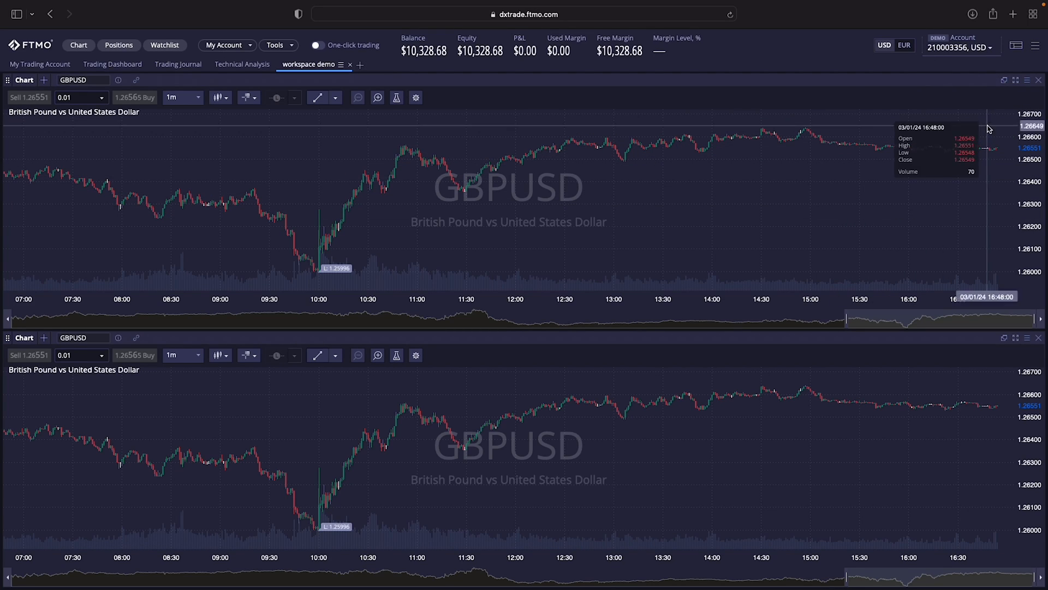
pyautogui.moveTo(39, 63)
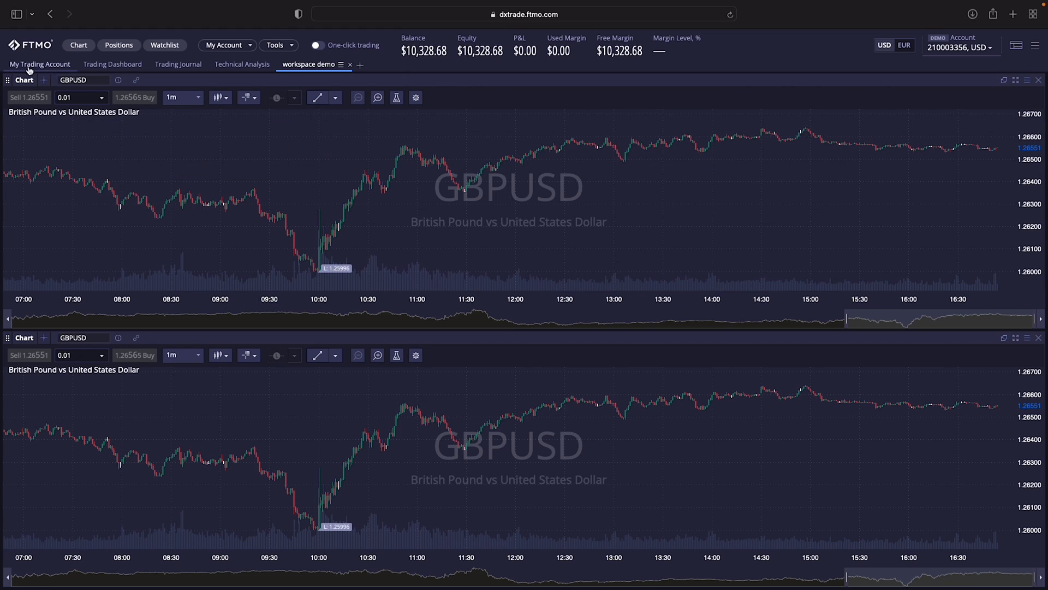
# Return to the My Trading Account workspace with the CFDs watchlist, BTCUSD and US30.cash charts
pyautogui.click(40, 63)
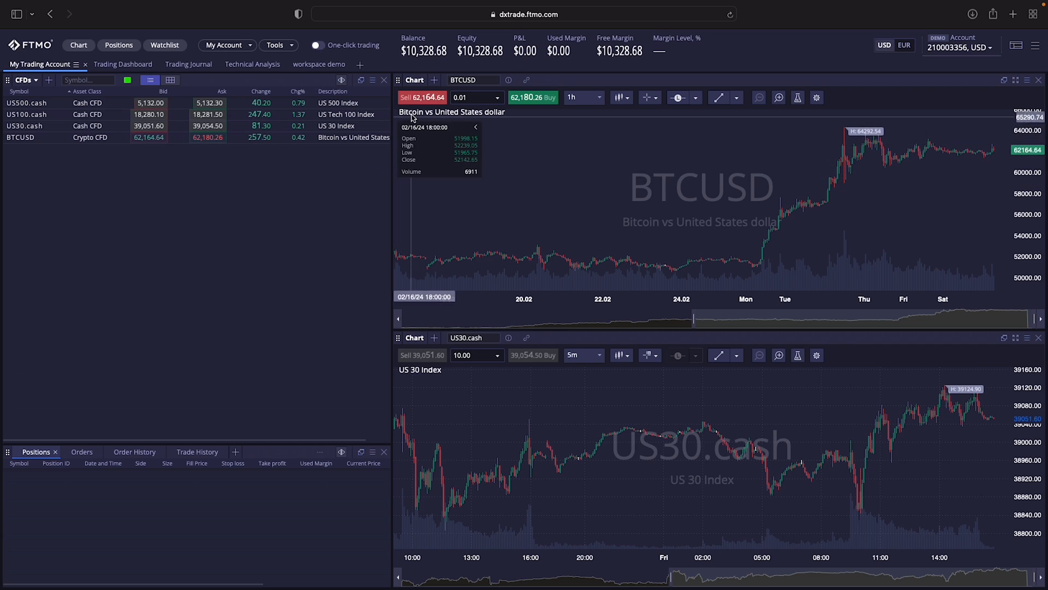
pyautogui.click(422, 98)
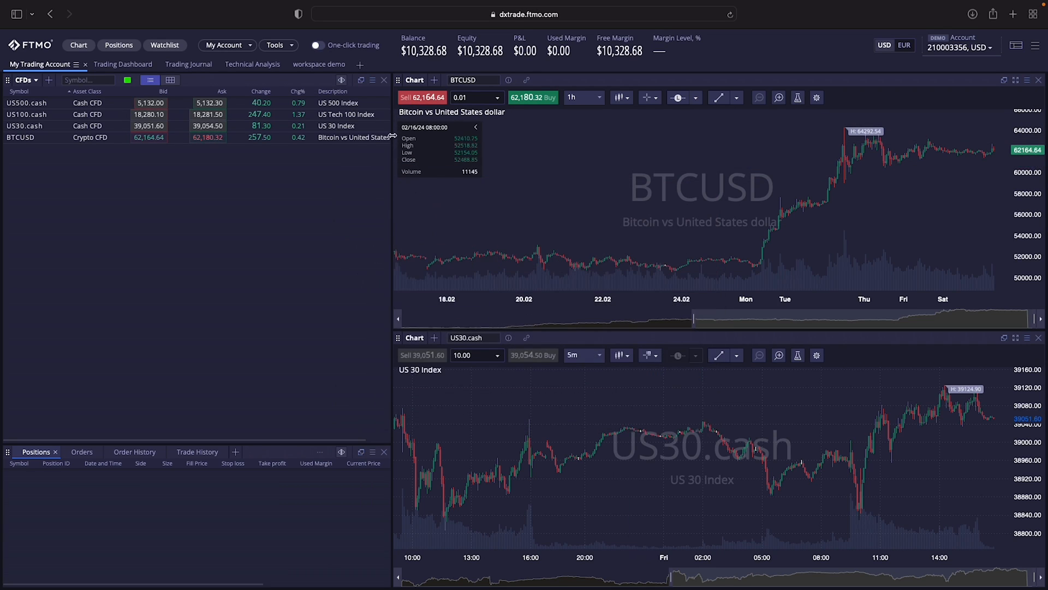
pyautogui.moveTo(548, 259)
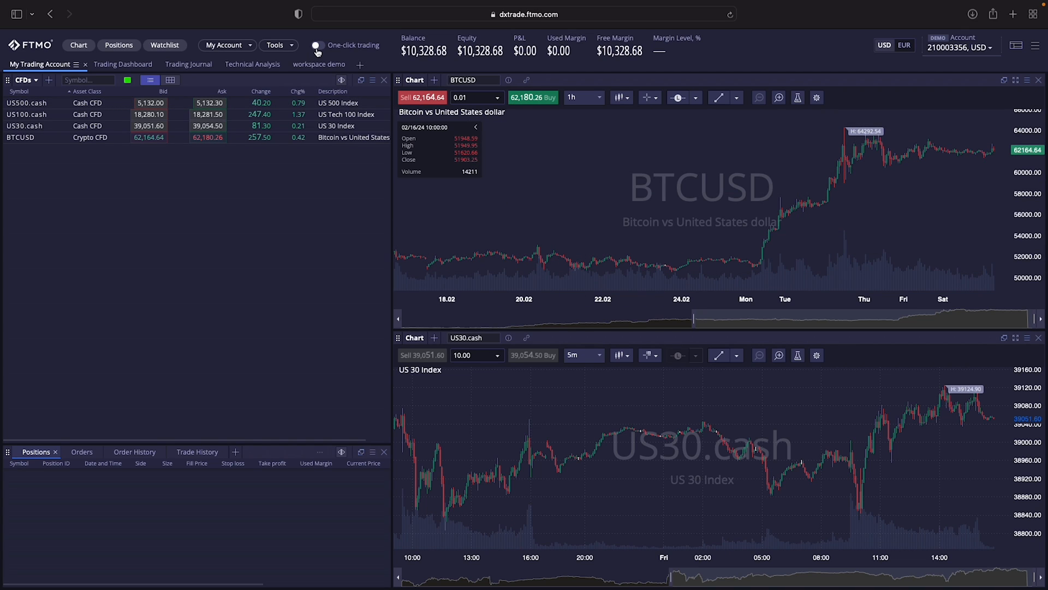
# Enable one-click trading, accepting and confirming its Terms and Conditions
pyautogui.click(318, 45)
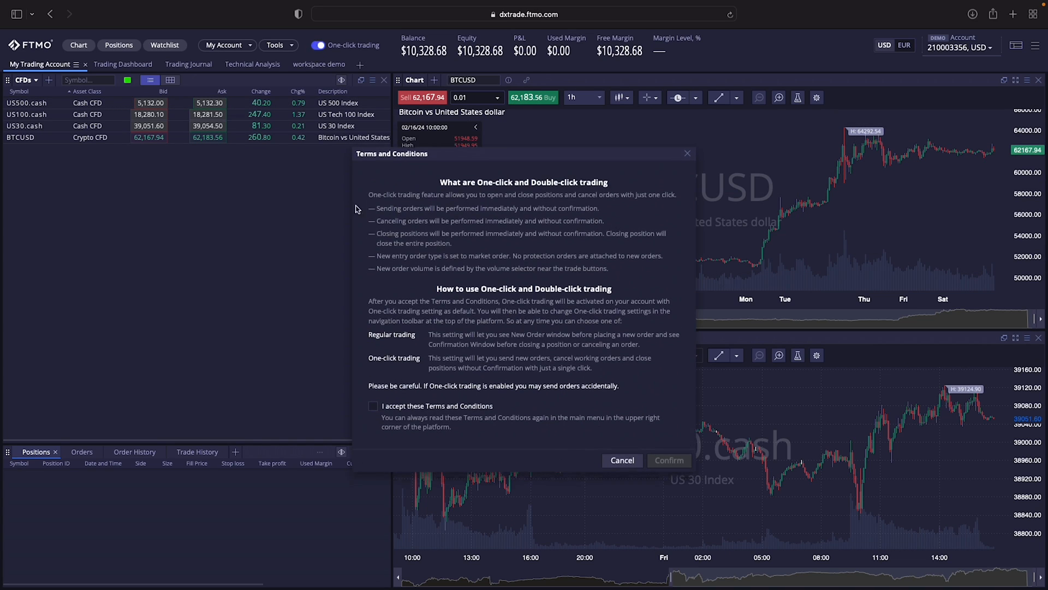
pyautogui.click(372, 405)
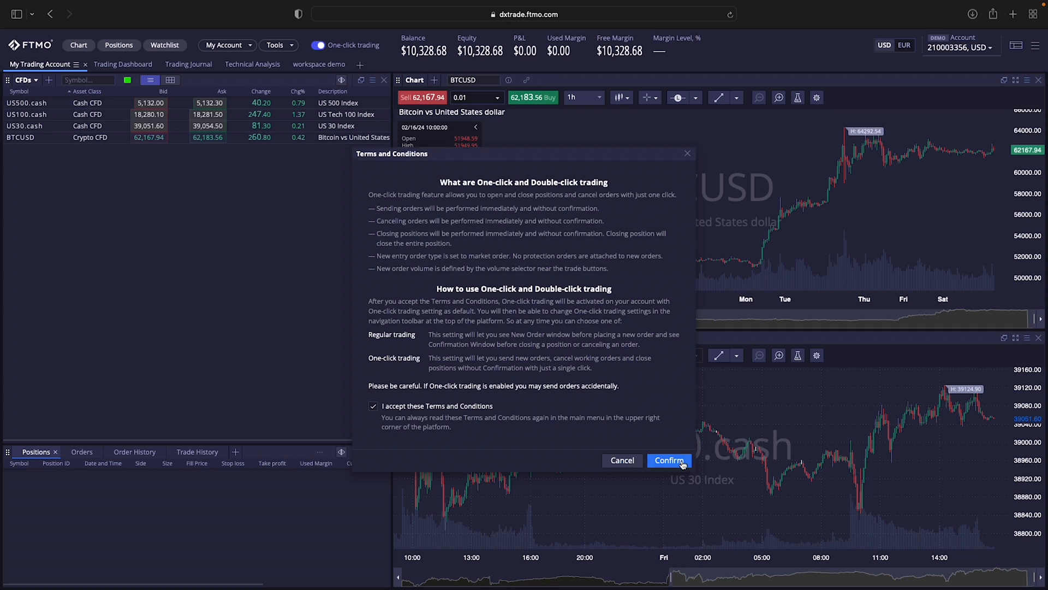
pyautogui.click(668, 459)
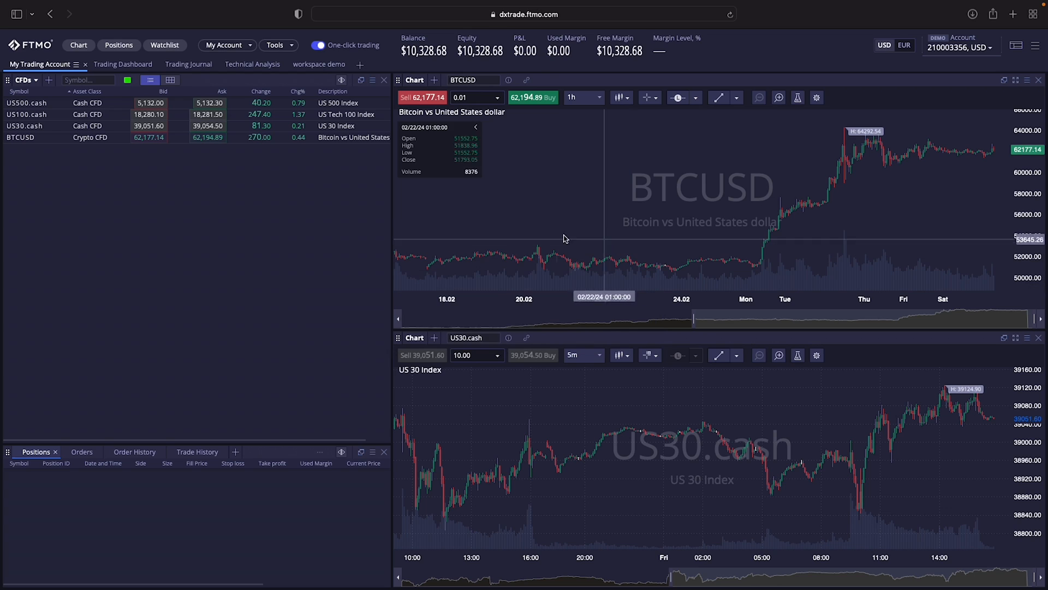
# Sell 0.01 BTCUSD with one click, then close the position from the chart
pyautogui.click(423, 98)
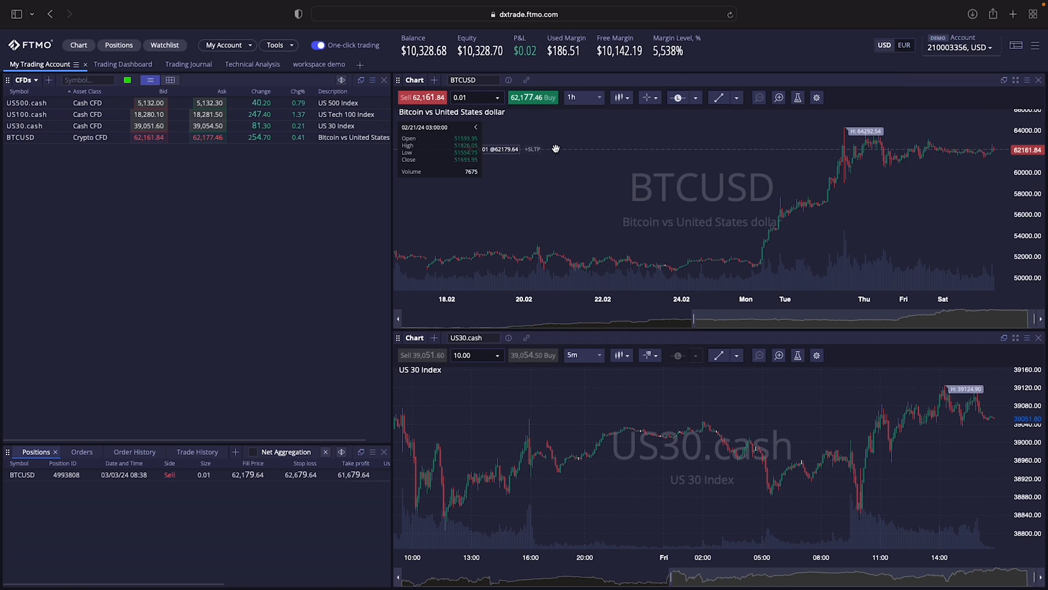
pyautogui.moveTo(564, 245)
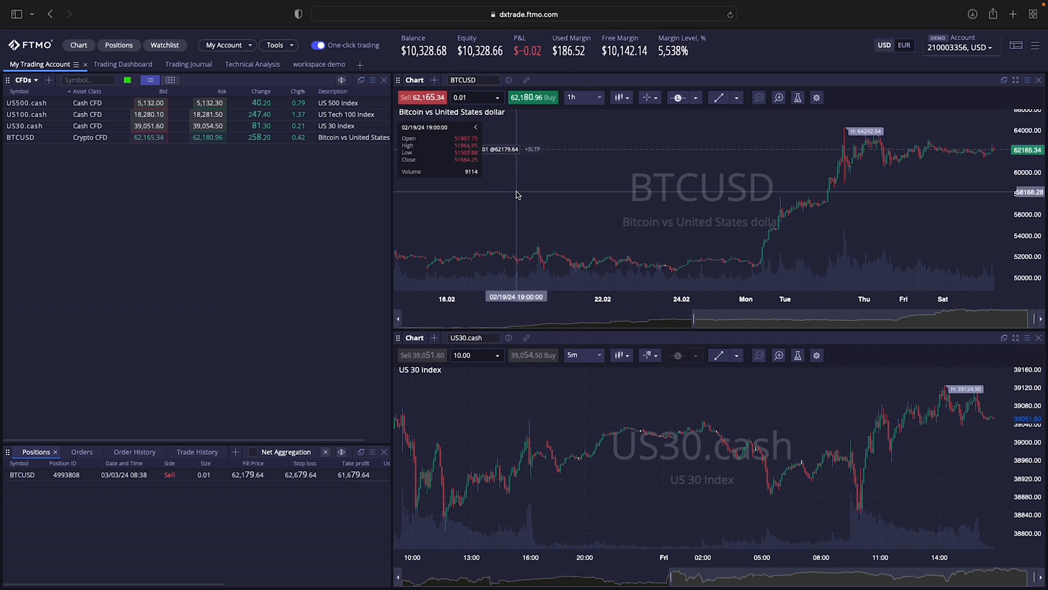
pyautogui.moveTo(872, 188)
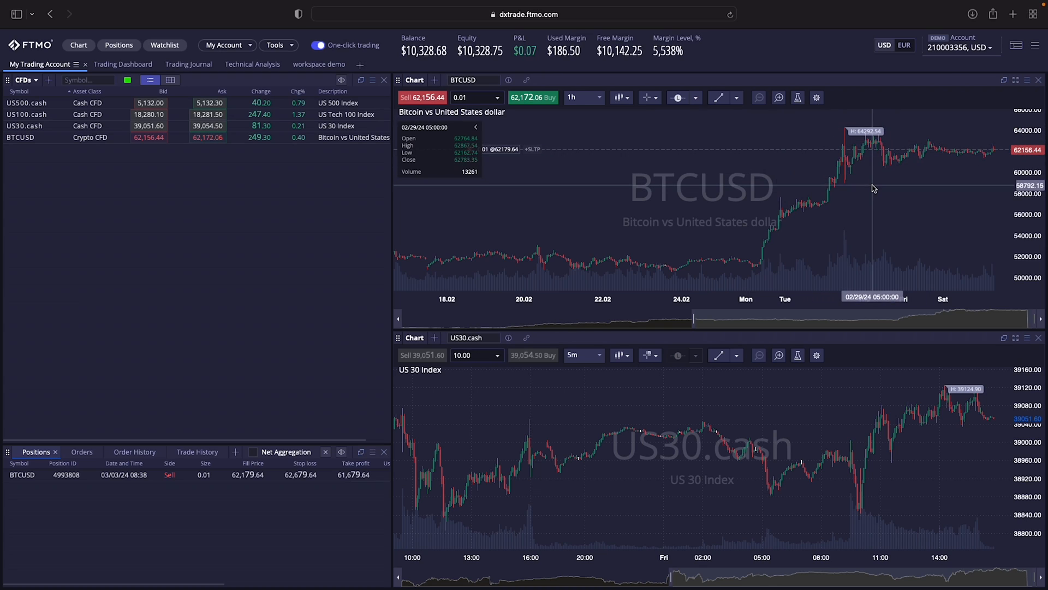
pyautogui.moveTo(676, 224)
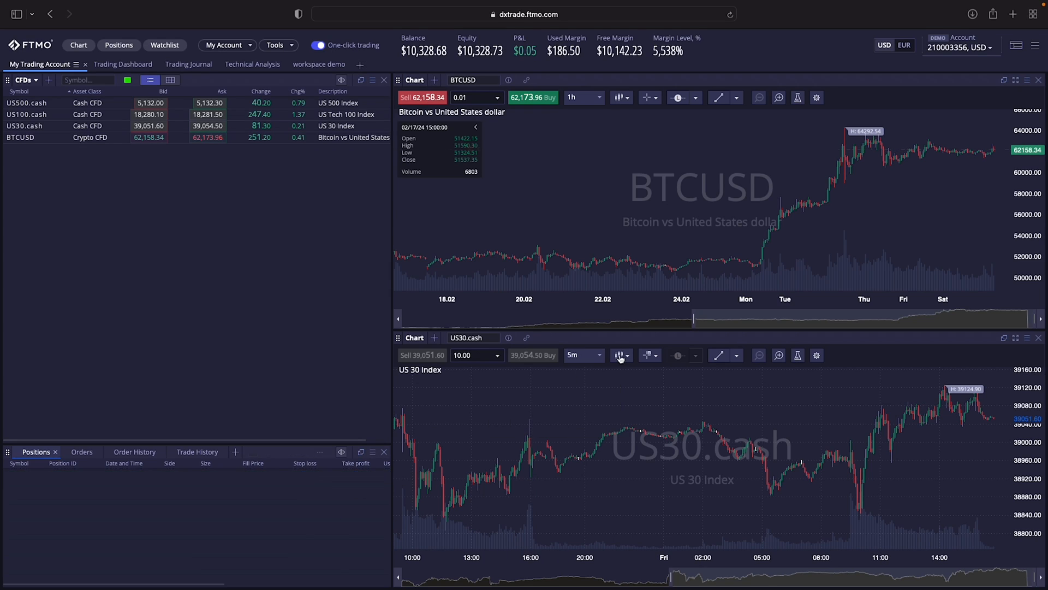
pyautogui.click(534, 97)
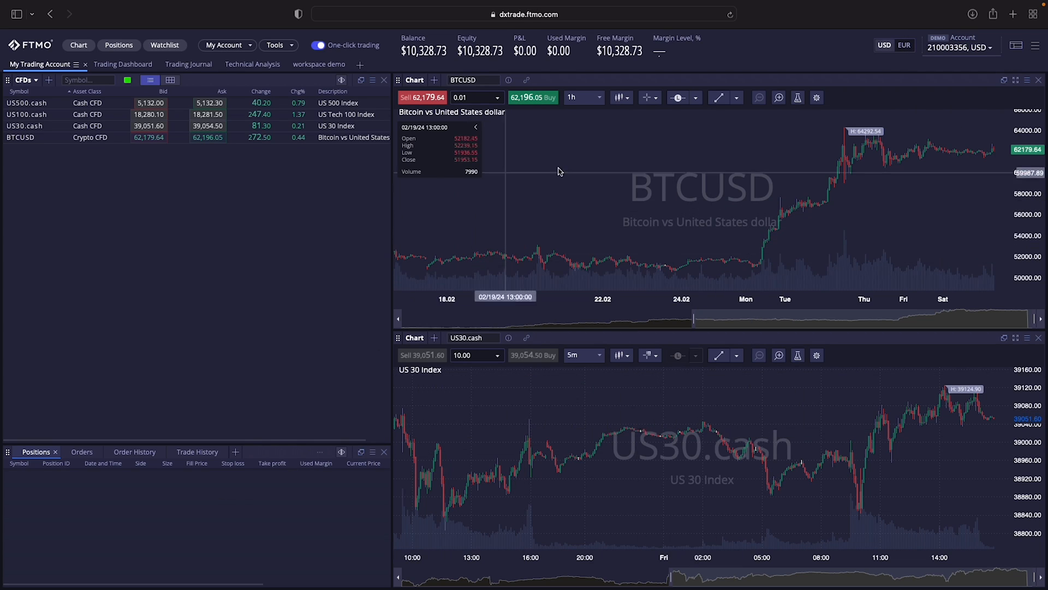
pyautogui.moveTo(689, 201)
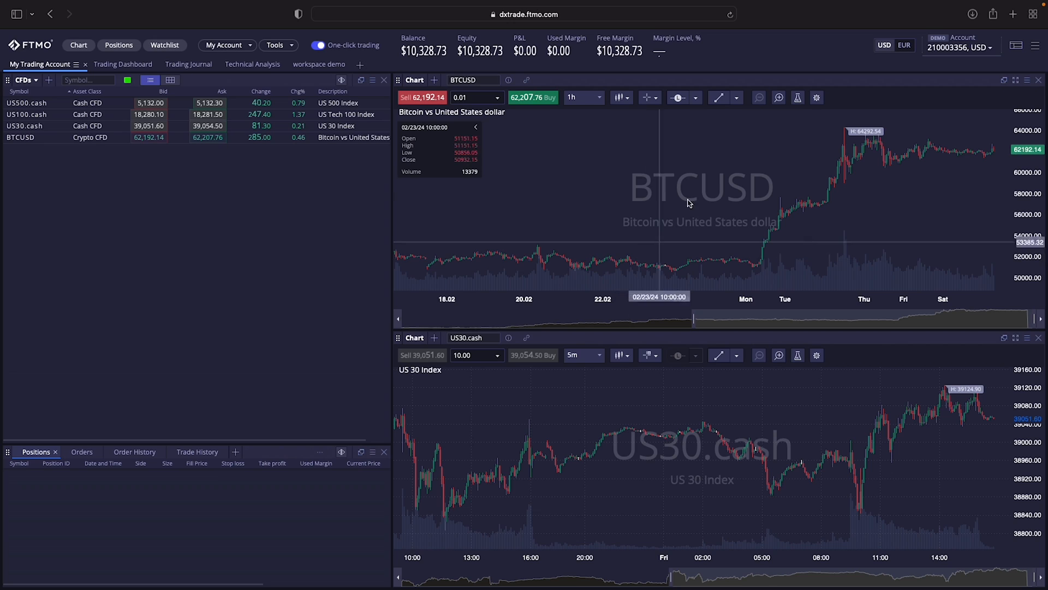
pyautogui.moveTo(568, 226)
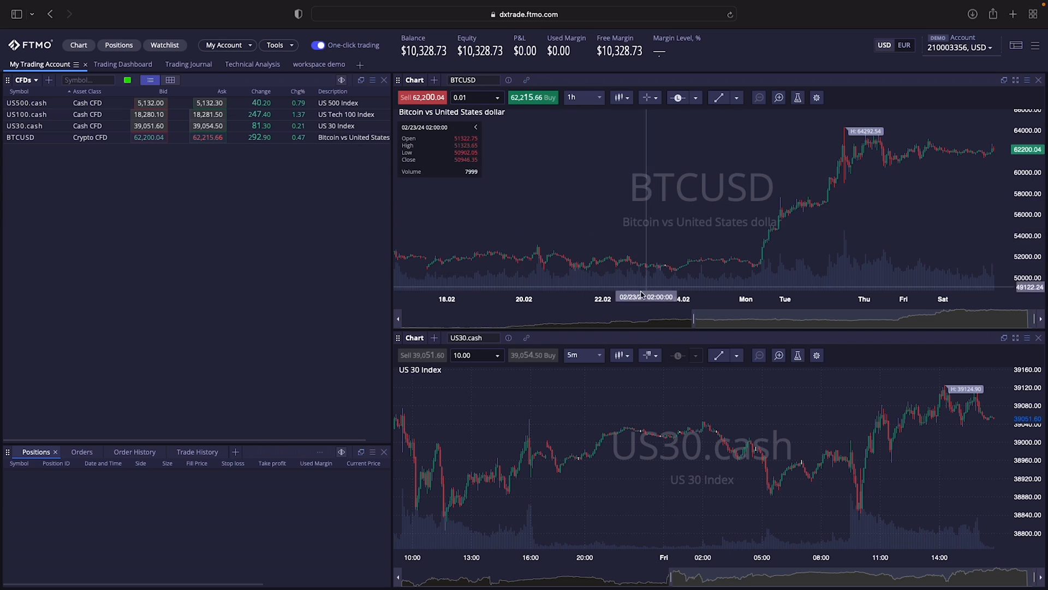
pyautogui.moveTo(599, 317)
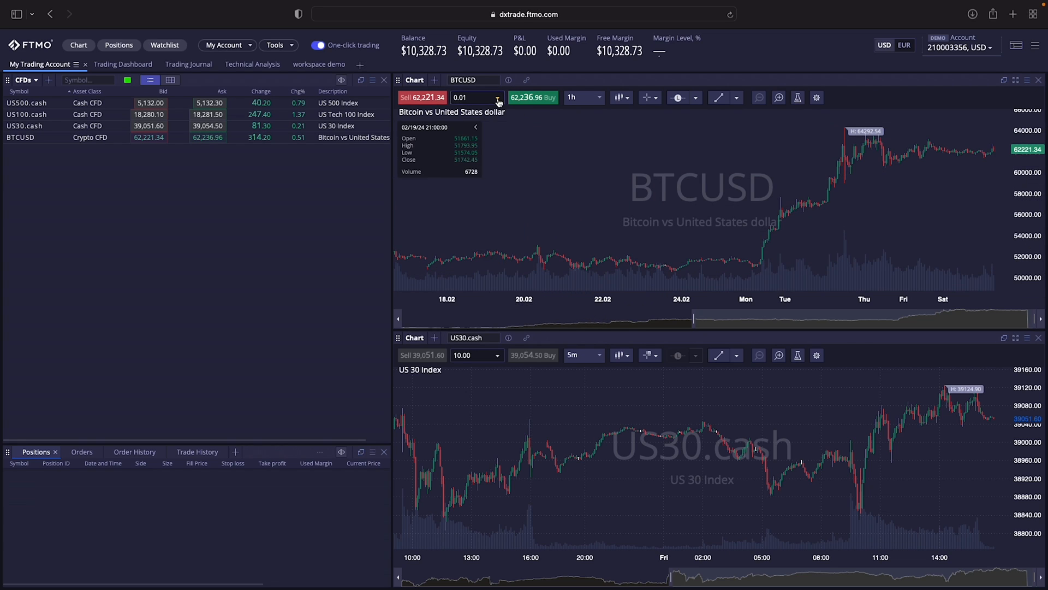
pyautogui.click(496, 98)
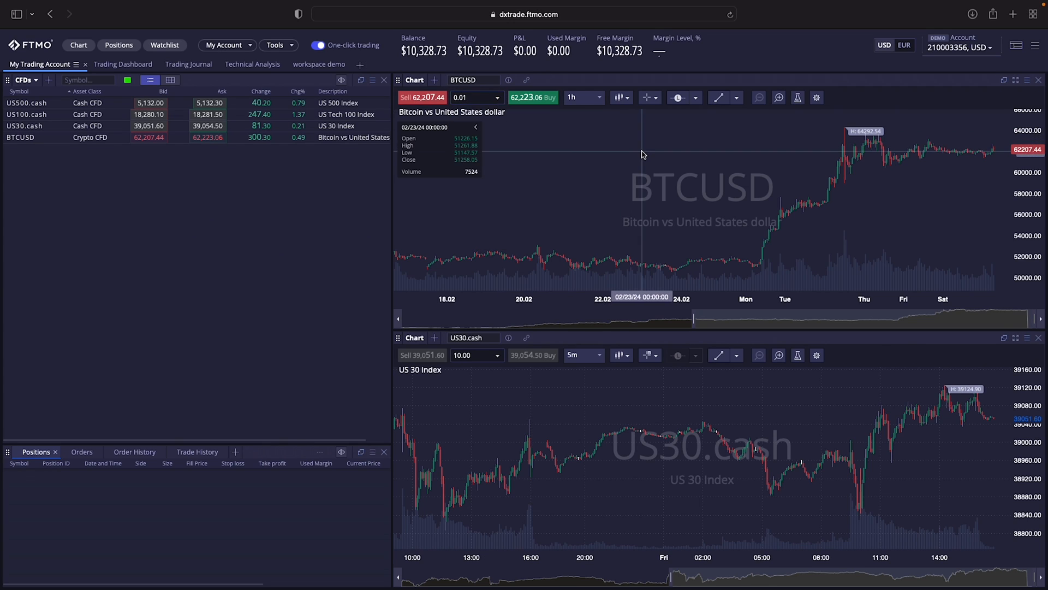
pyautogui.moveTo(601, 266)
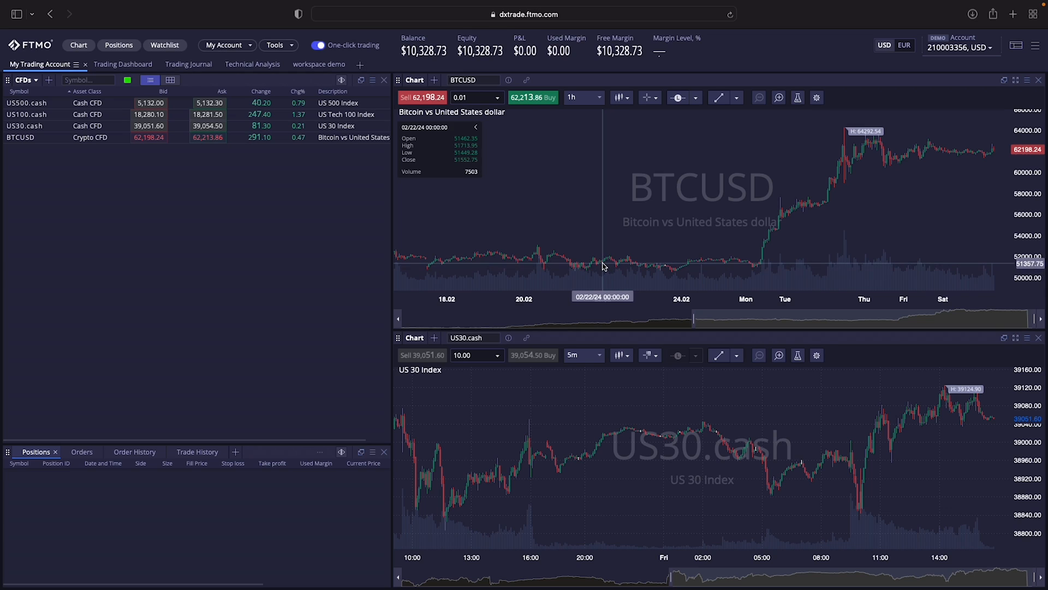
pyautogui.moveTo(577, 242)
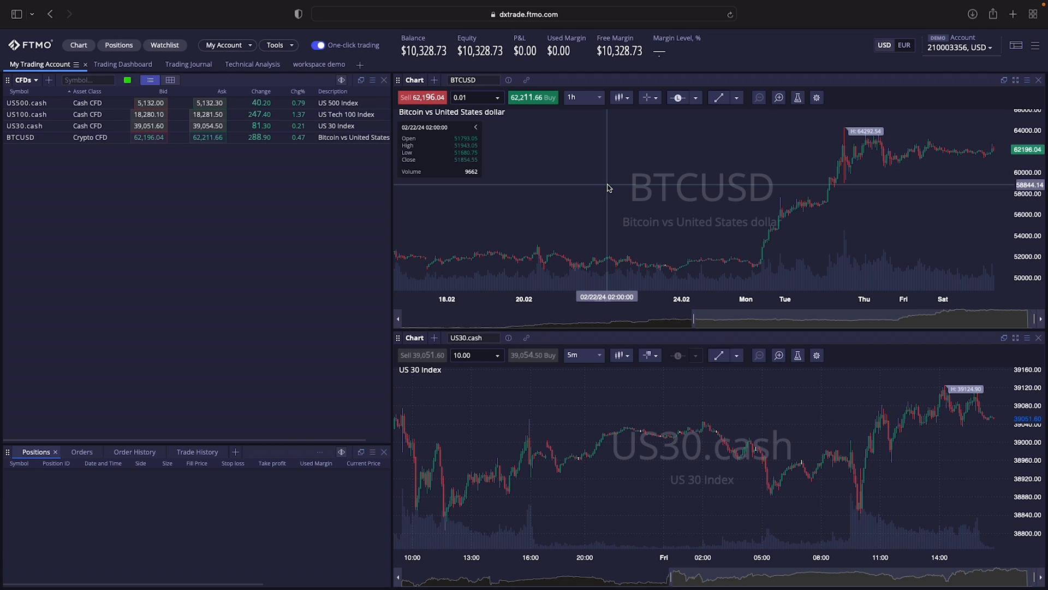
pyautogui.moveTo(590, 204)
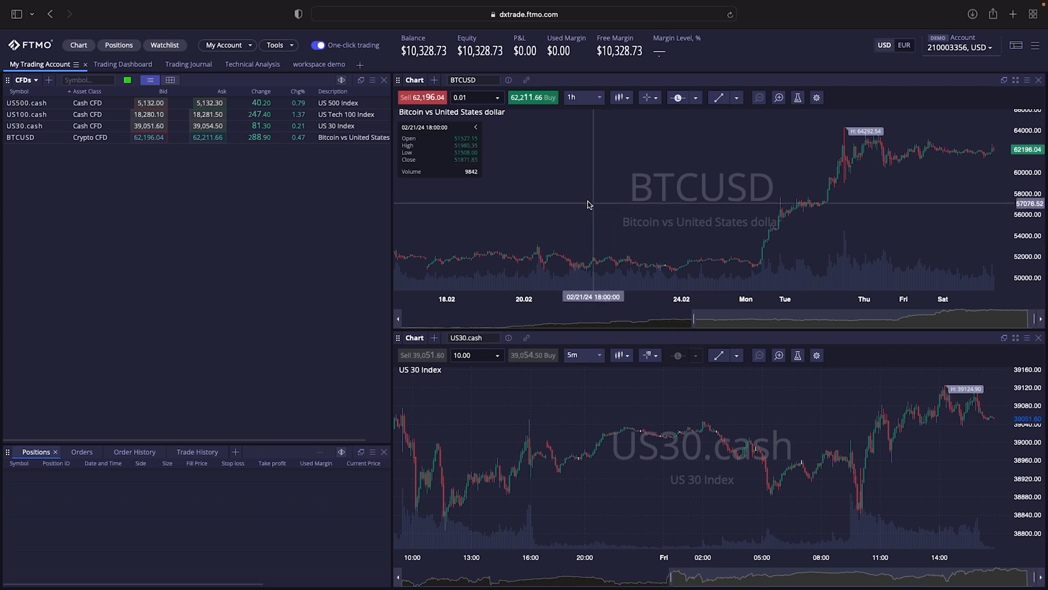